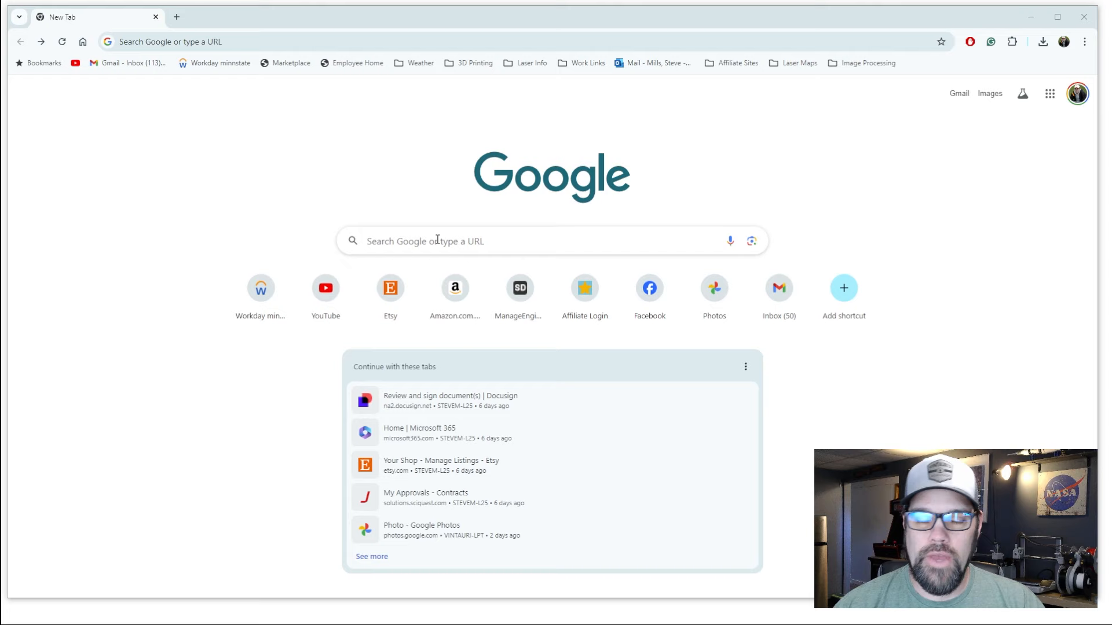
# Search Google for 'gooseberry cabins logo' and browse the image results
pyautogui.click(496, 240)
pyautogui.write('gooseberry cabins logo')
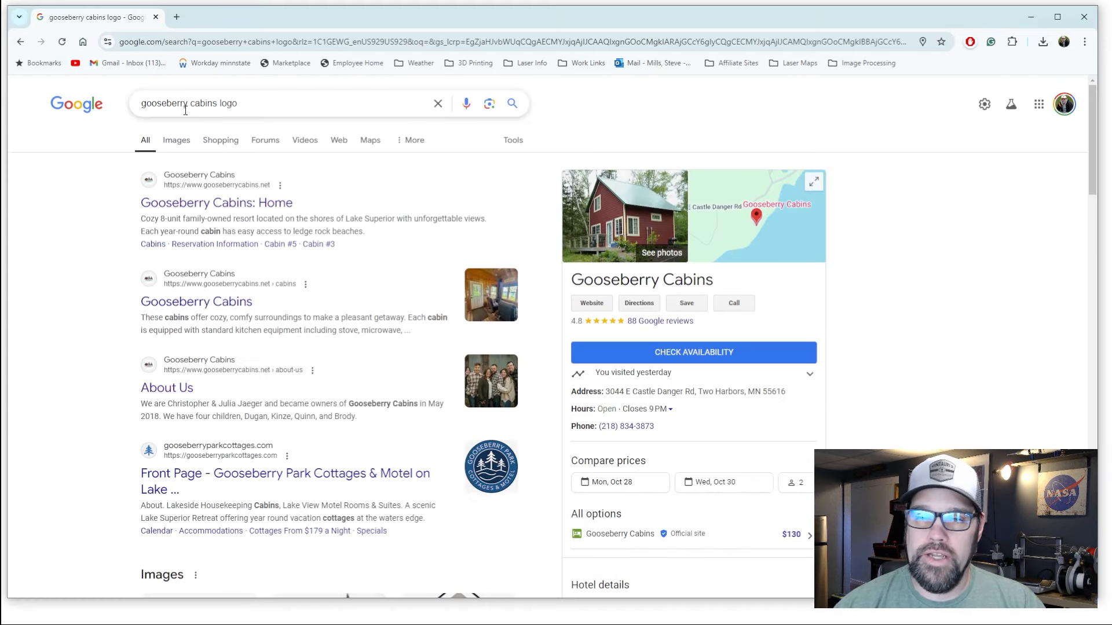
pyautogui.moveTo(216, 202)
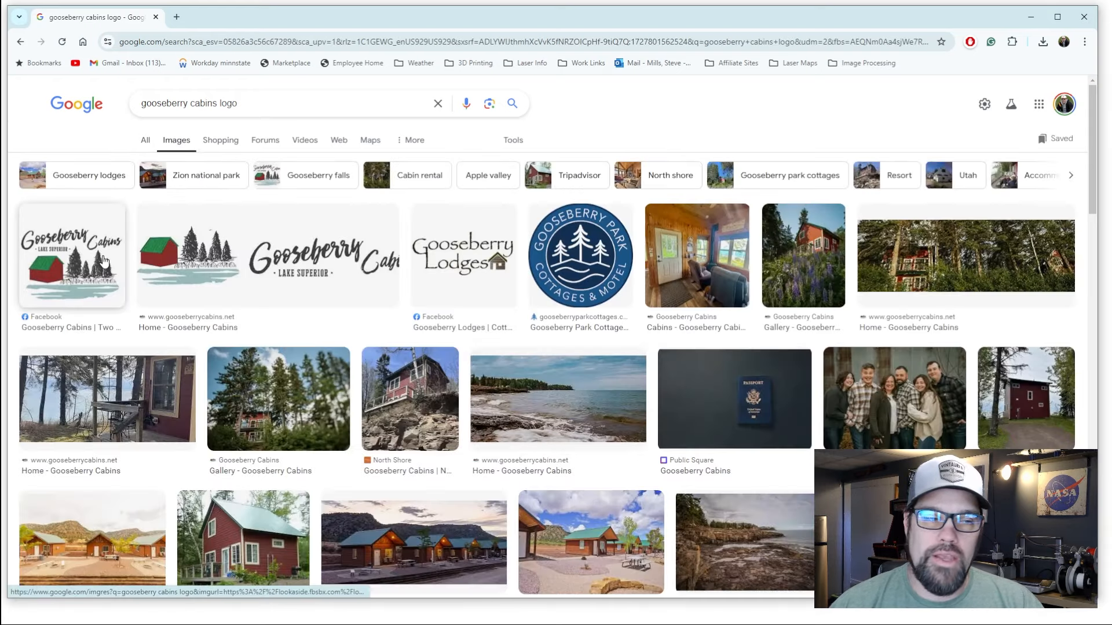
pyautogui.scroll(-3)
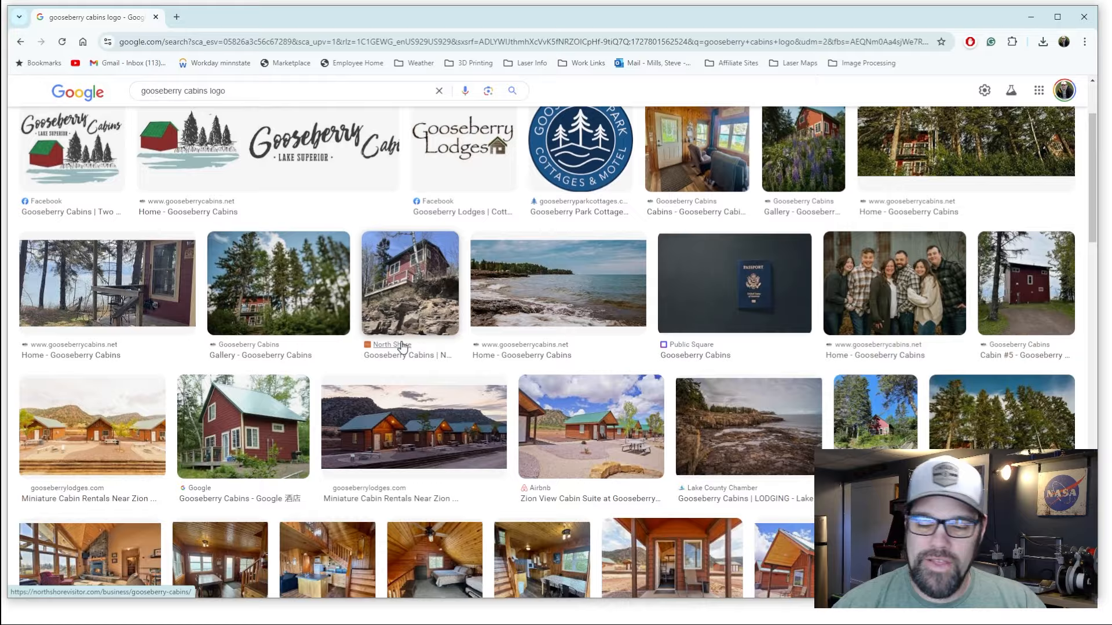
pyautogui.scroll(3)
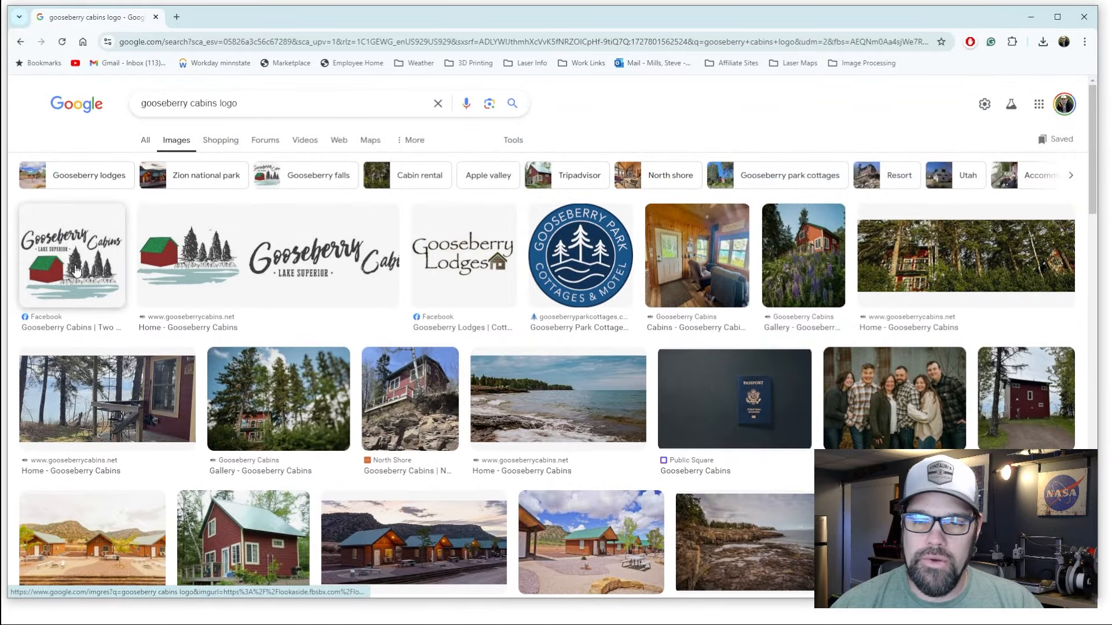
pyautogui.moveTo(99, 264)
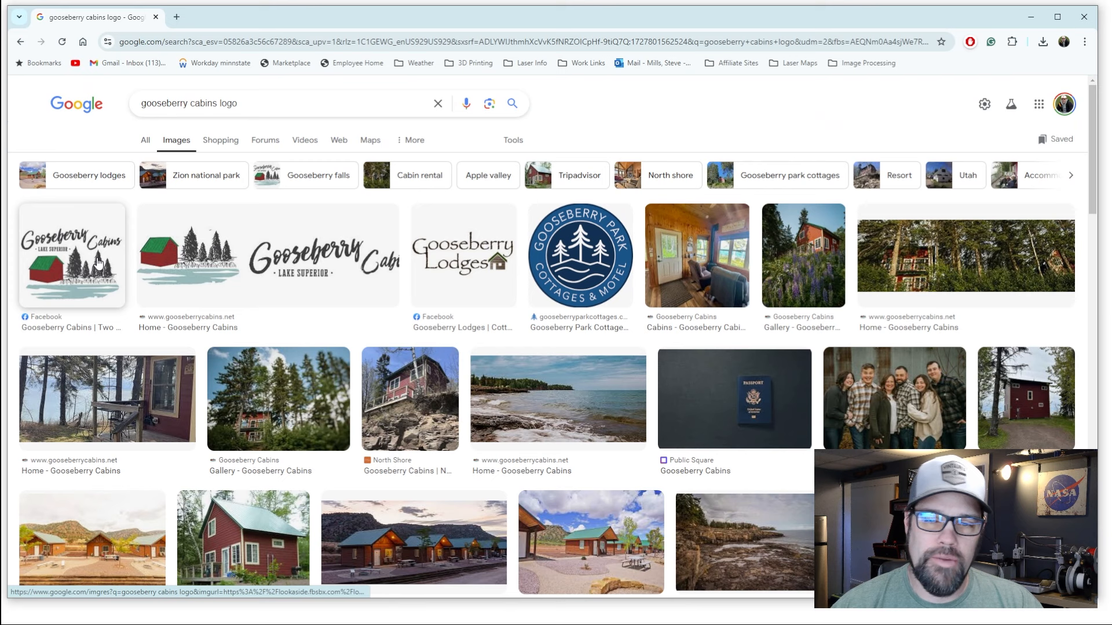
# Open the square Facebook logo in its own tab and save it as 'Gooseberry 1'
pyautogui.click(71, 253)
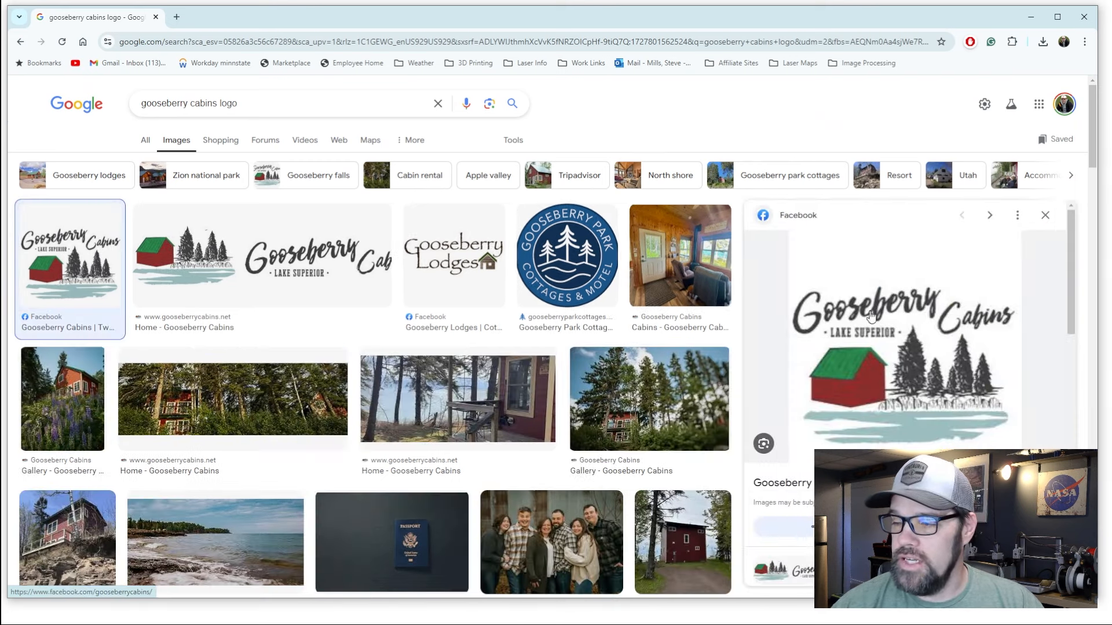
pyautogui.moveTo(902, 344)
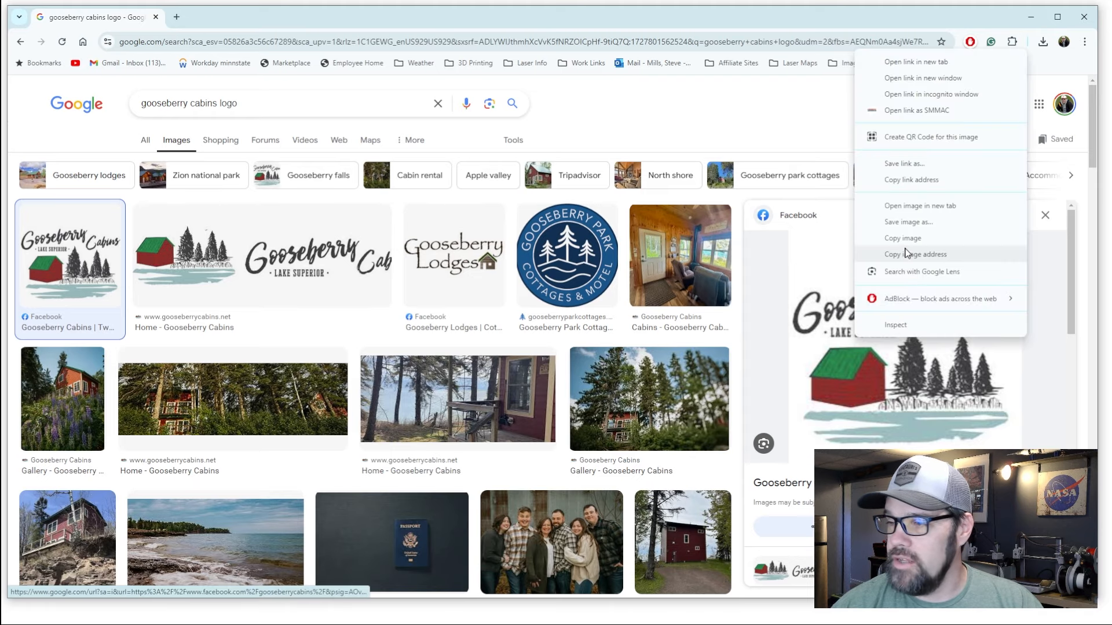
pyautogui.click(920, 205)
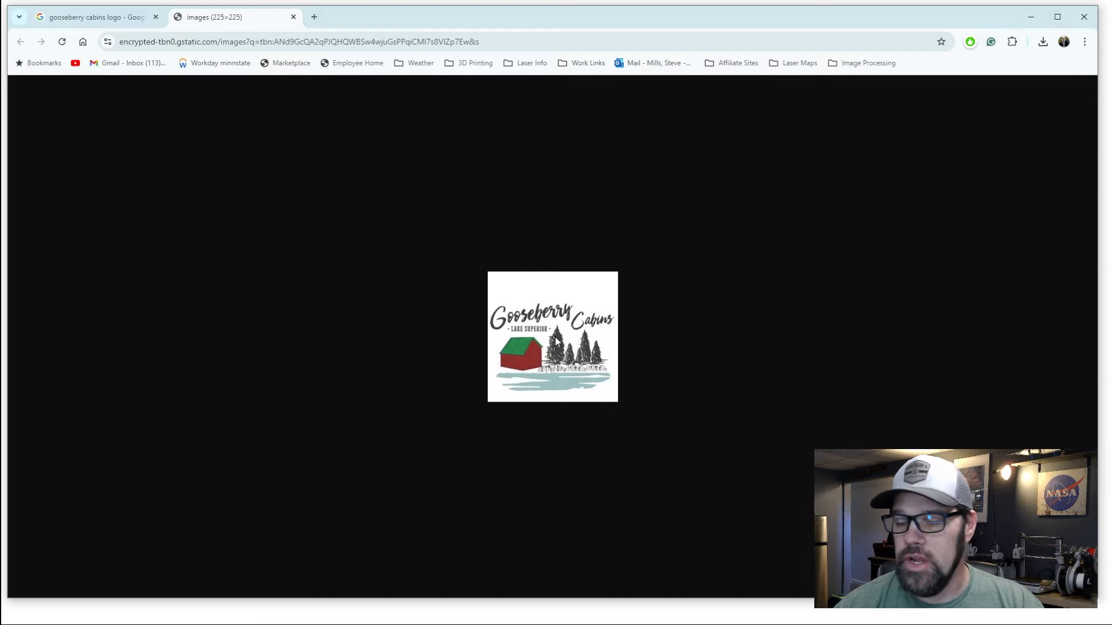
pyautogui.rightClick(556, 344)
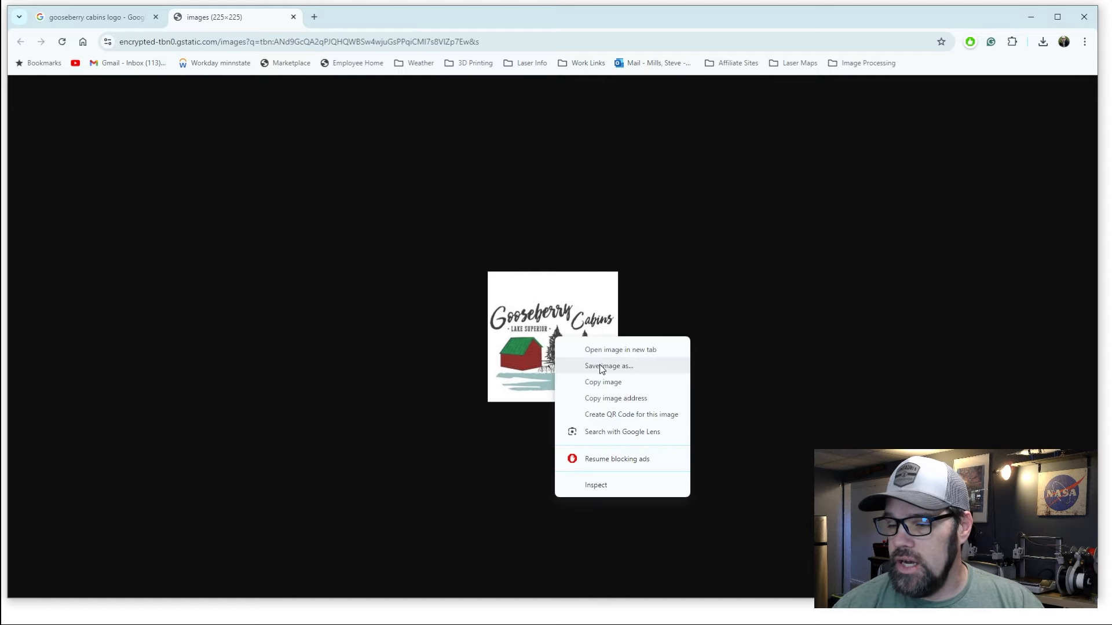
pyautogui.click(606, 366)
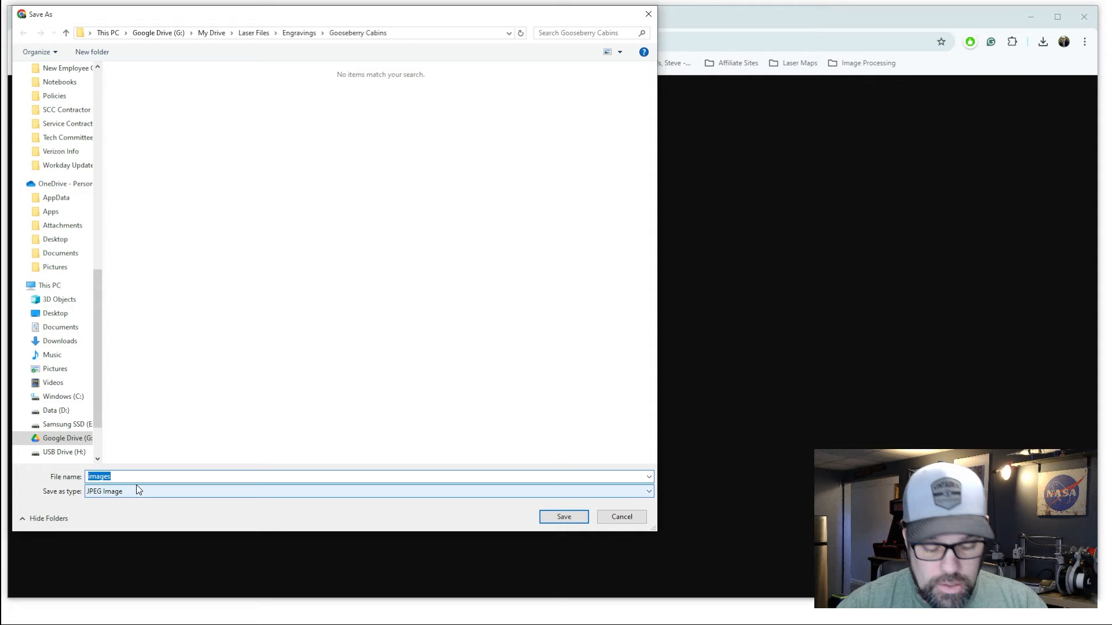
pyautogui.write('Gooseberry 1')
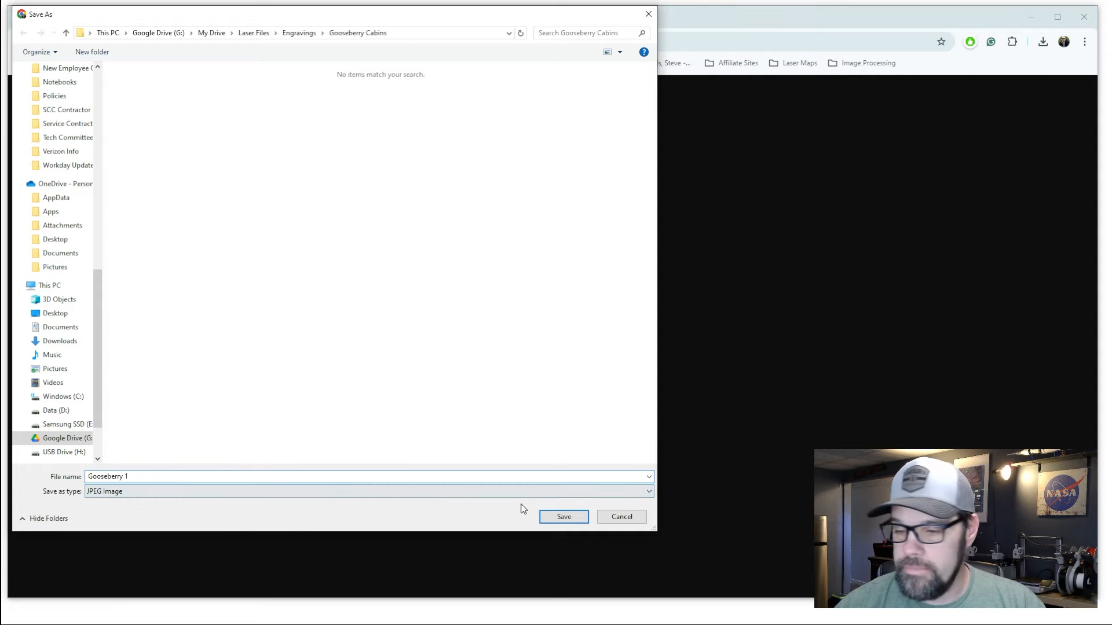
pyautogui.click(562, 516)
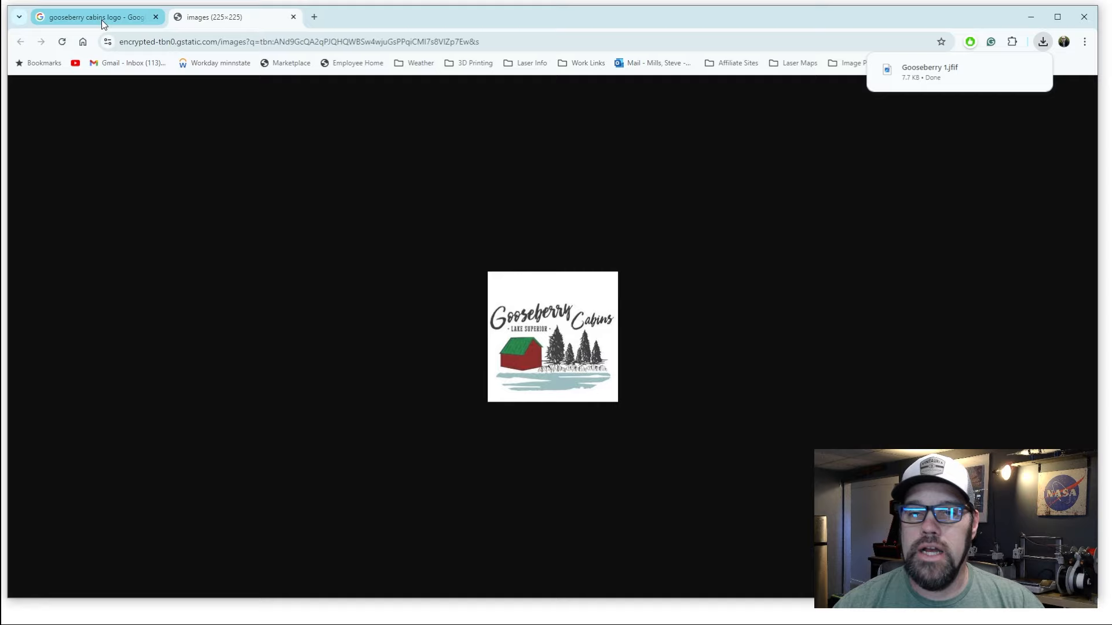
# Open the wide horizontal Gooseberry Cabins logo image in a new tab
pyautogui.click(96, 16)
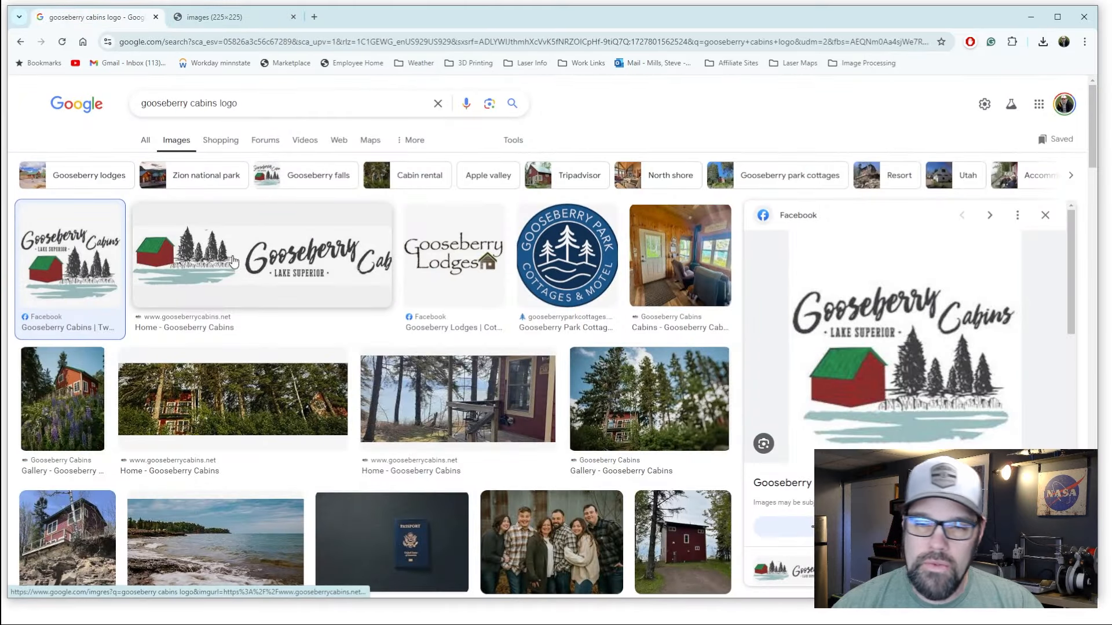
pyautogui.moveTo(287, 261)
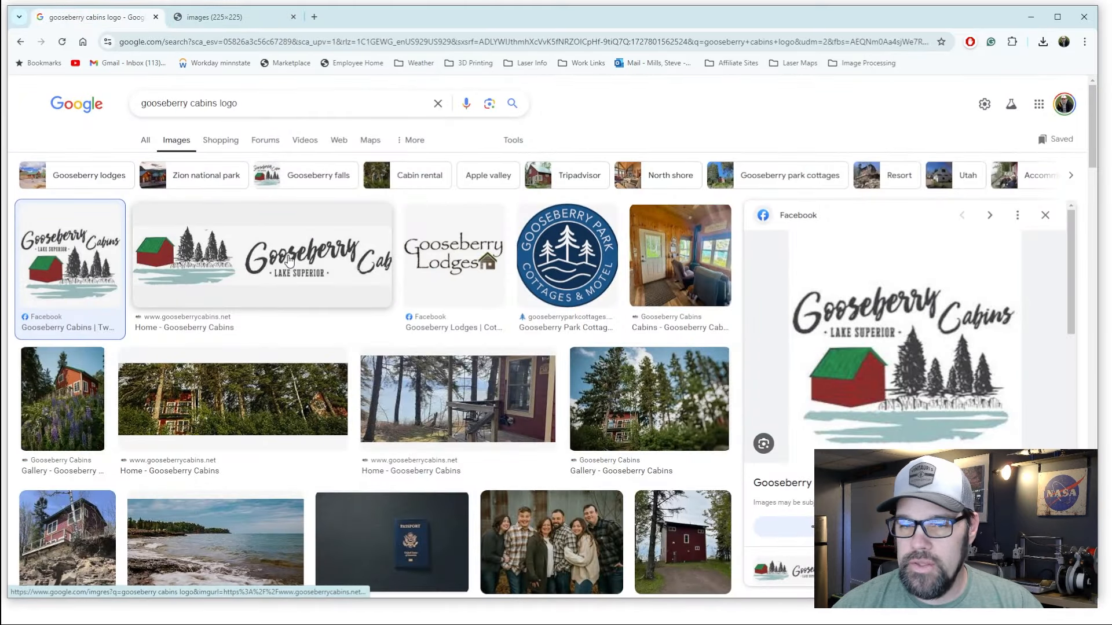
pyautogui.click(261, 256)
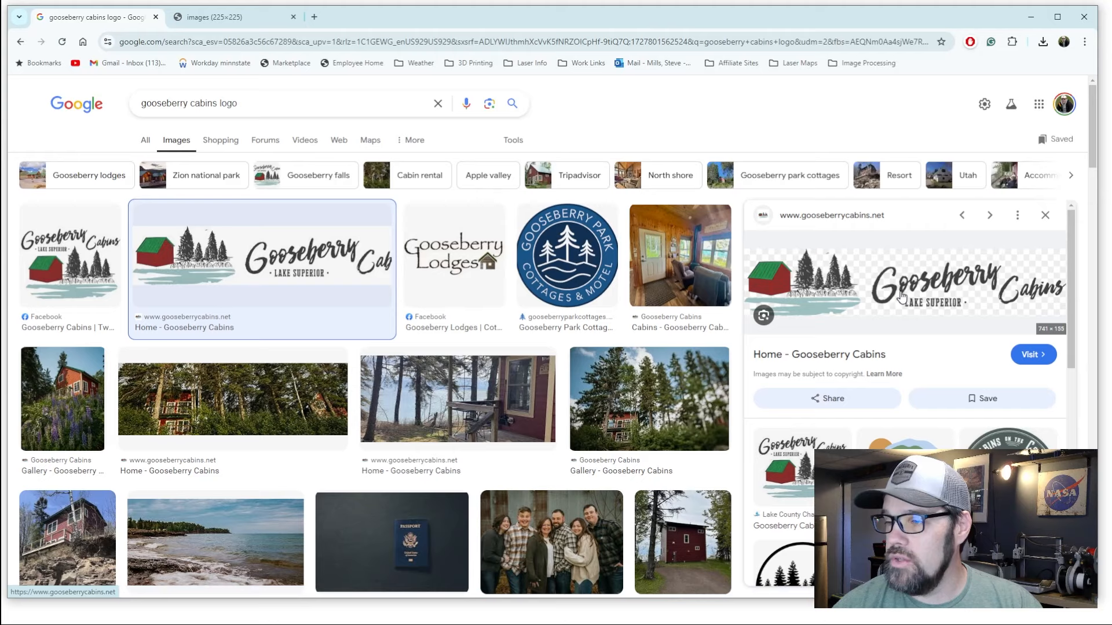
pyautogui.rightClick(904, 283)
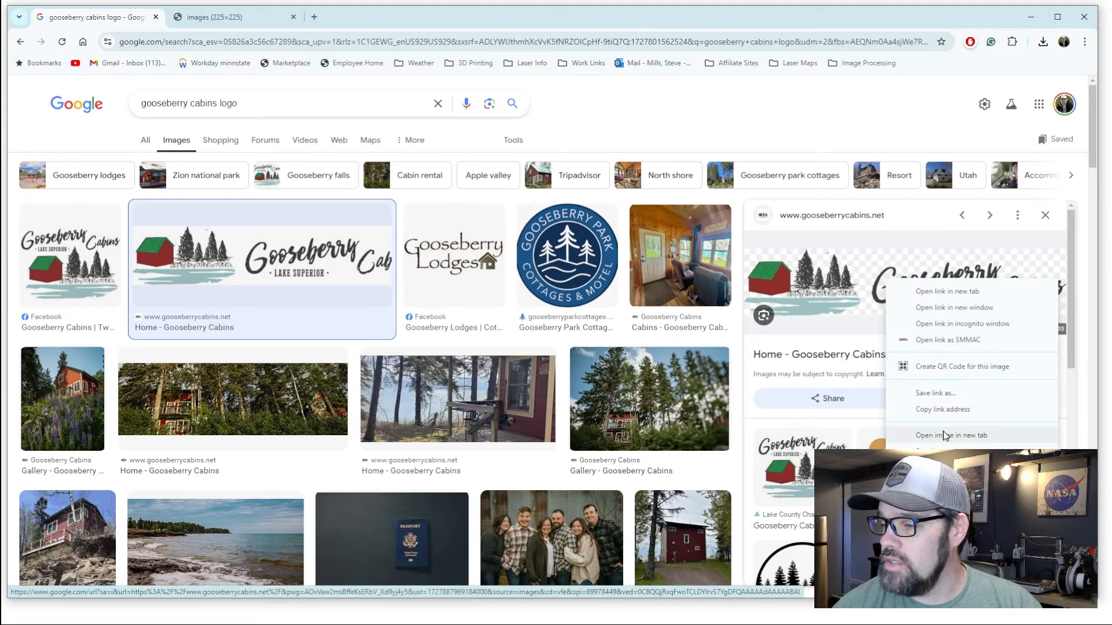
pyautogui.click(950, 435)
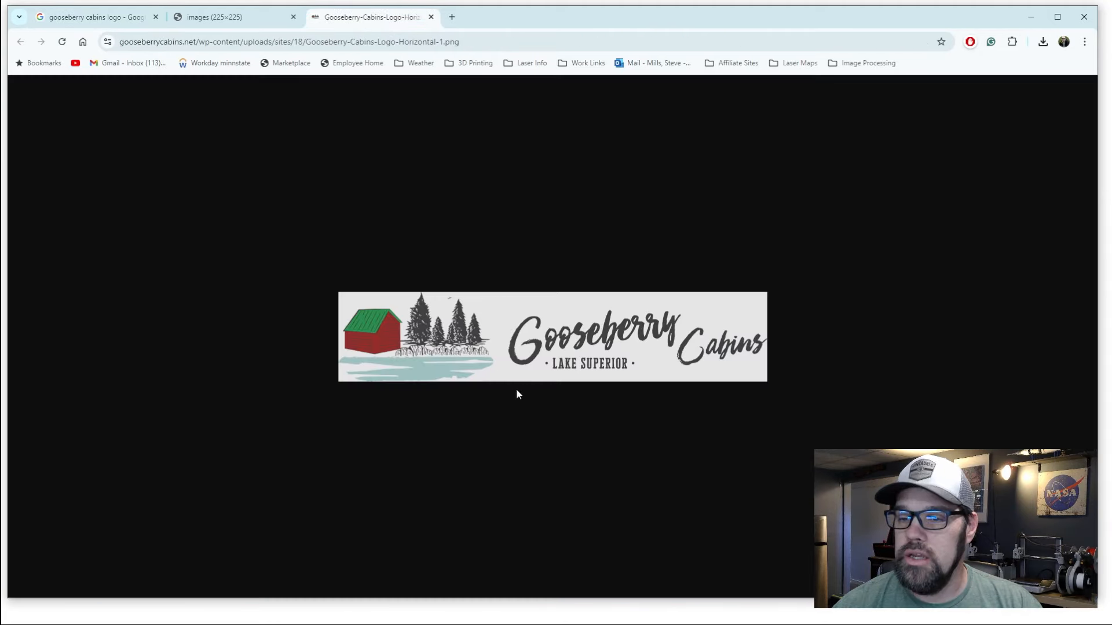
pyautogui.click(96, 16)
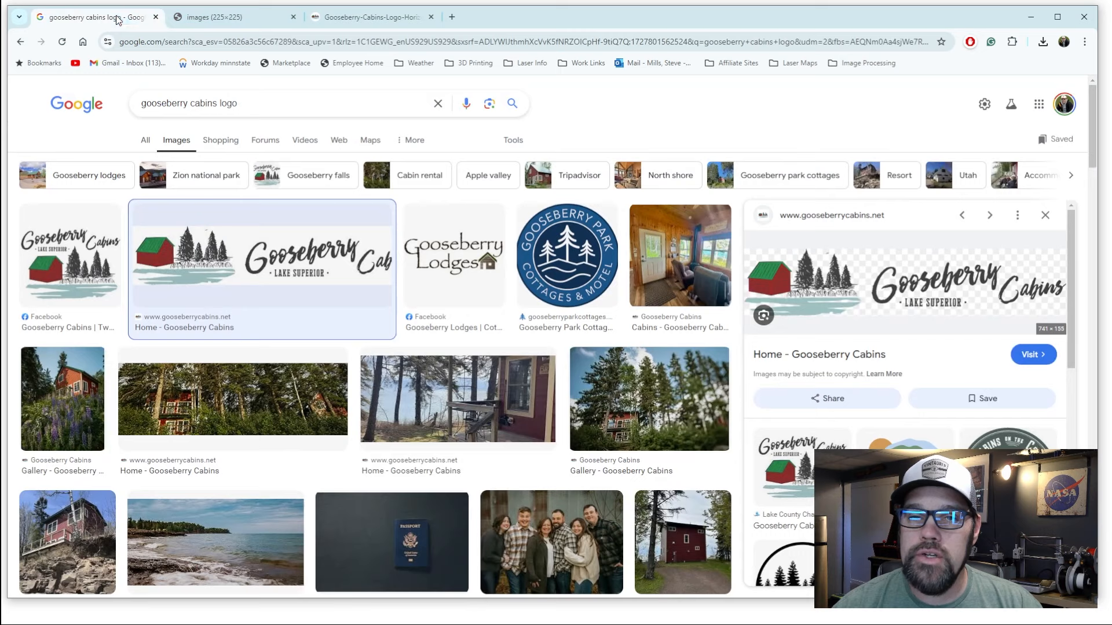
pyautogui.moveTo(851, 274)
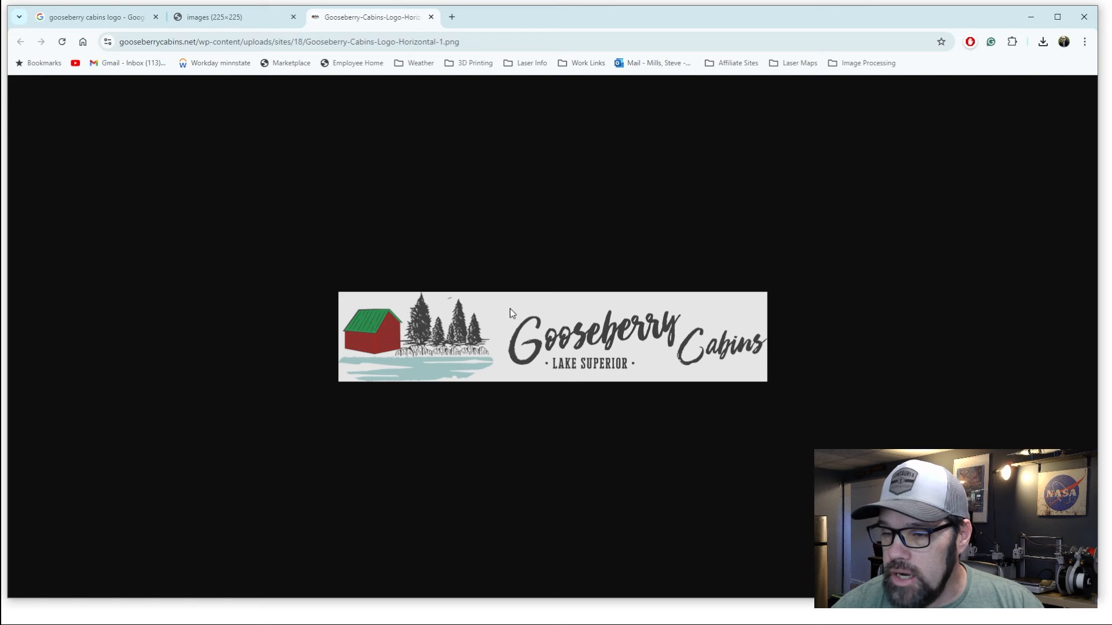
pyautogui.moveTo(337, 338)
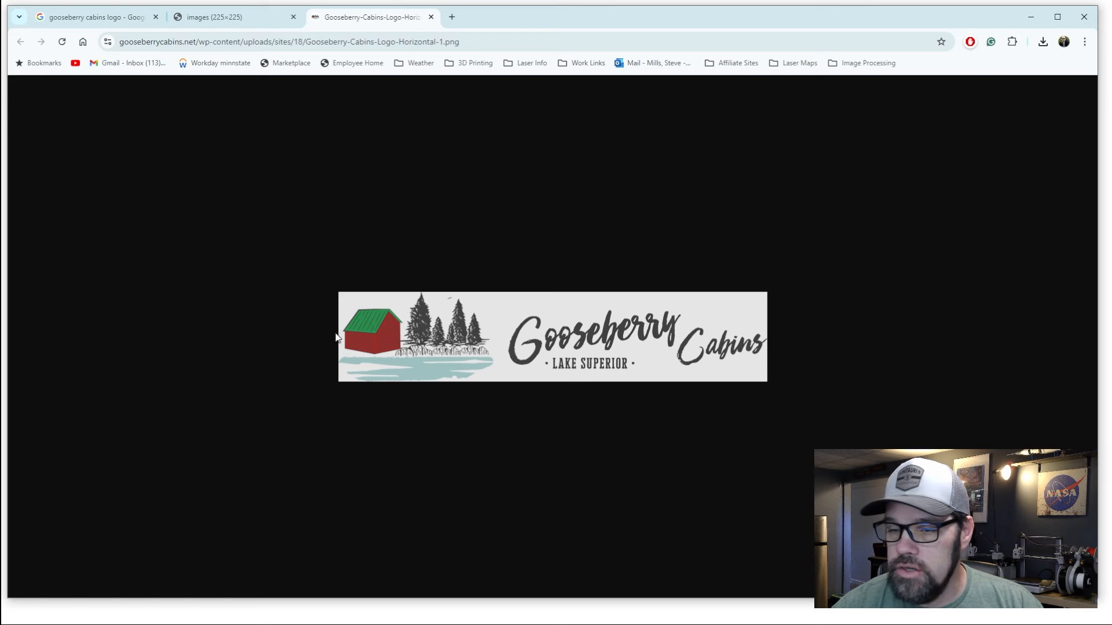
pyautogui.moveTo(389, 339)
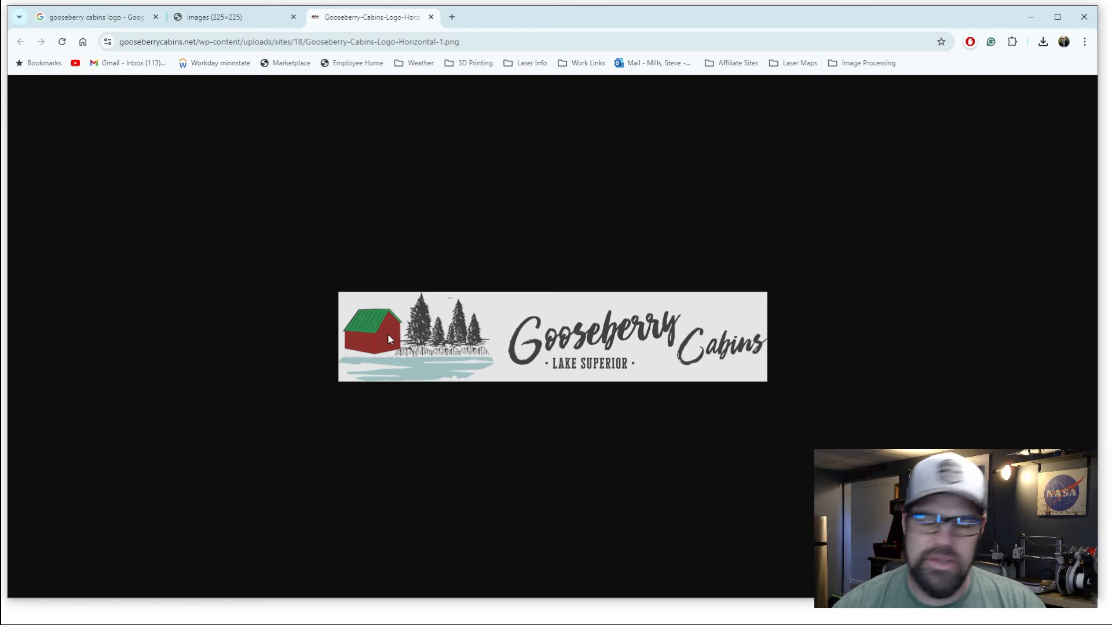
# Save the wide logo image as 'Gooseberry 1.jfif' in the cabins folder
pyautogui.rightClick(388, 338)
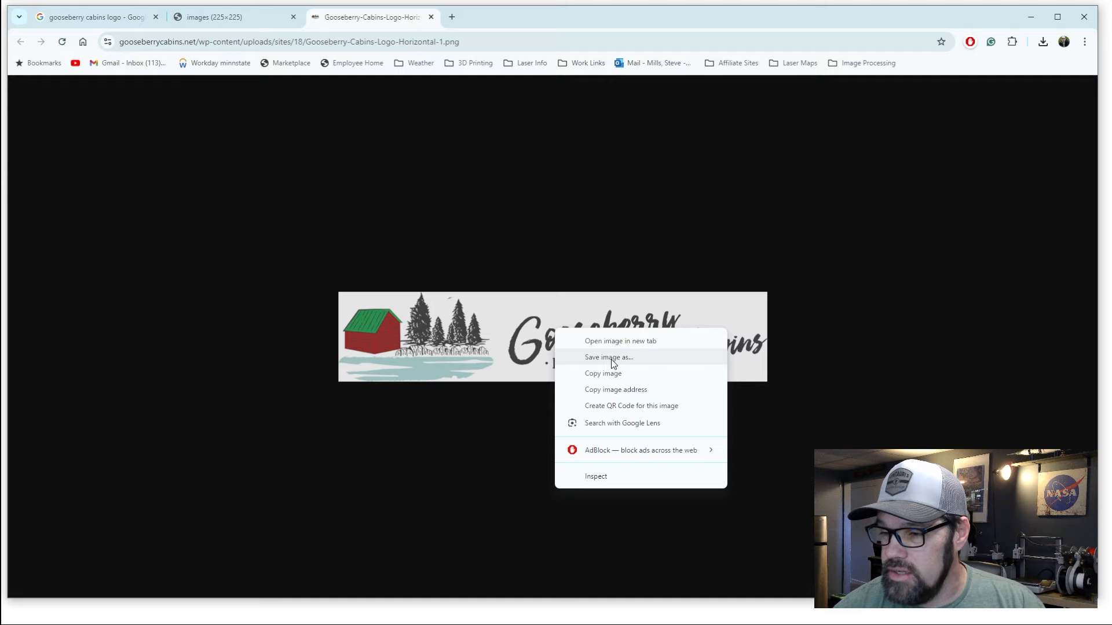
pyautogui.click(607, 357)
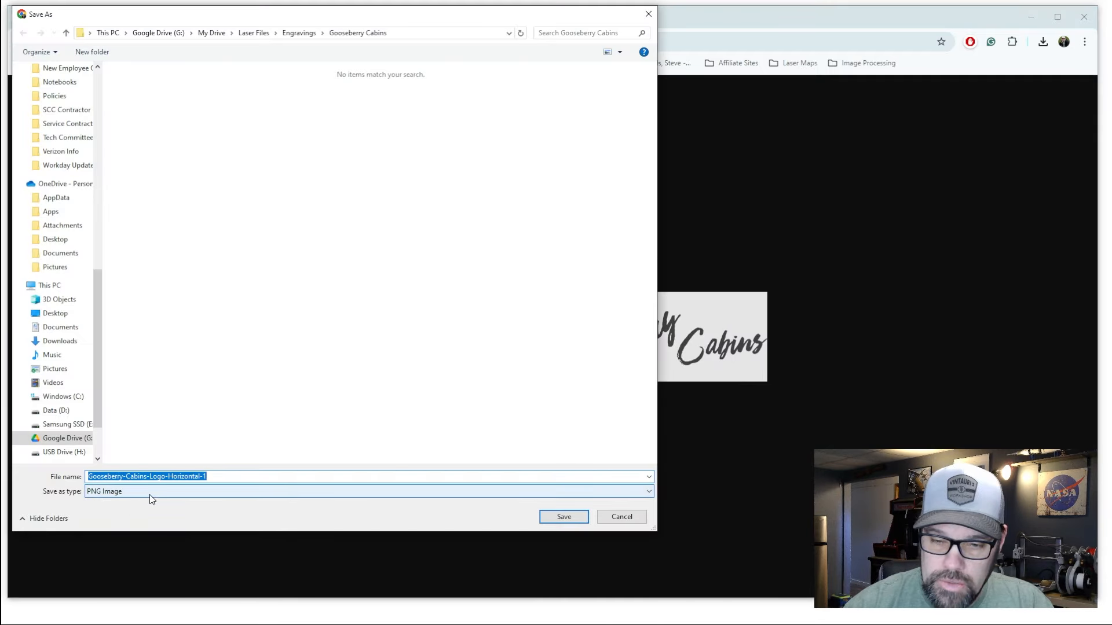
pyautogui.write('Gooseberry 1.jfif')
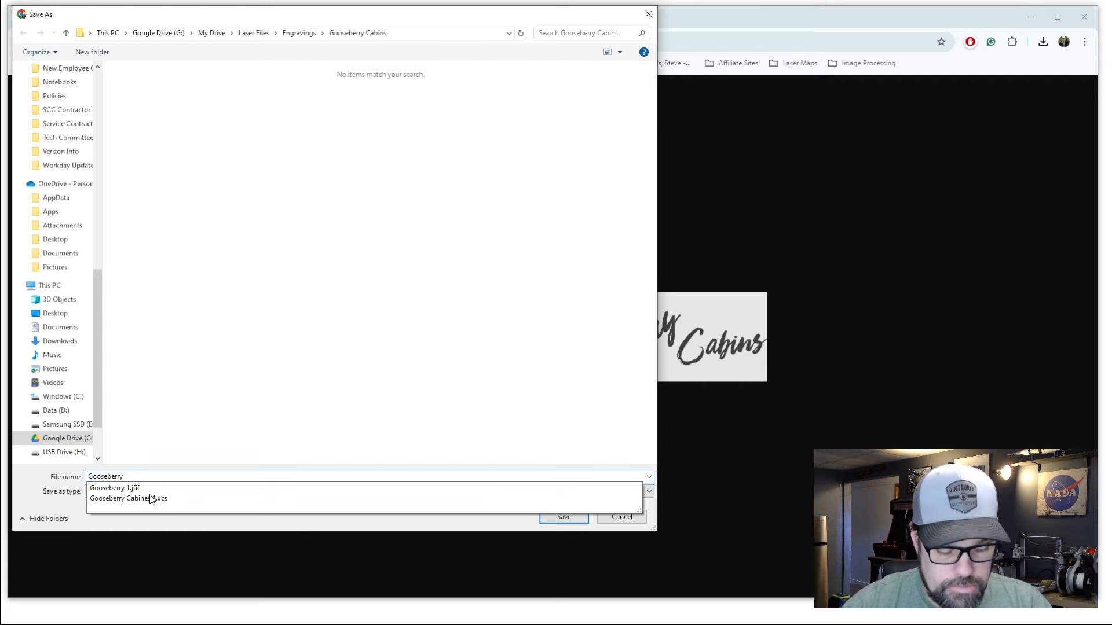
pyautogui.click(564, 516)
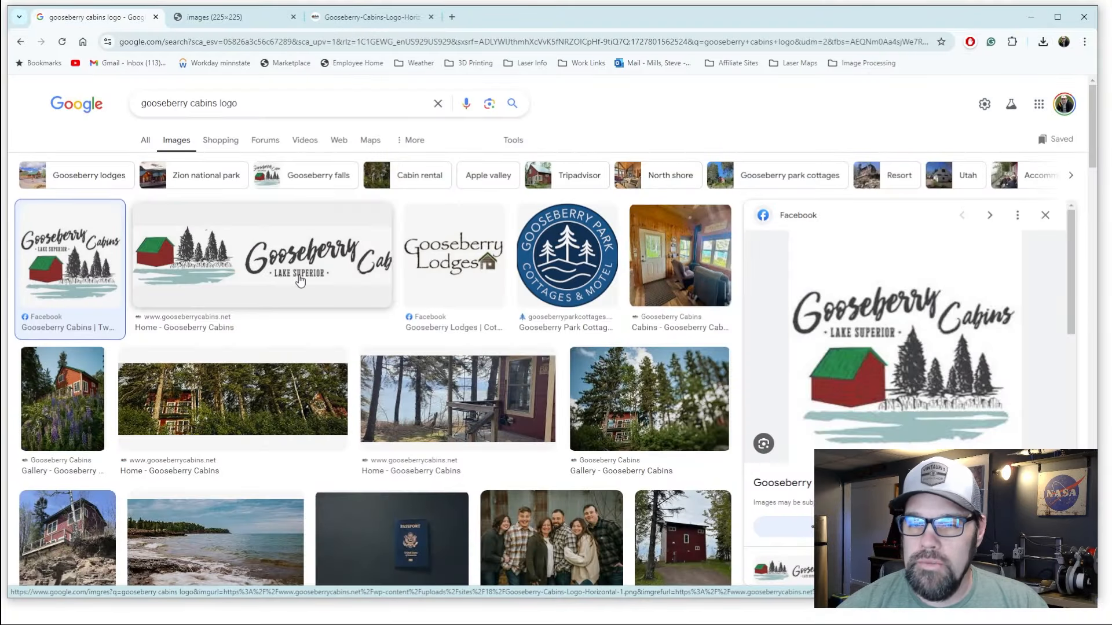
pyautogui.moveTo(286, 269)
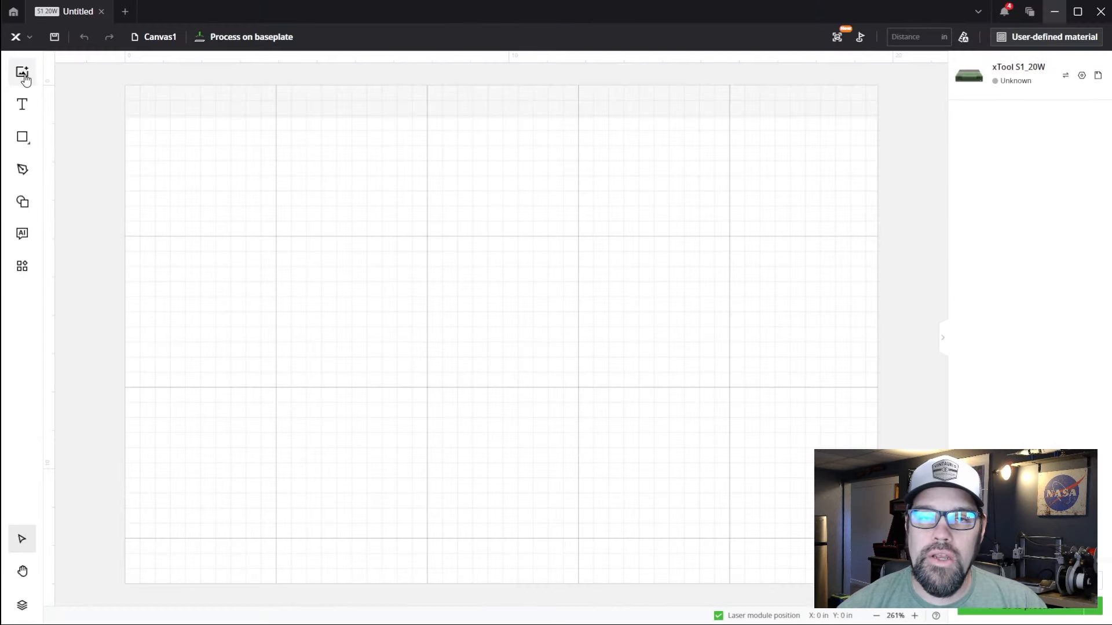
# Import 'Logo from Facebook' from the Gooseberry Cabins folder onto the canvas
pyautogui.click(22, 70)
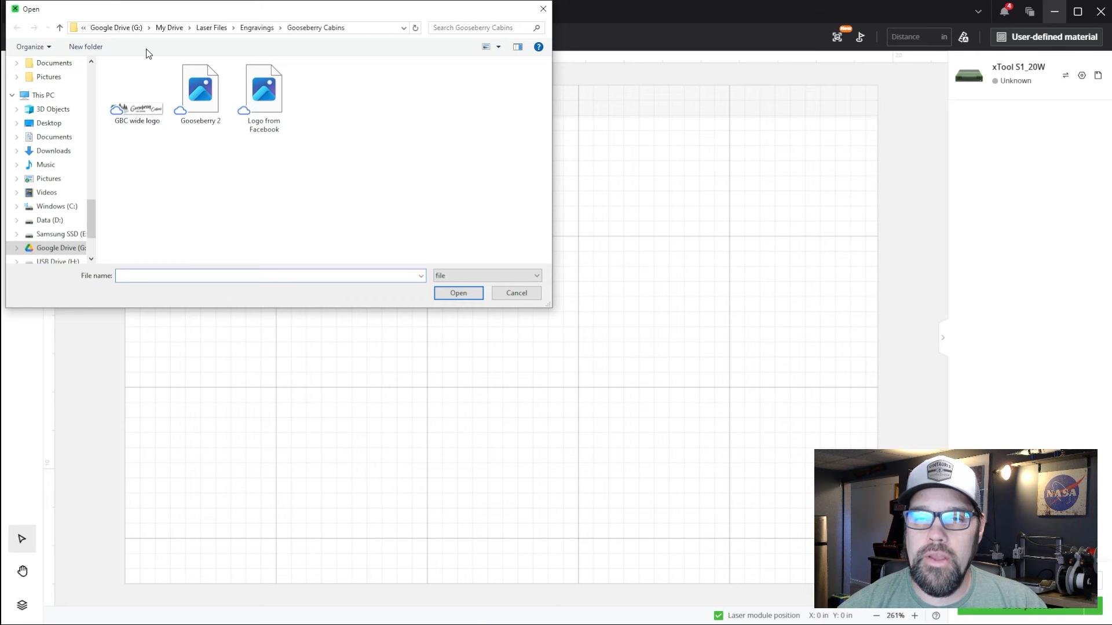
pyautogui.click(59, 27)
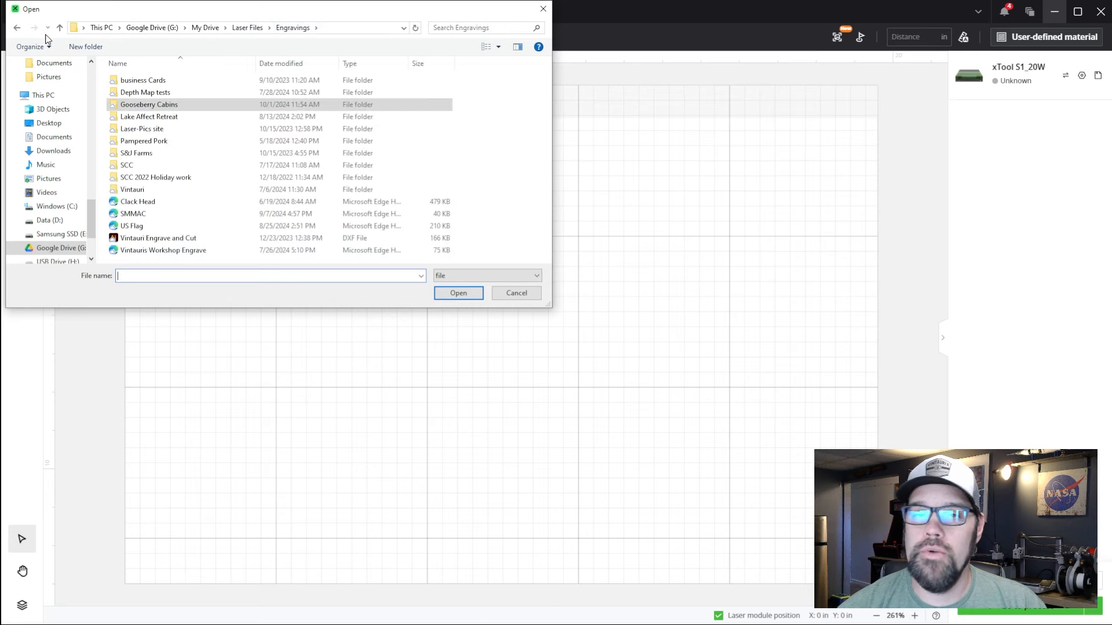
pyautogui.doubleClick(149, 104)
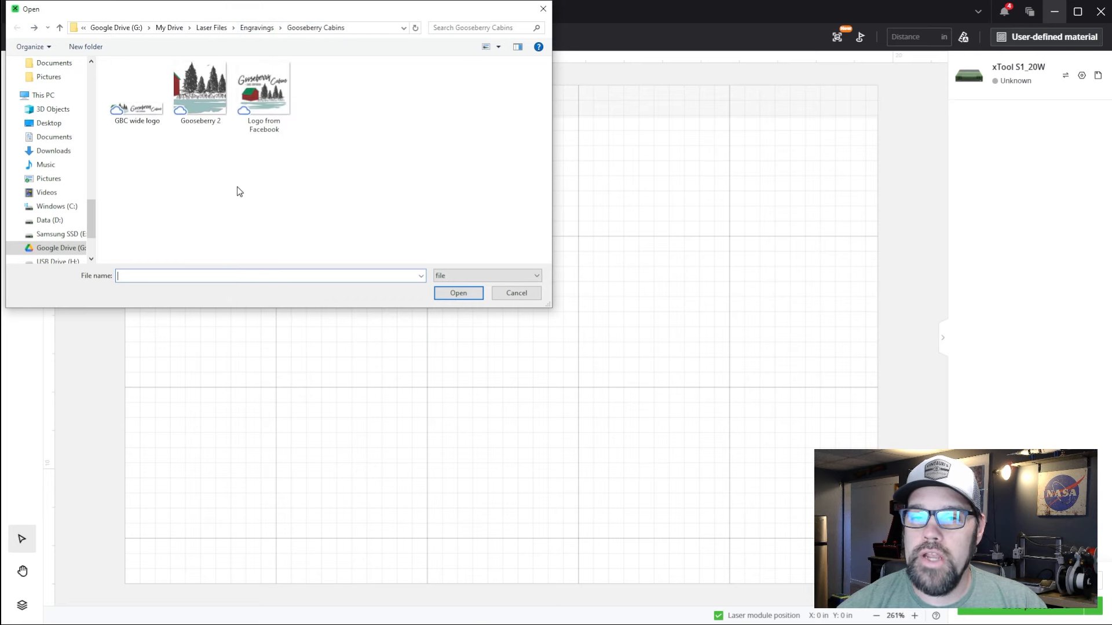
pyautogui.click(135, 86)
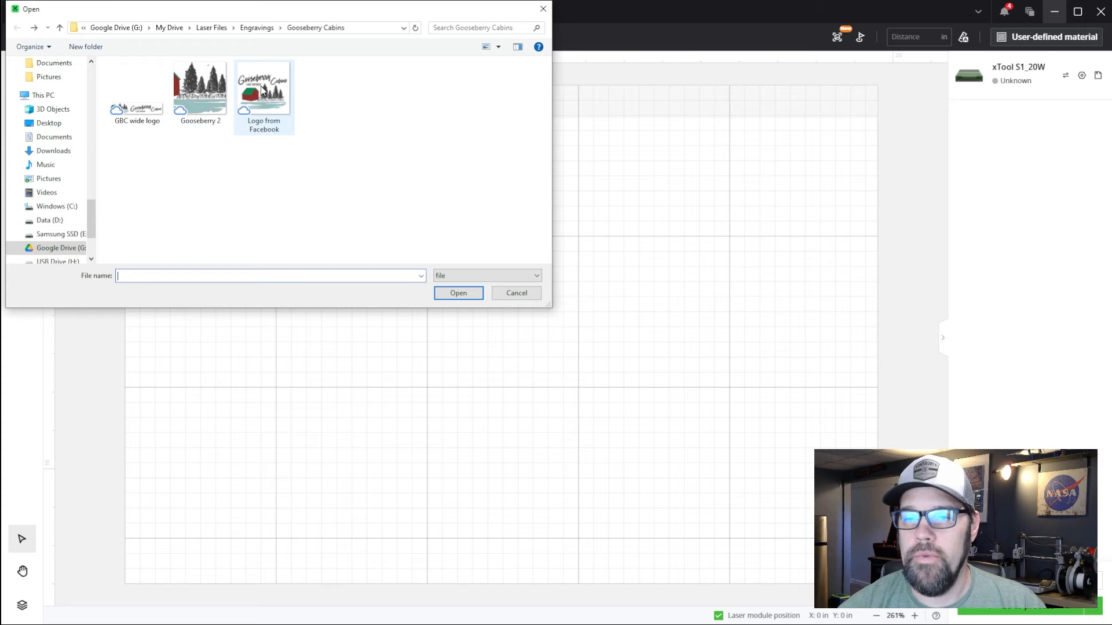
pyautogui.click(458, 293)
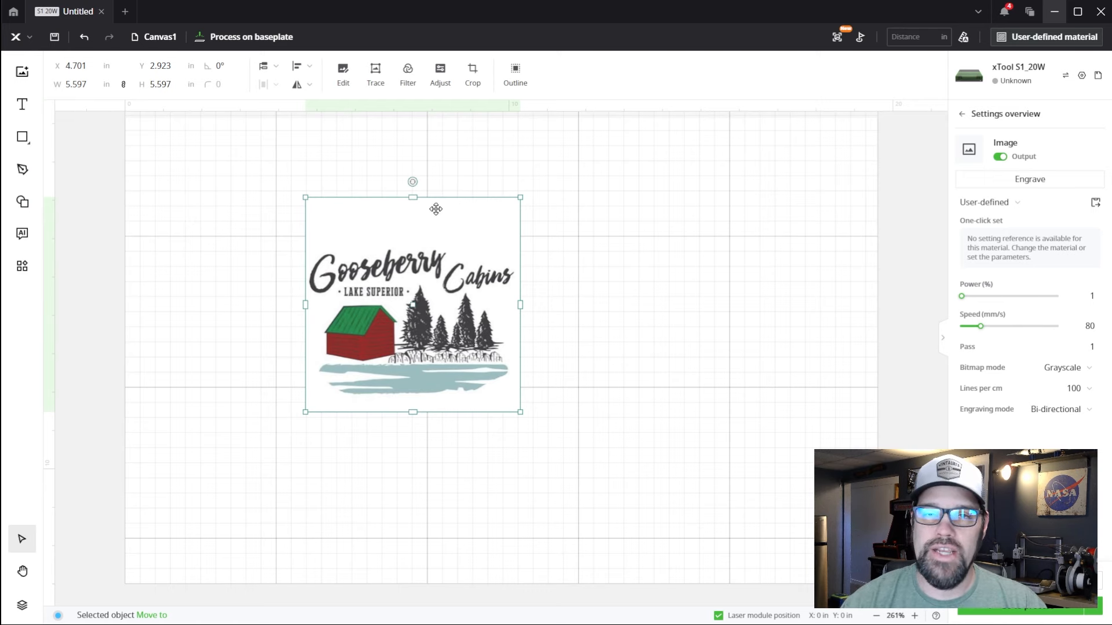
pyautogui.moveTo(607, 299)
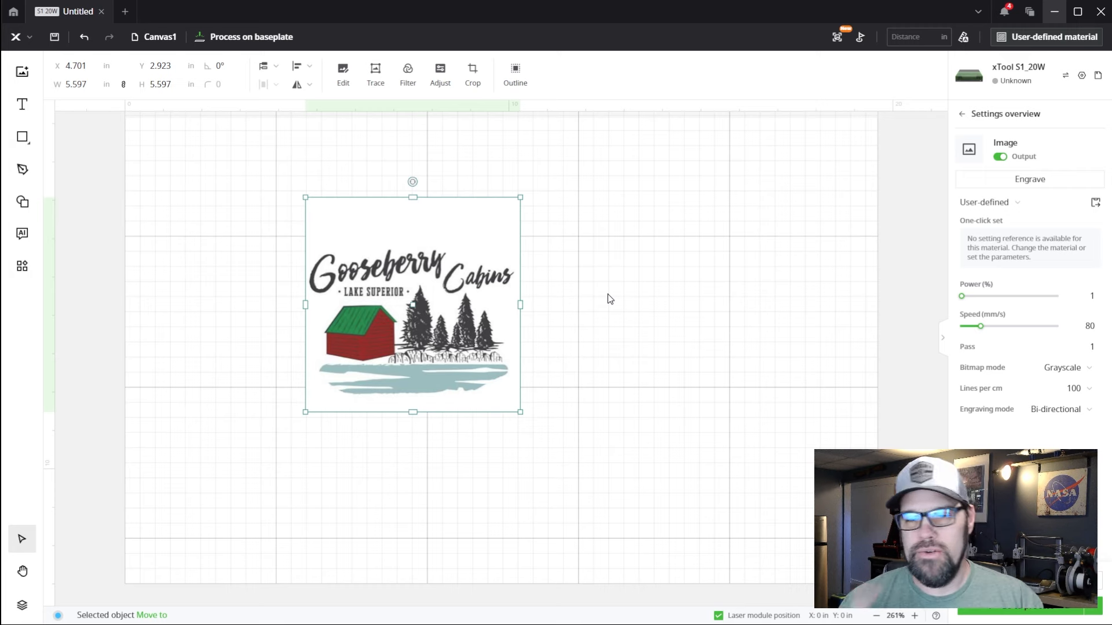
pyautogui.moveTo(704, 533)
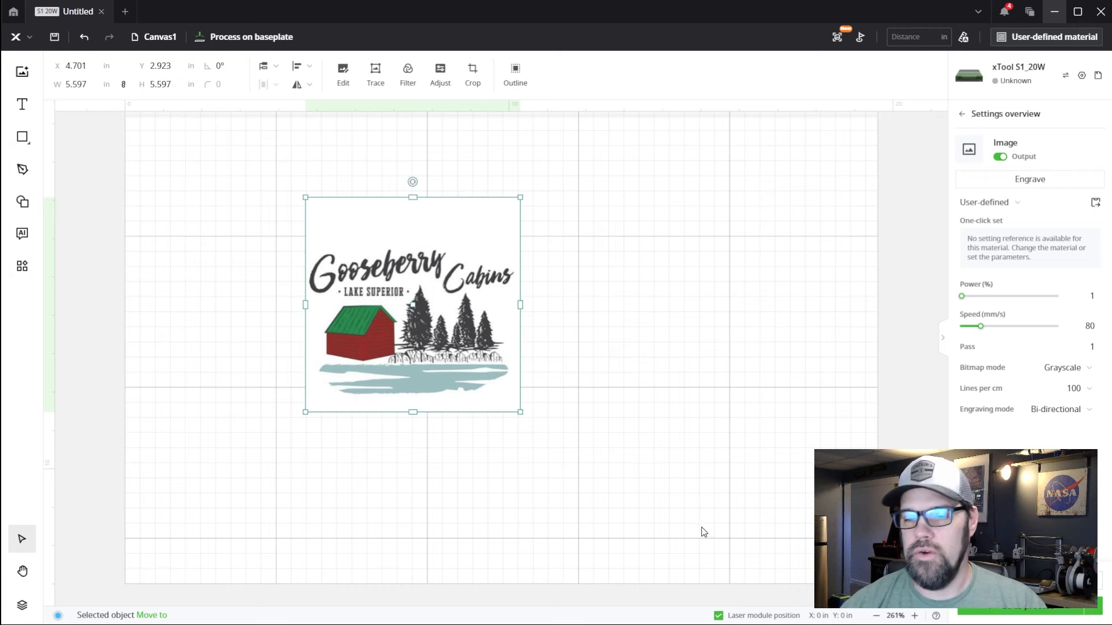
pyautogui.moveTo(665, 473)
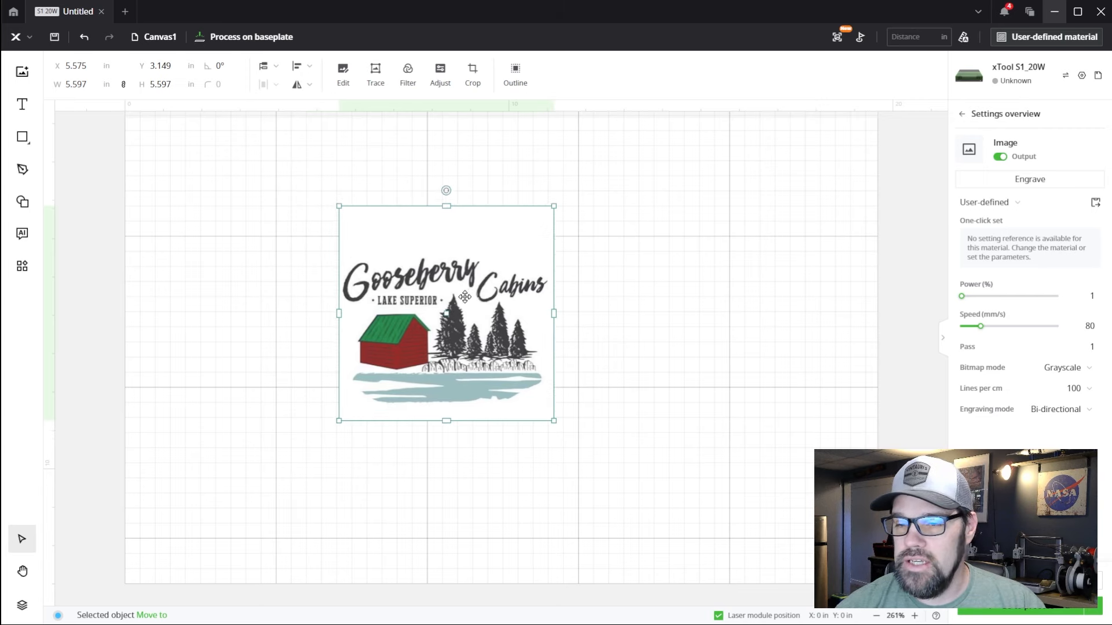
# Move the logo image to X 5.575, Y 3.149 and zoom in to inspect it
pyautogui.scroll(3)
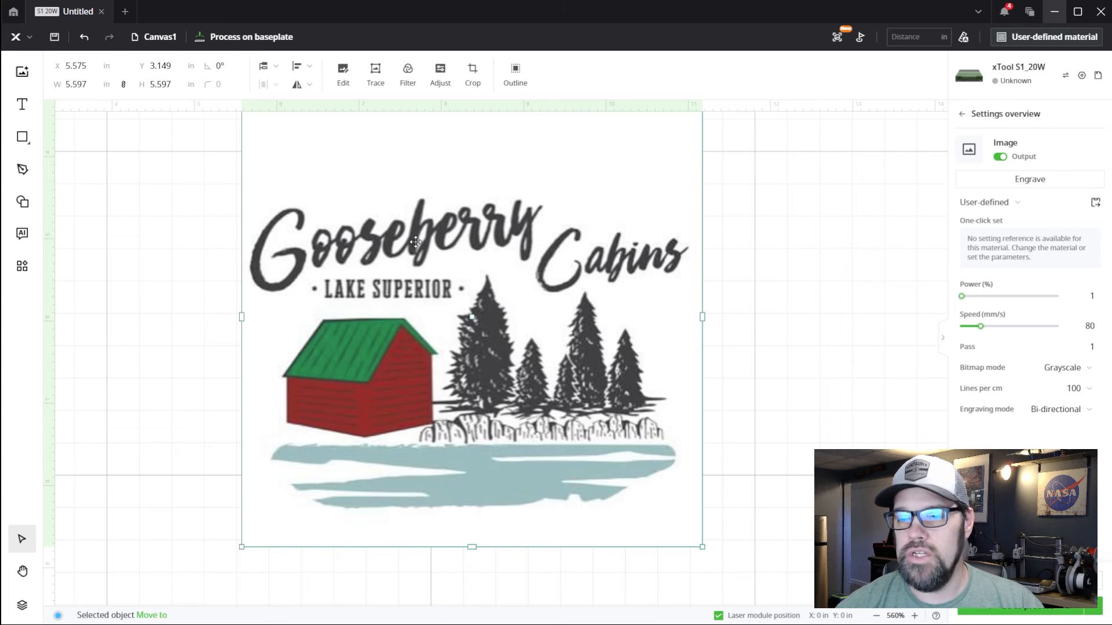
pyautogui.moveTo(442, 291)
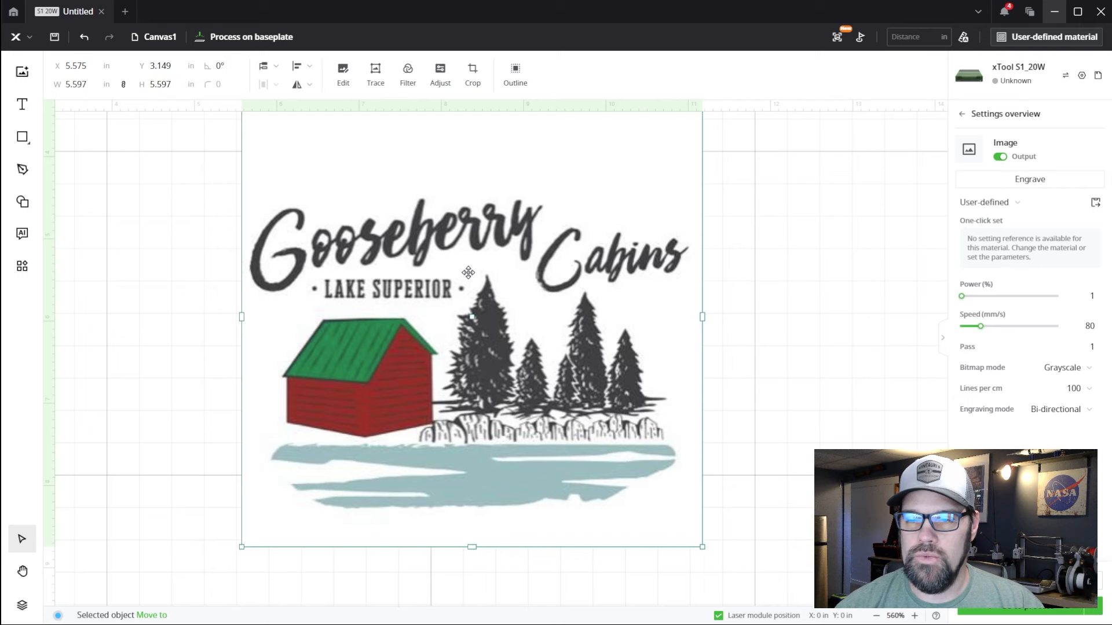
pyautogui.moveTo(373, 256)
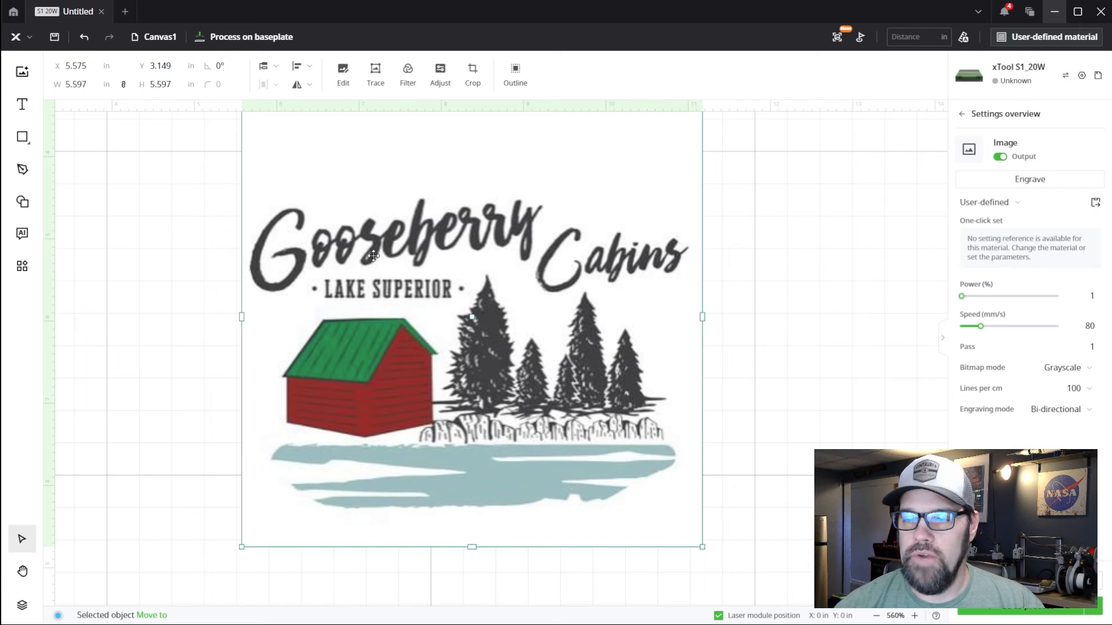
pyautogui.moveTo(357, 232)
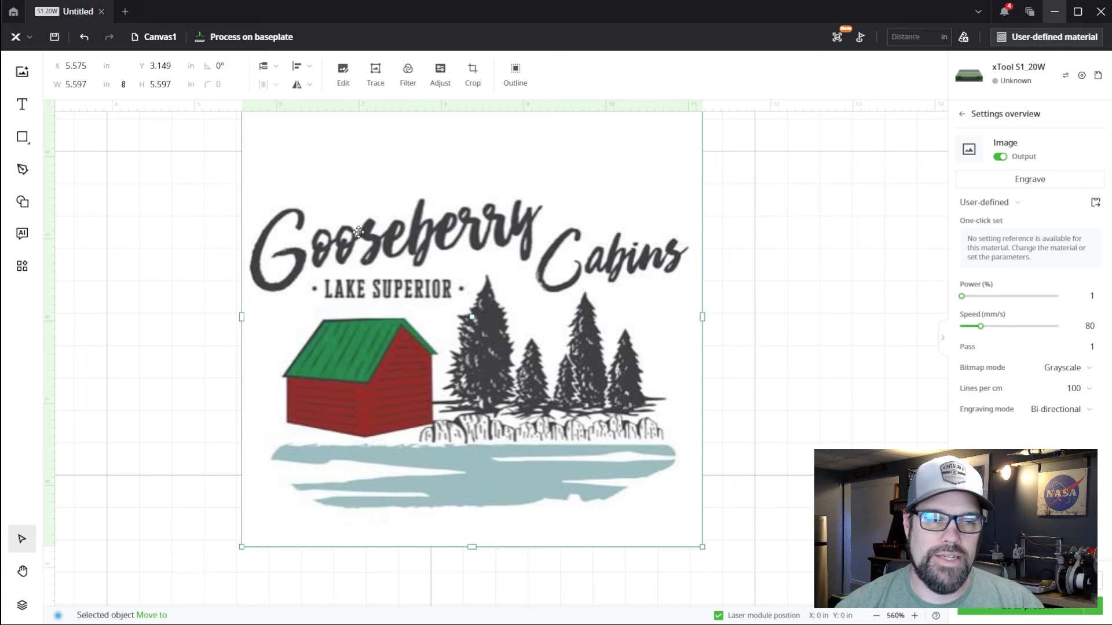
pyautogui.moveTo(391, 88)
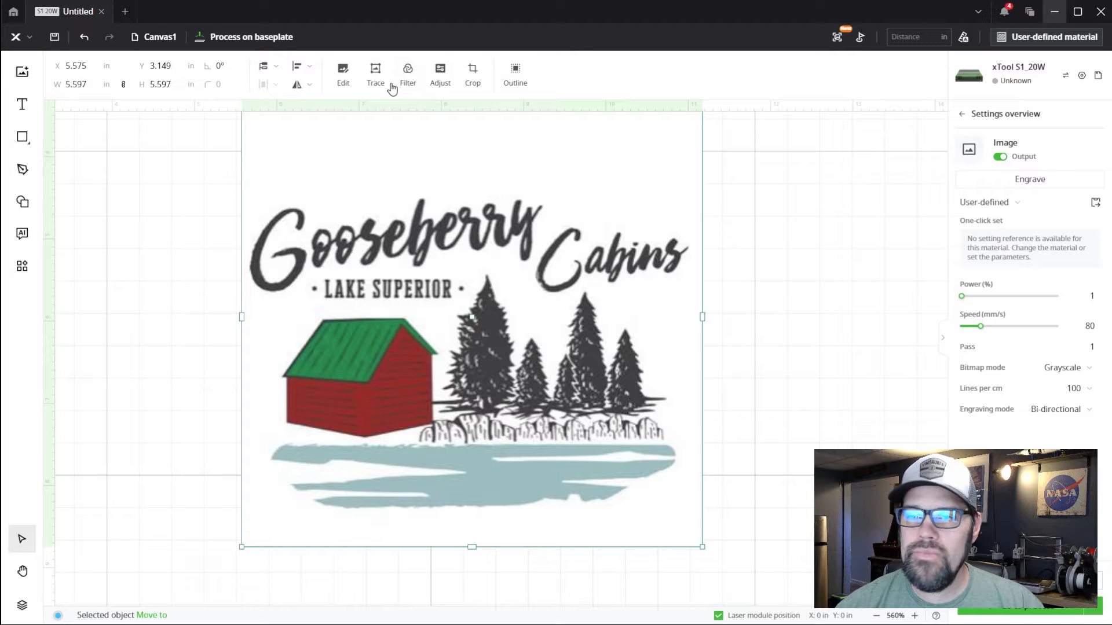
pyautogui.click(376, 75)
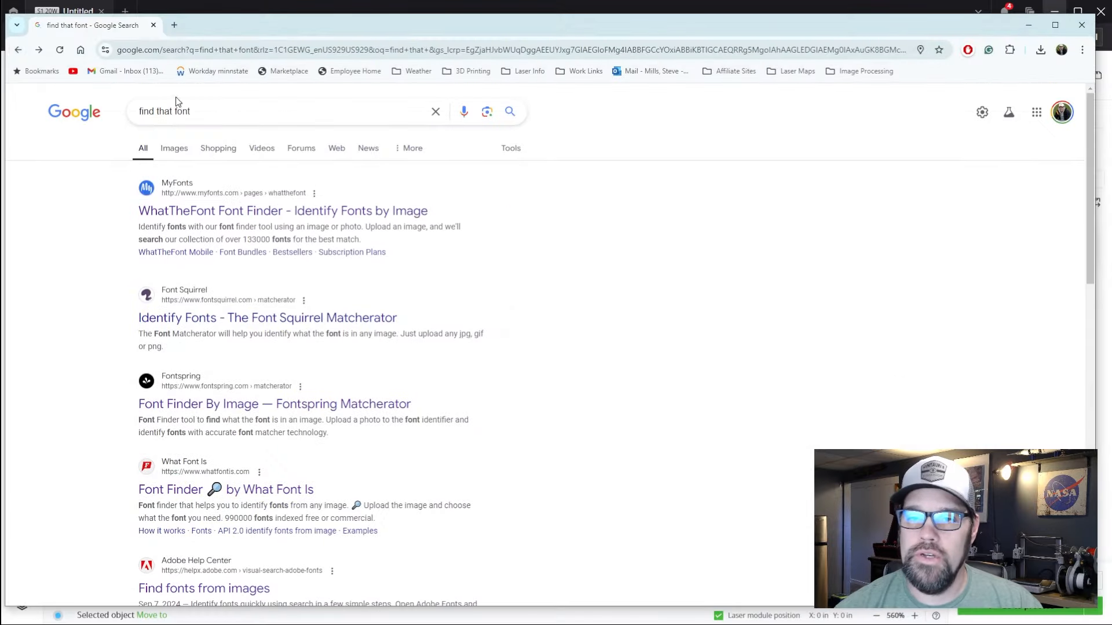
# Open the 'Font Finder by What Font Is' link from the results
pyautogui.scroll(-3)
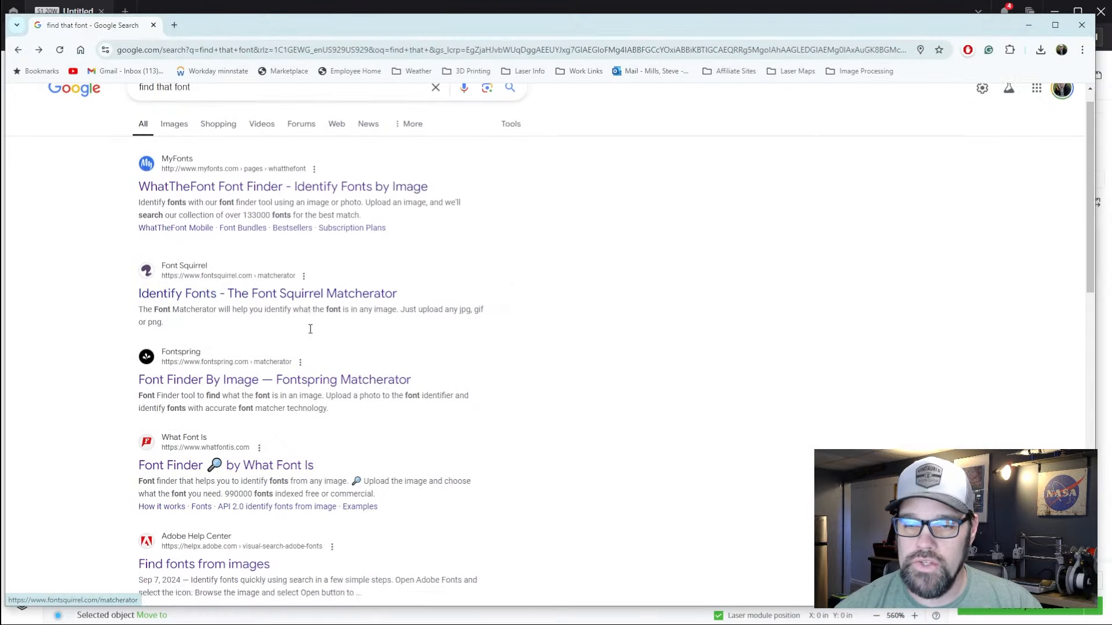
pyautogui.scroll(3)
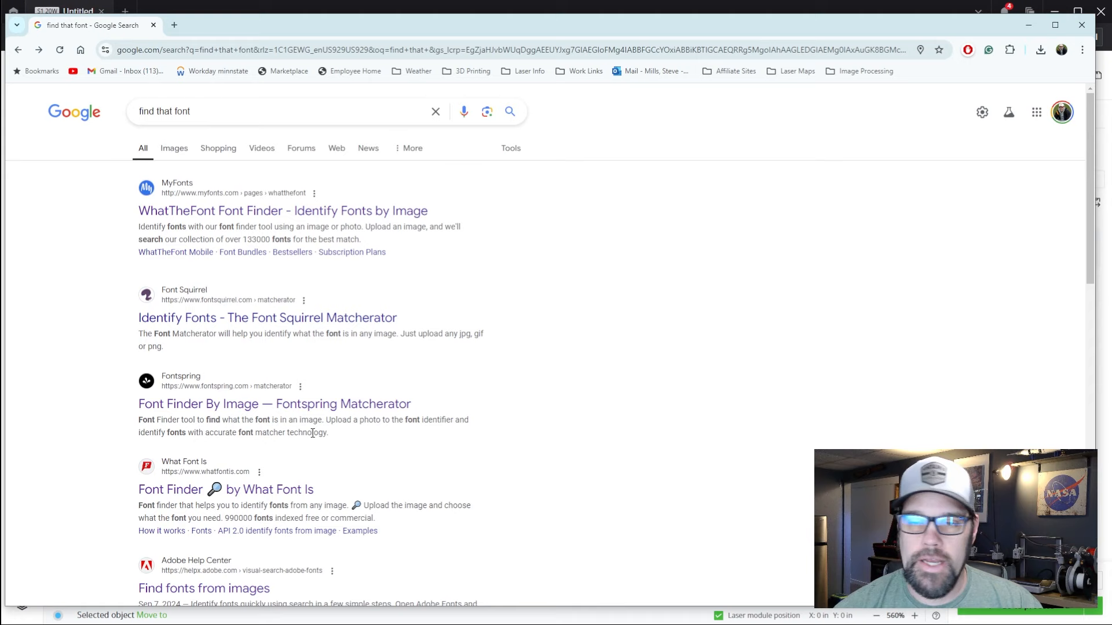
pyautogui.moveTo(337, 382)
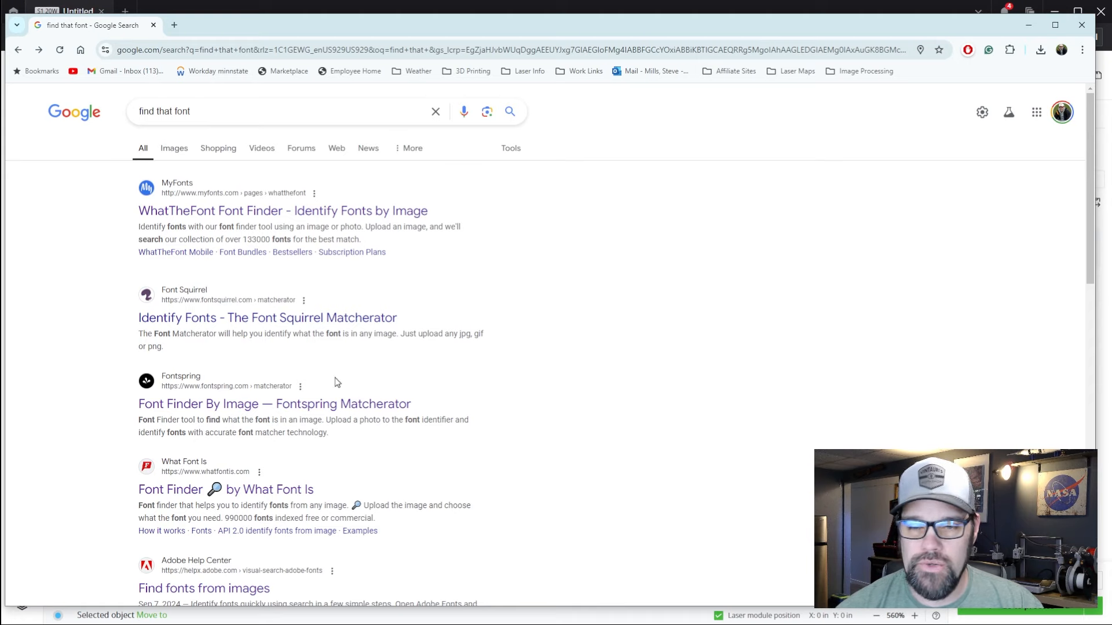
pyautogui.click(226, 489)
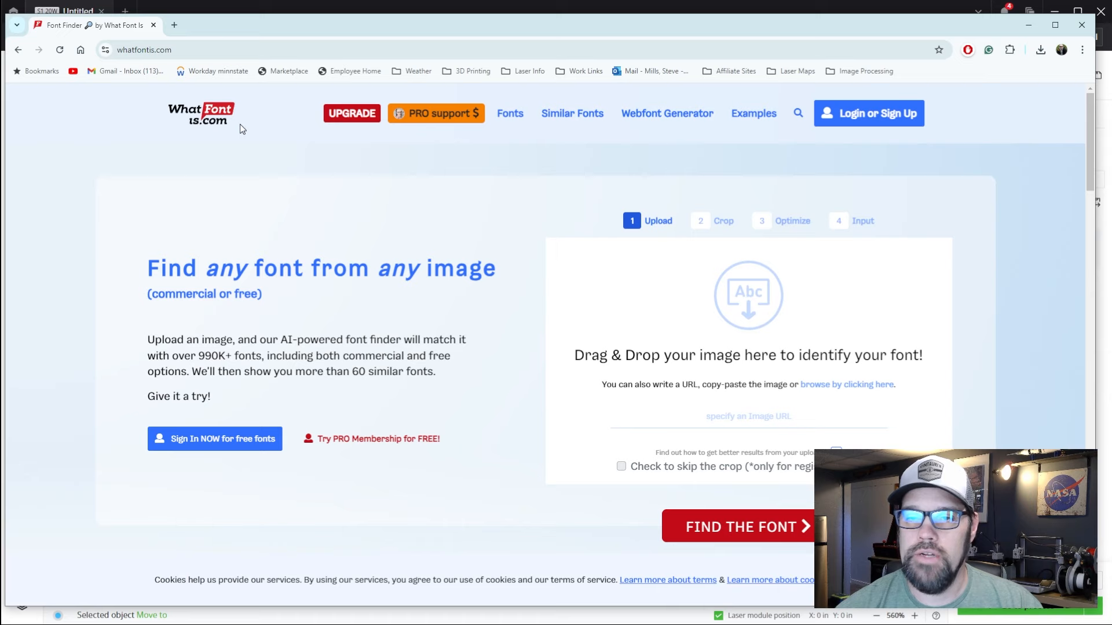
# Scroll the WhatFontIs homepage toward its image upload area
pyautogui.scroll(-3)
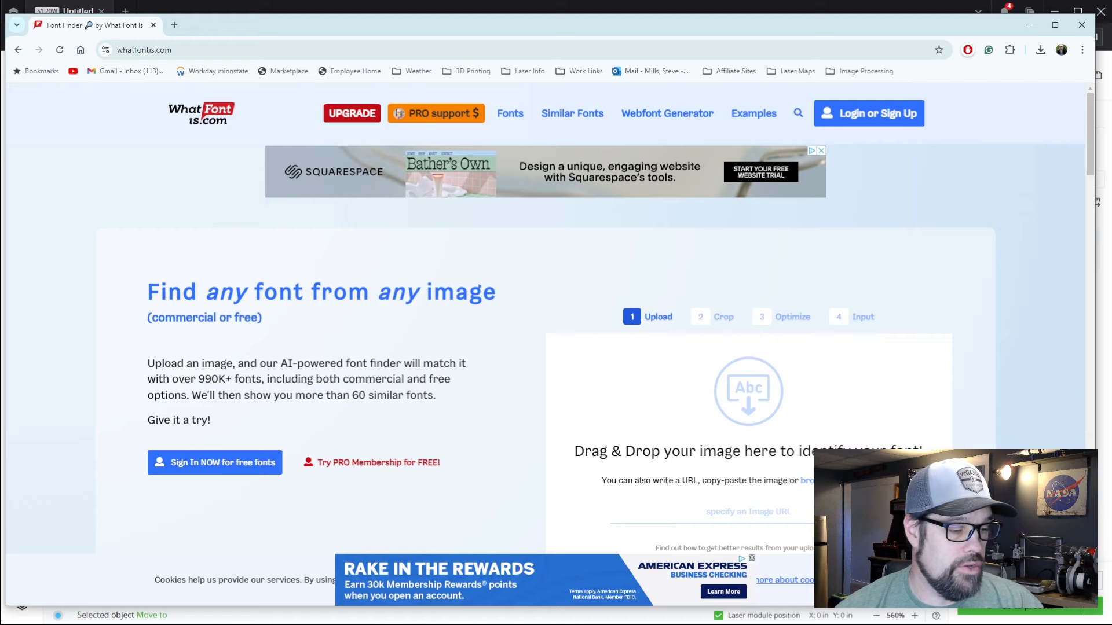
pyautogui.moveTo(730, 394)
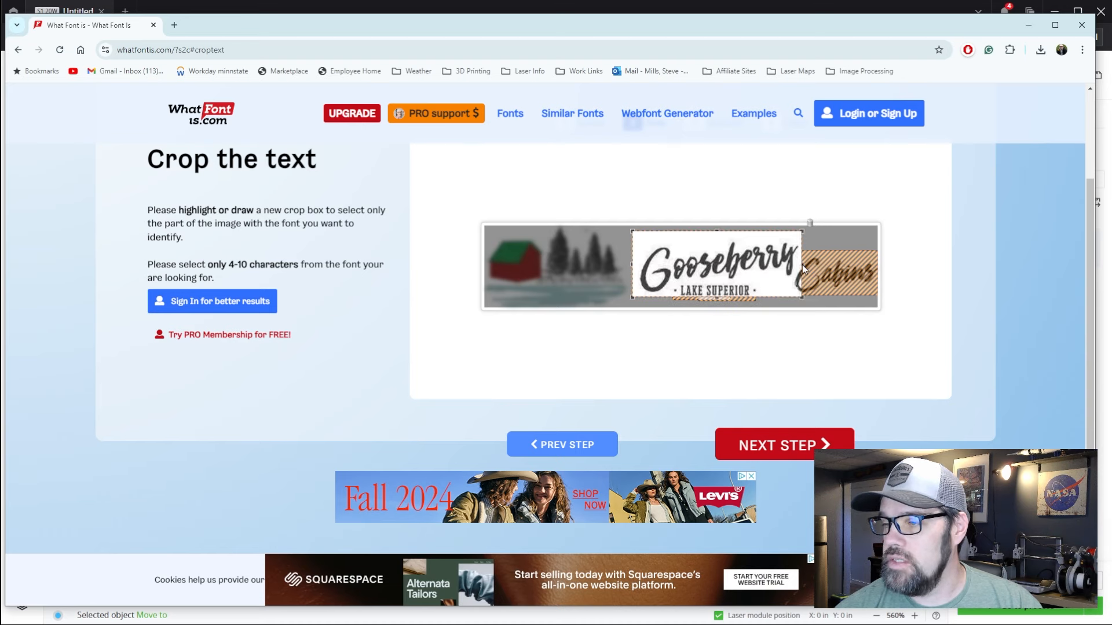
# Advance the cropped lettering through the Crop and Optimize stages
pyautogui.click(783, 445)
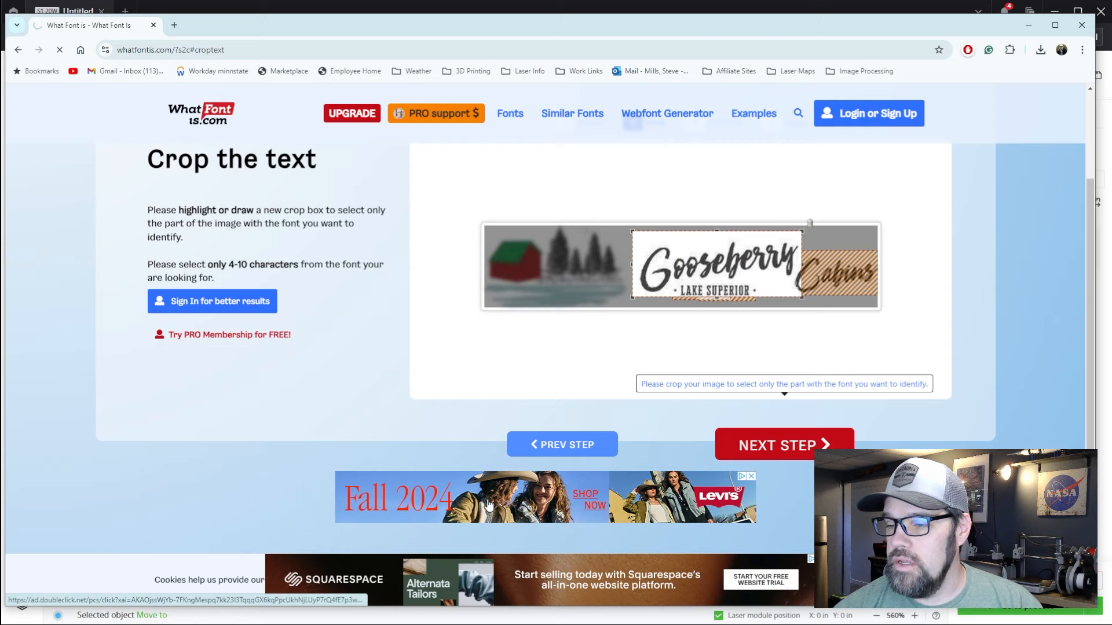
pyautogui.click(784, 445)
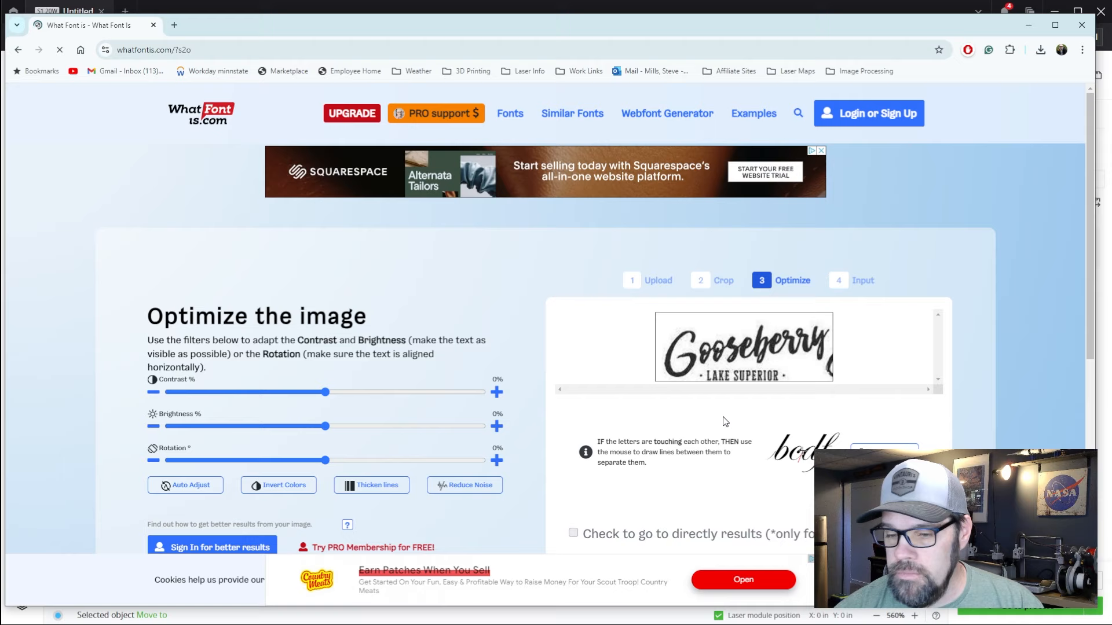
pyautogui.scroll(3)
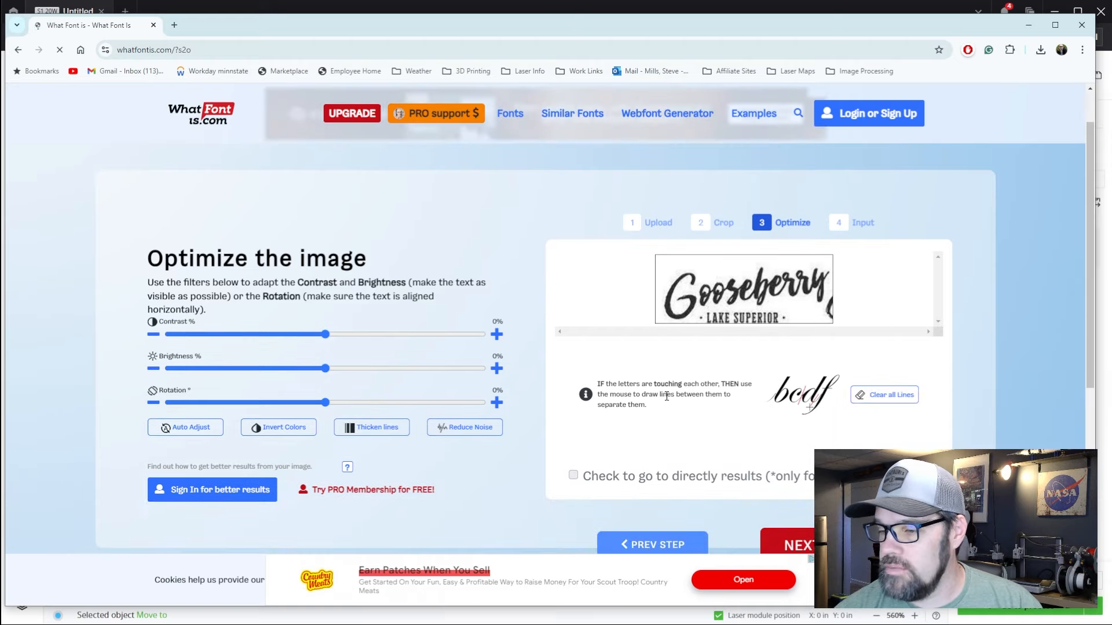
pyautogui.click(799, 544)
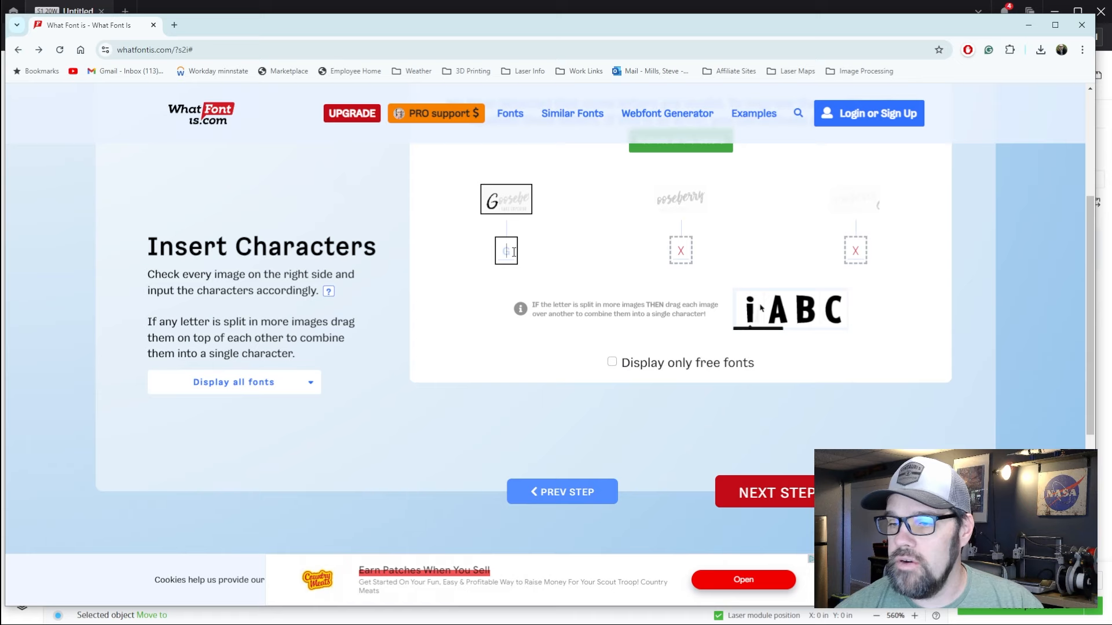
# Enter G as the first character, dismiss the sign-up popup, and request matching fonts
pyautogui.write('G')
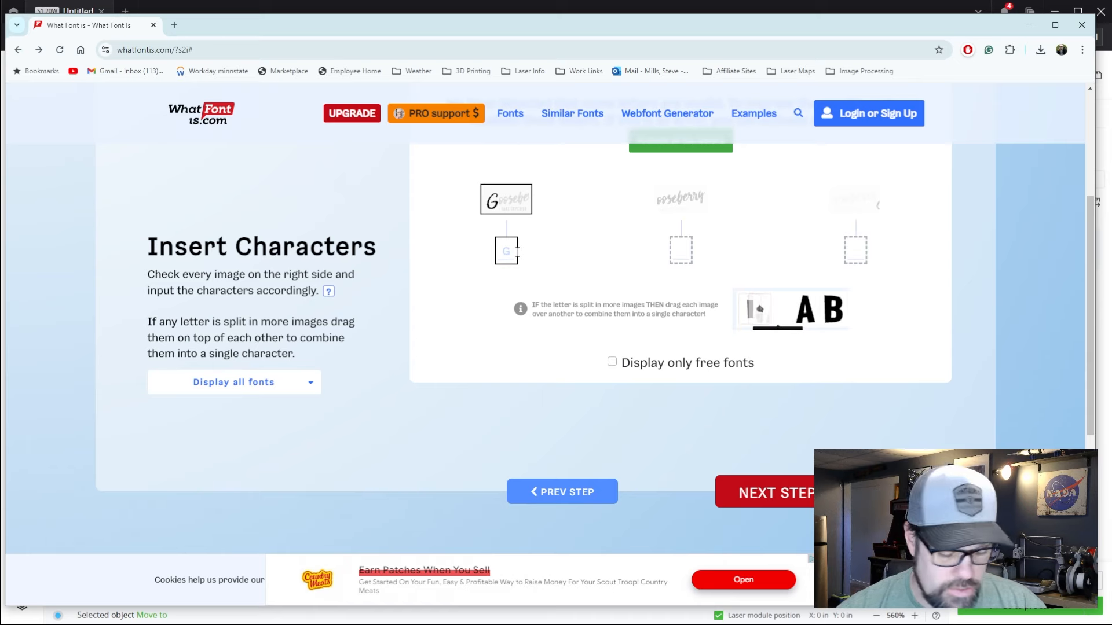
pyautogui.click(776, 492)
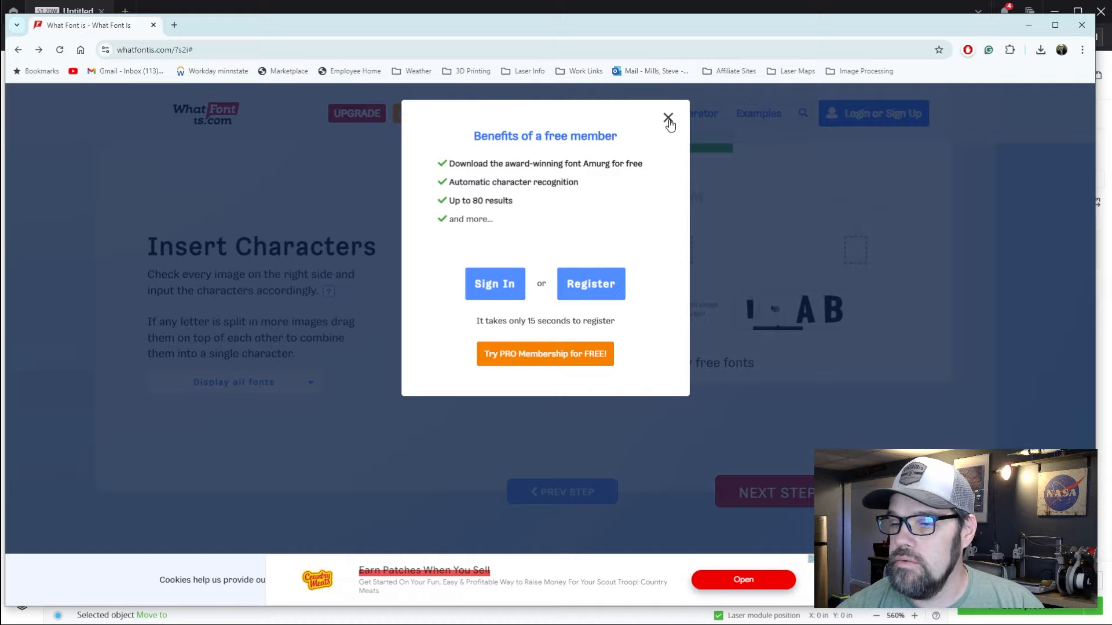
pyautogui.click(667, 116)
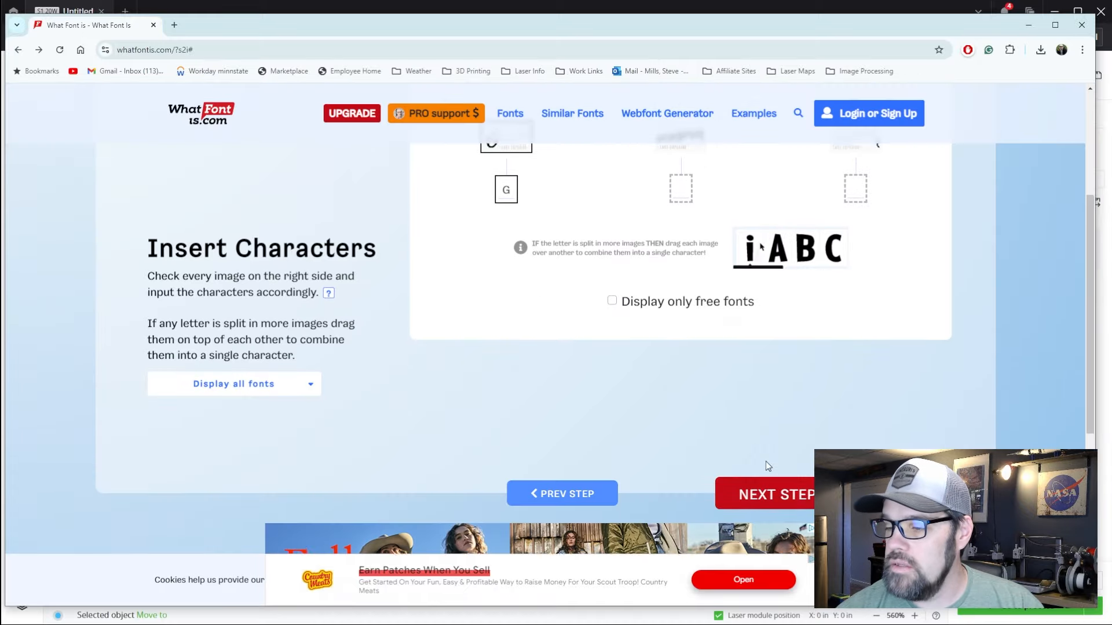
pyautogui.click(776, 493)
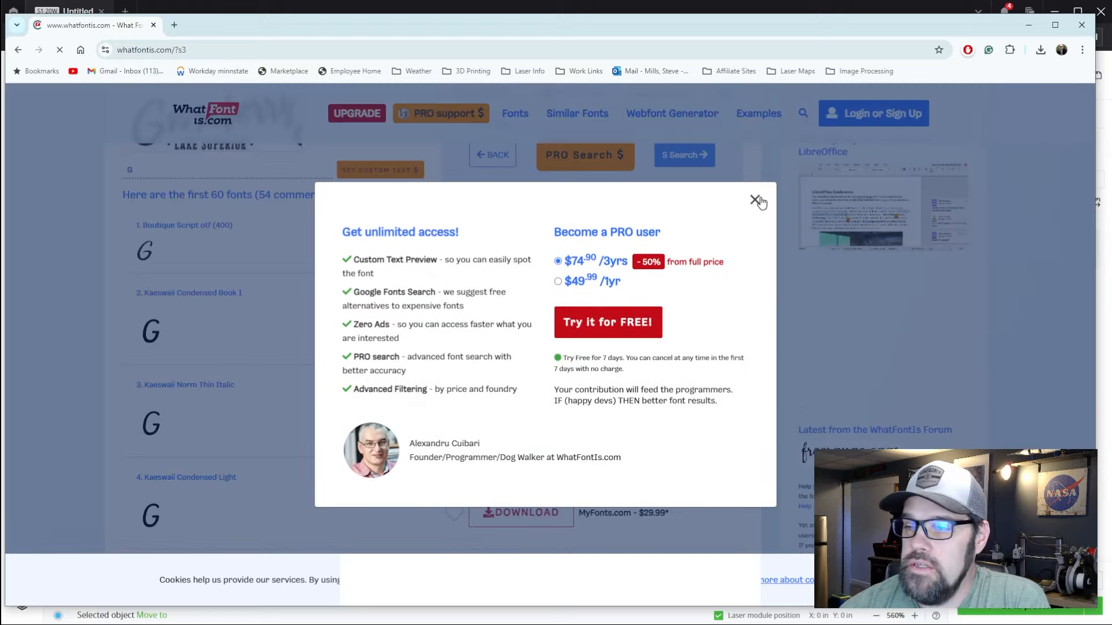
# Close the PRO upgrade popup and scroll the font matches led by Boutique Script
pyautogui.click(758, 202)
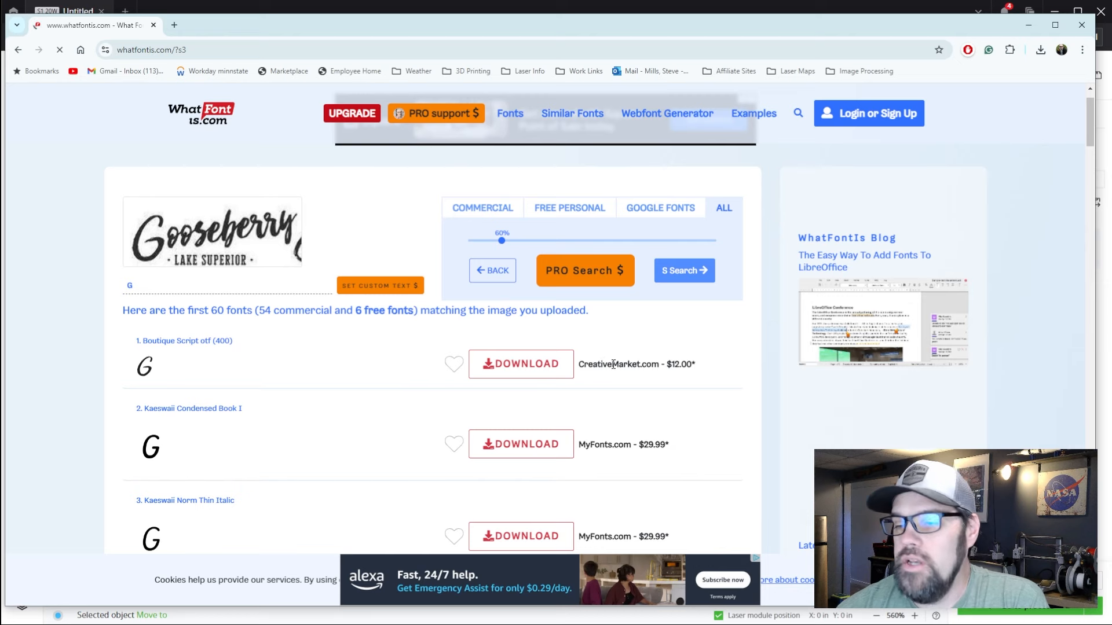
pyautogui.moveTo(426, 392)
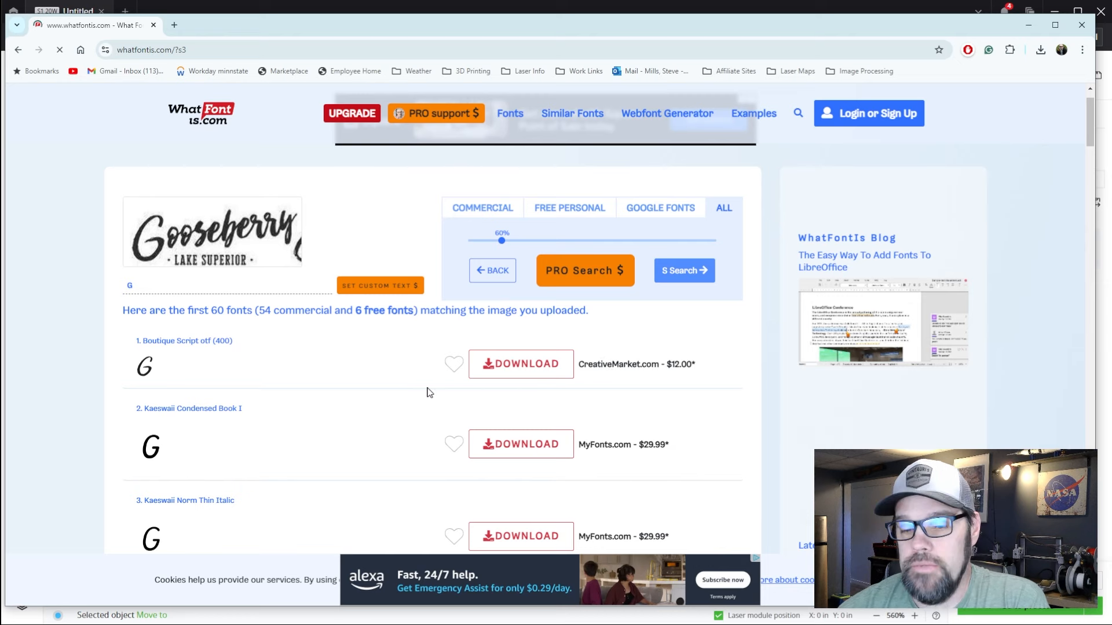
pyautogui.scroll(-3)
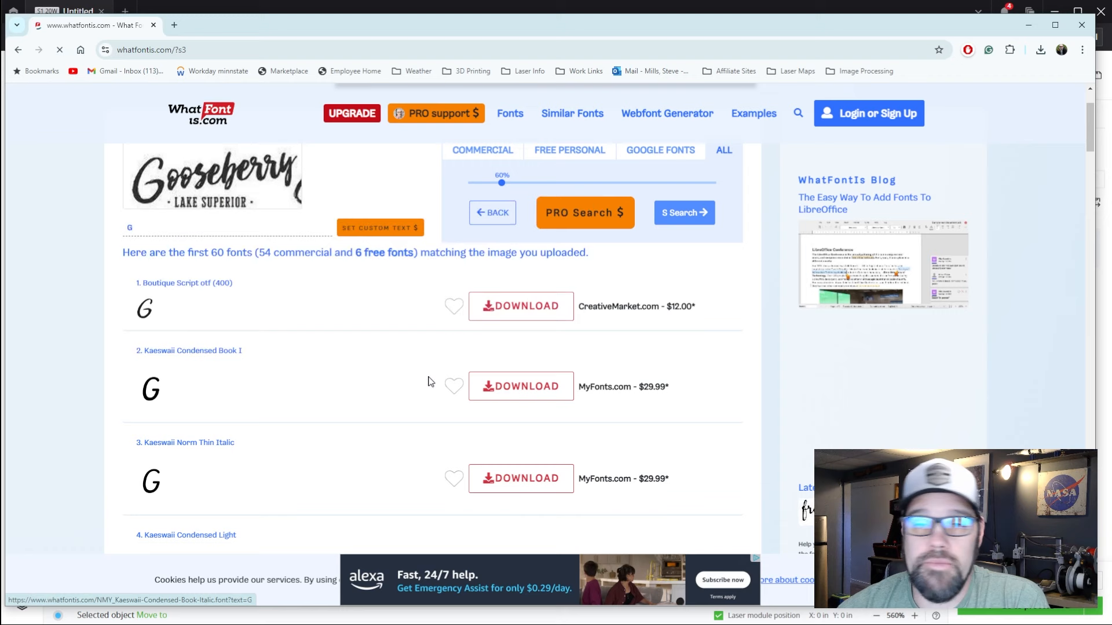
pyautogui.moveTo(705, 318)
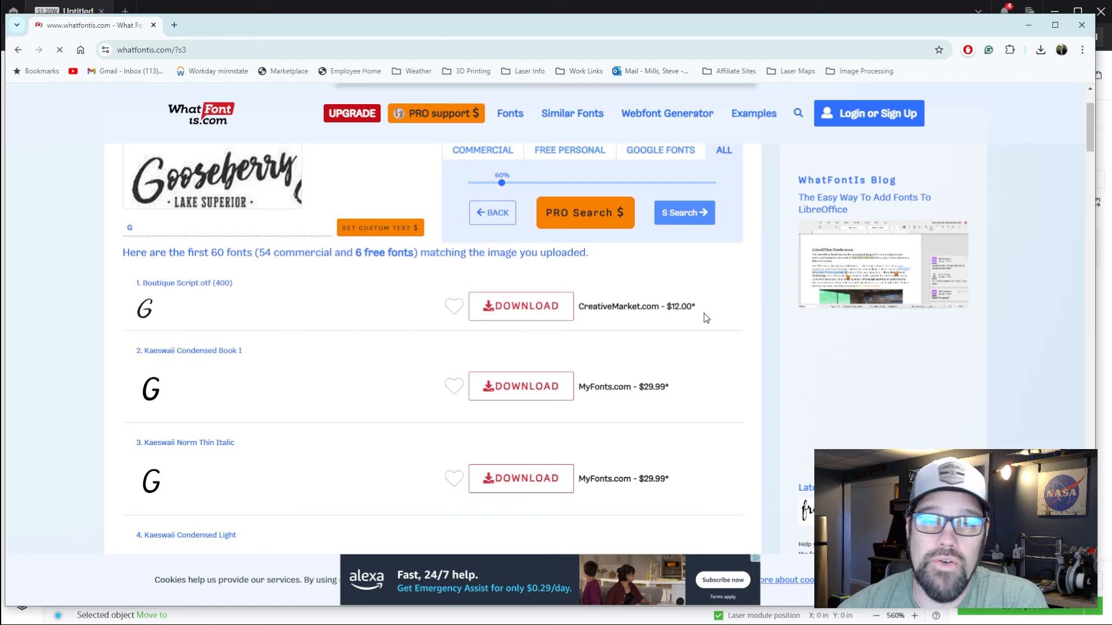
pyautogui.moveTo(697, 310)
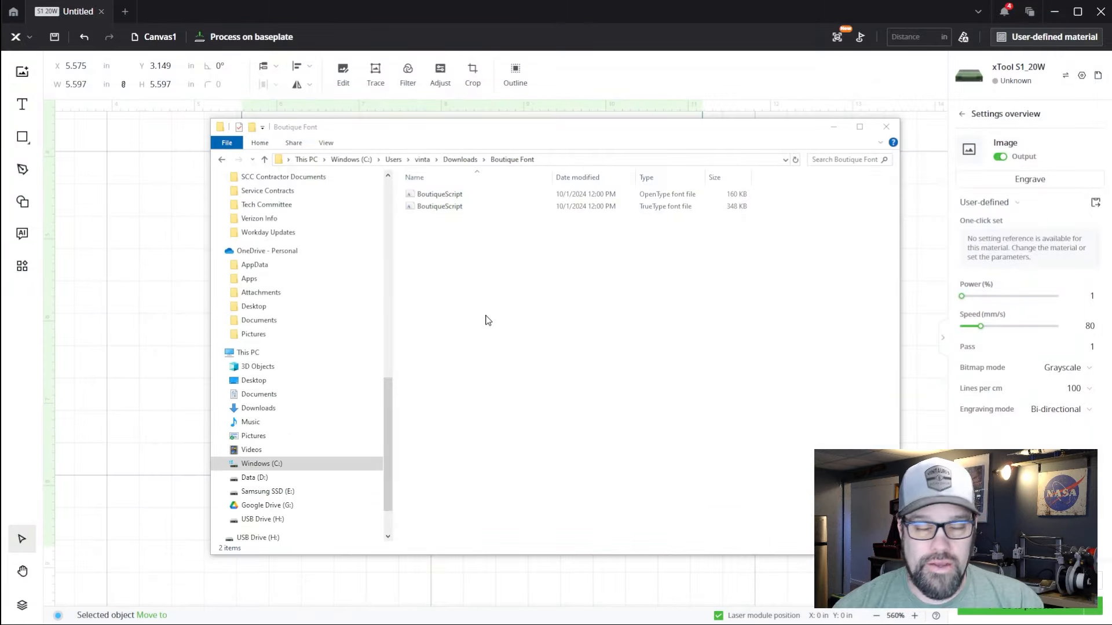
# Preview the BoutiqueScript TrueType font, then close the preview and Boutique Font folder
pyautogui.click(439, 206)
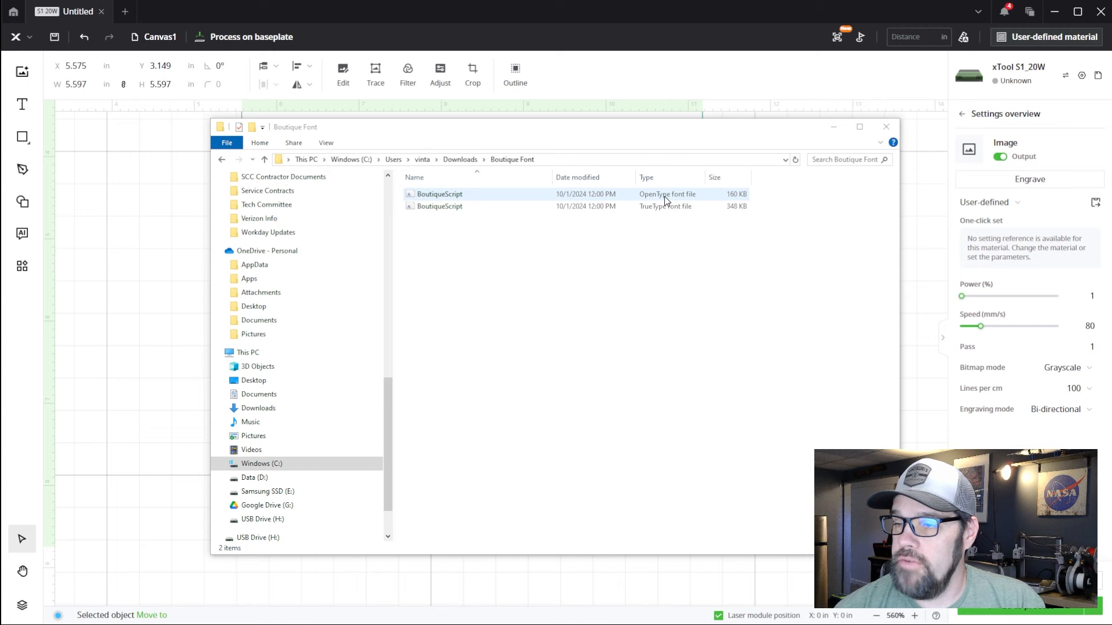
pyautogui.moveTo(669, 200)
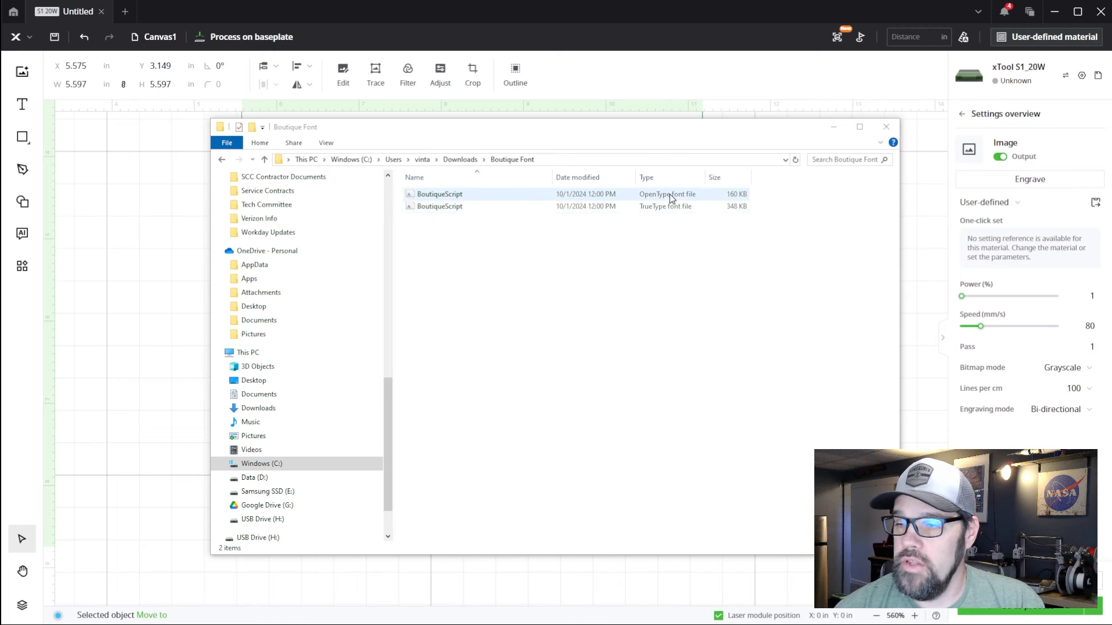
pyautogui.click(606, 262)
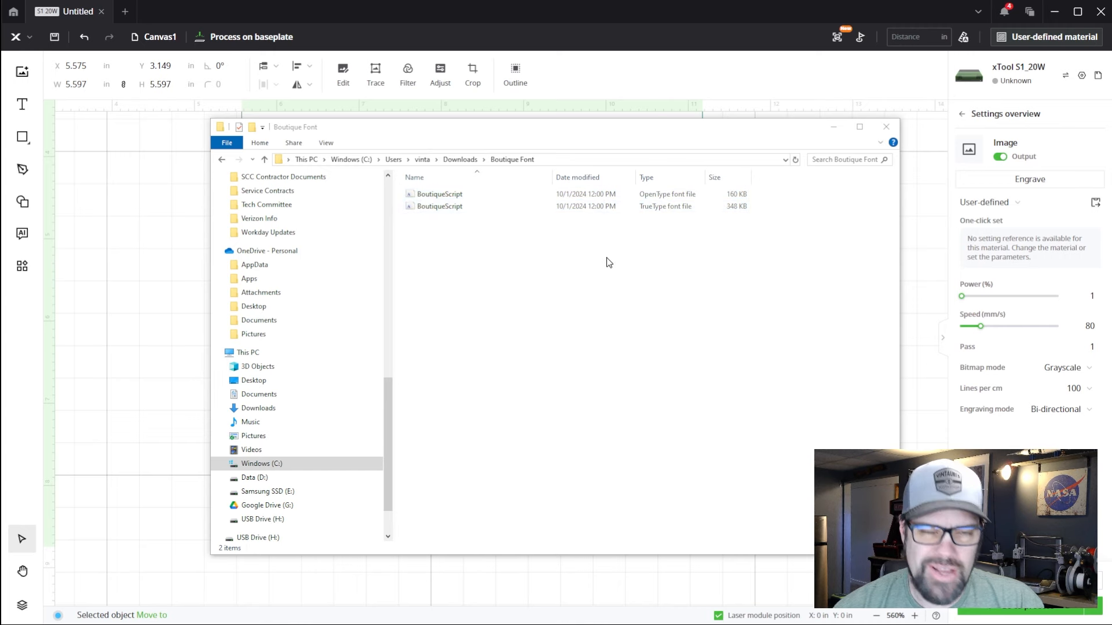
pyautogui.moveTo(452, 223)
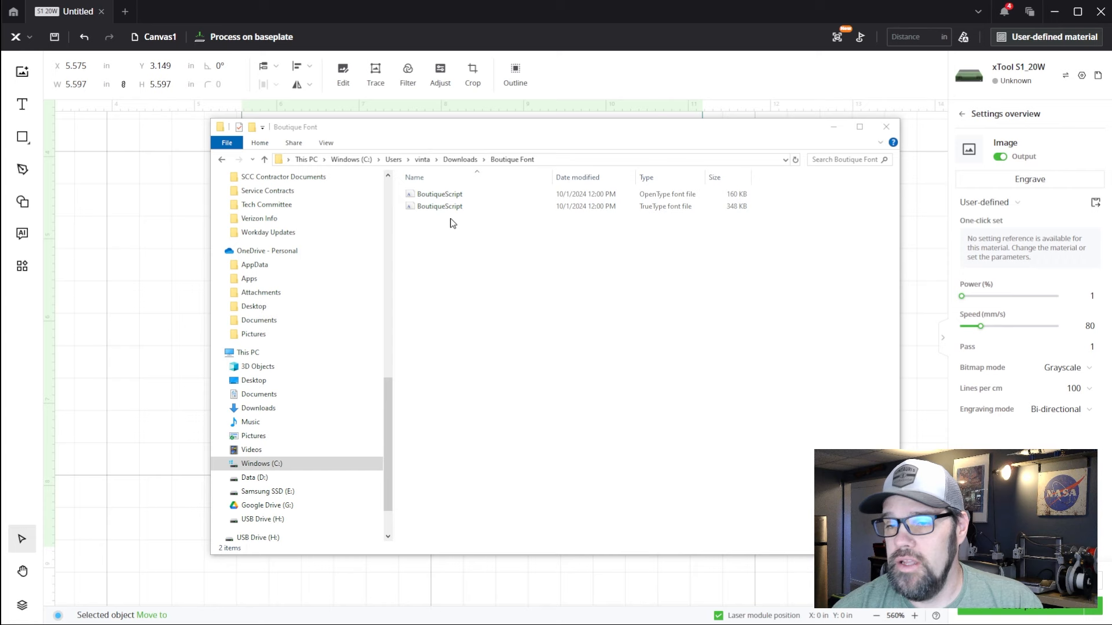
pyautogui.click(438, 206)
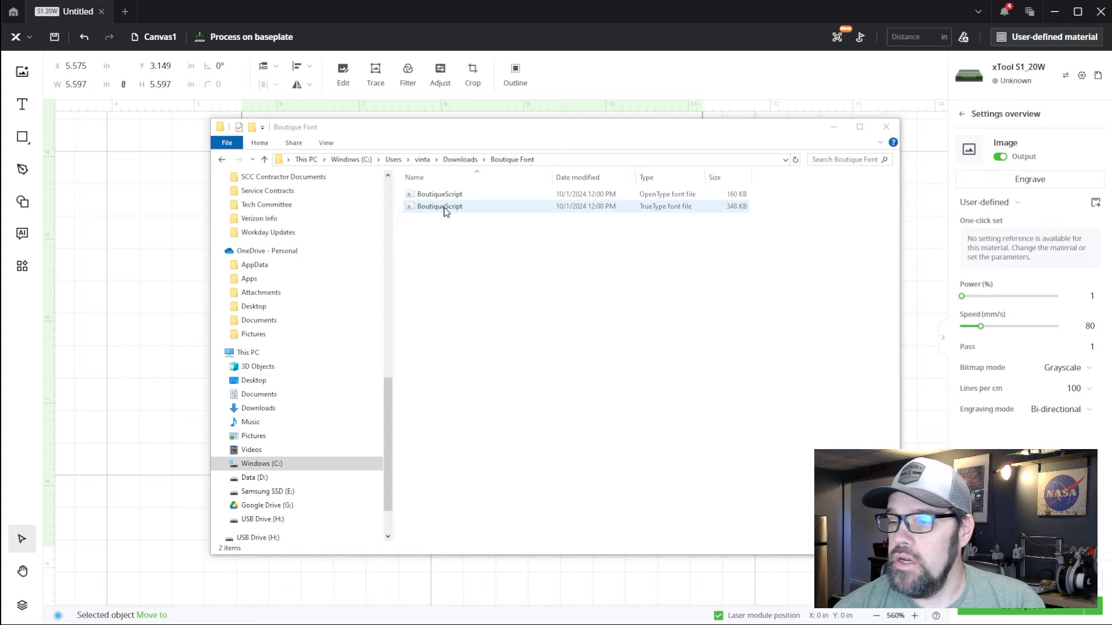
pyautogui.doubleClick(439, 194)
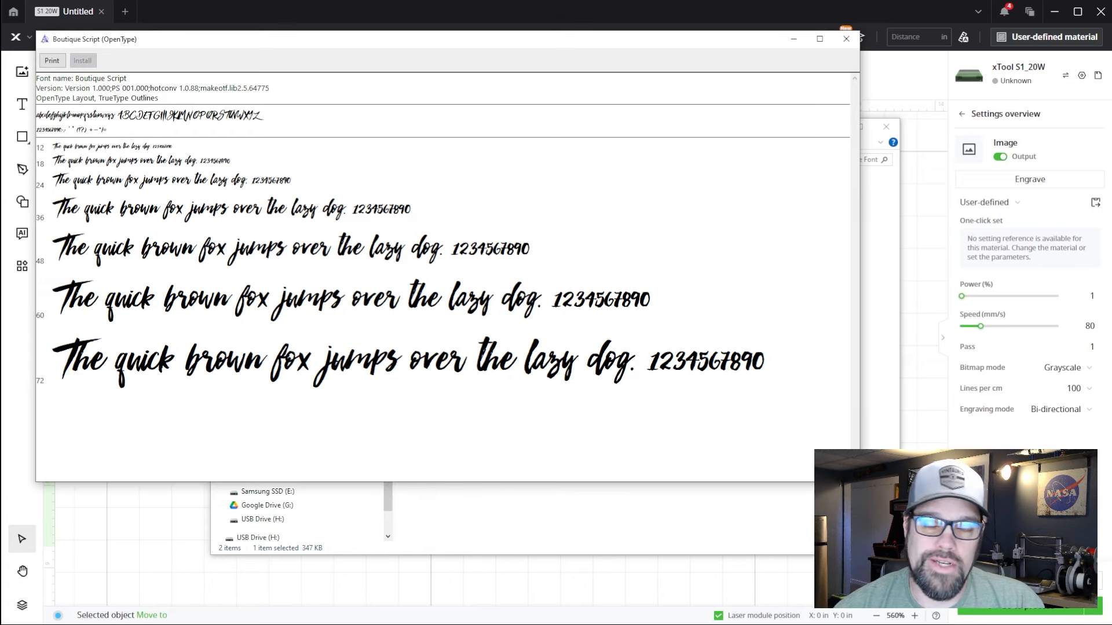
pyautogui.moveTo(686, 278)
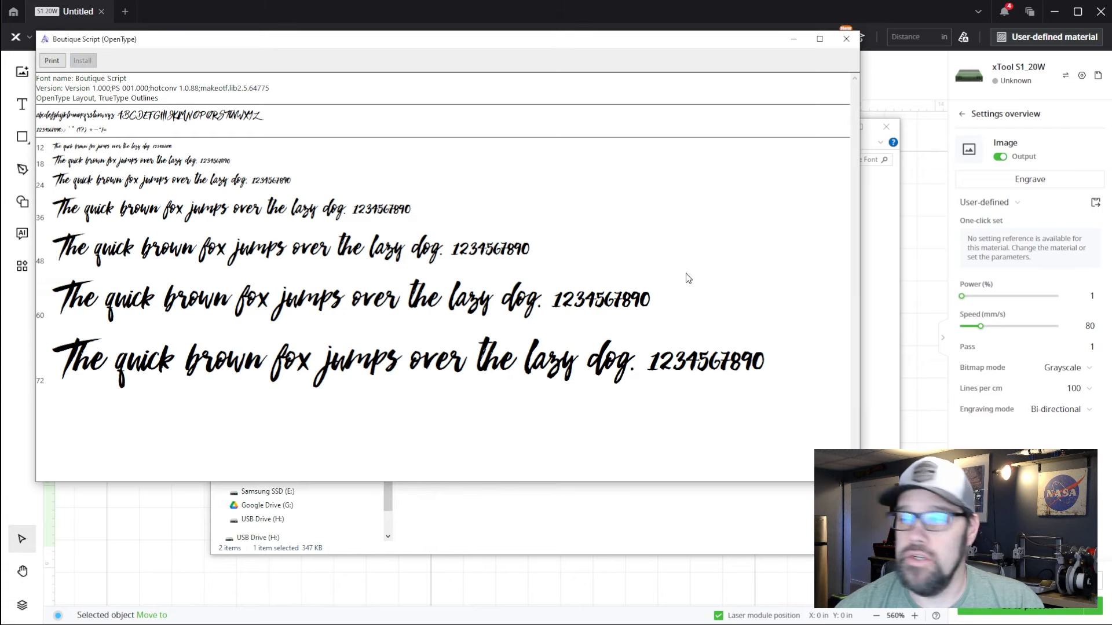
pyautogui.click(846, 39)
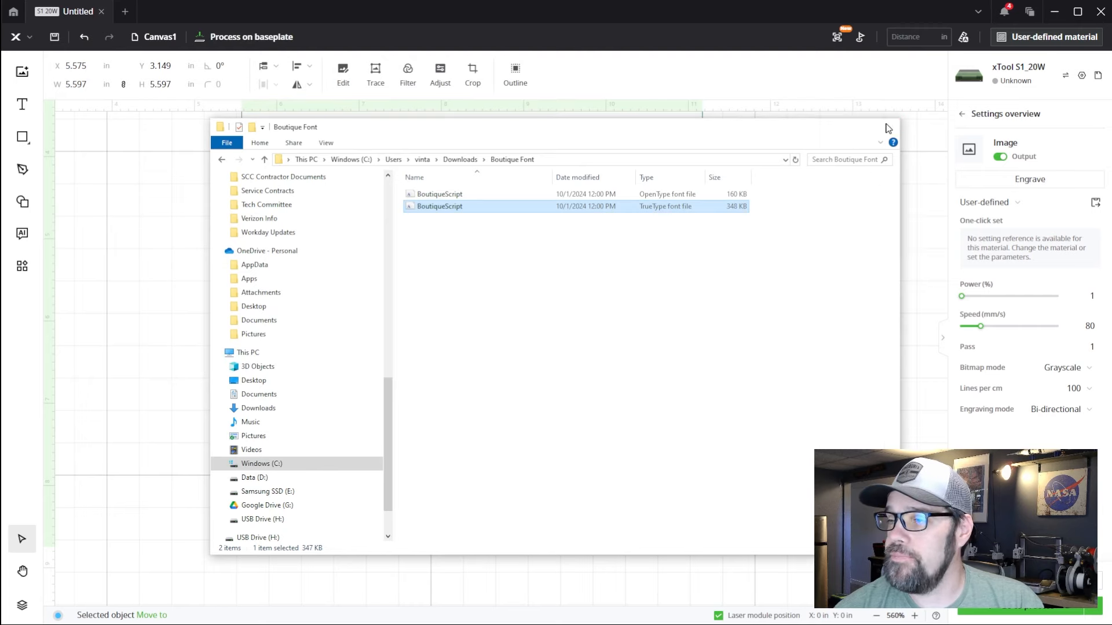
pyautogui.click(887, 129)
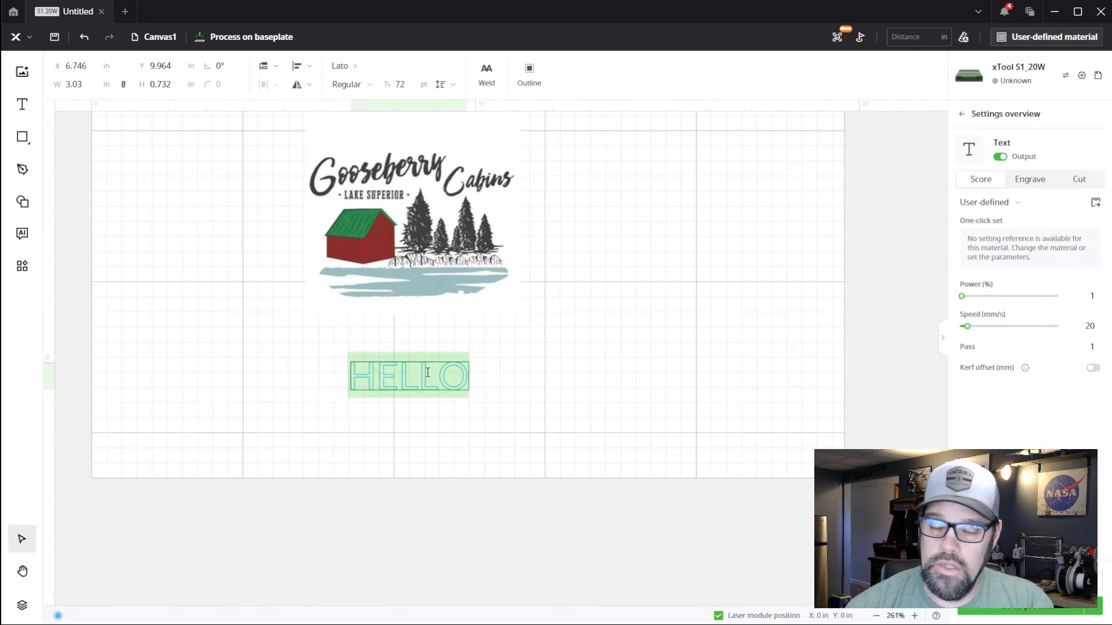
# Change the text to Gooseberry, set it to Engrave, and search fonts for 'Bou'
pyautogui.write('Gooseberry')
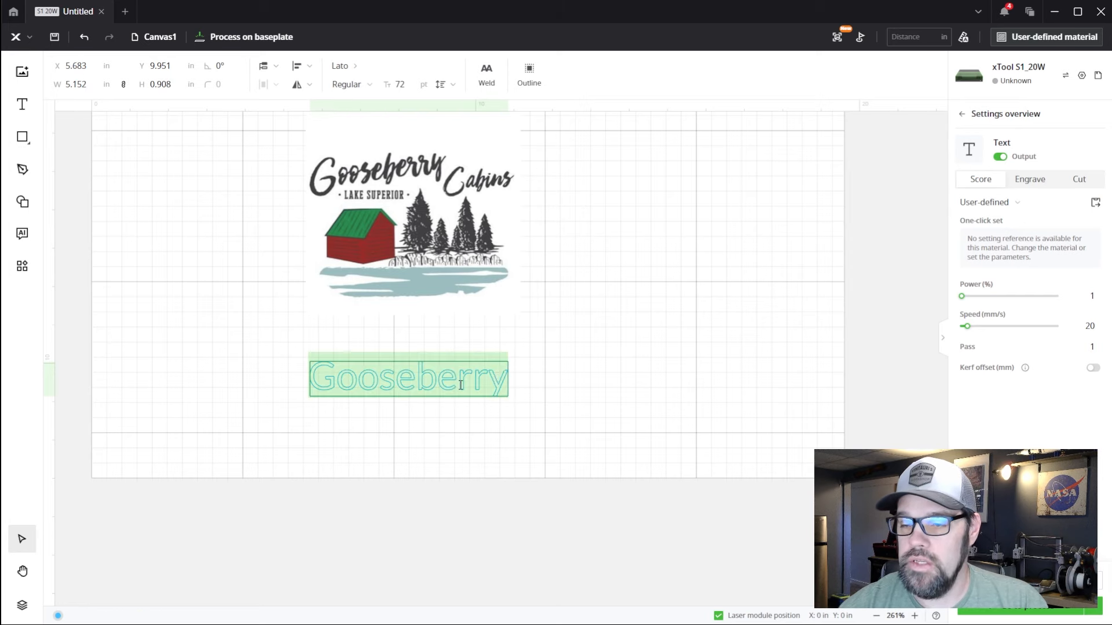
pyautogui.click(1030, 179)
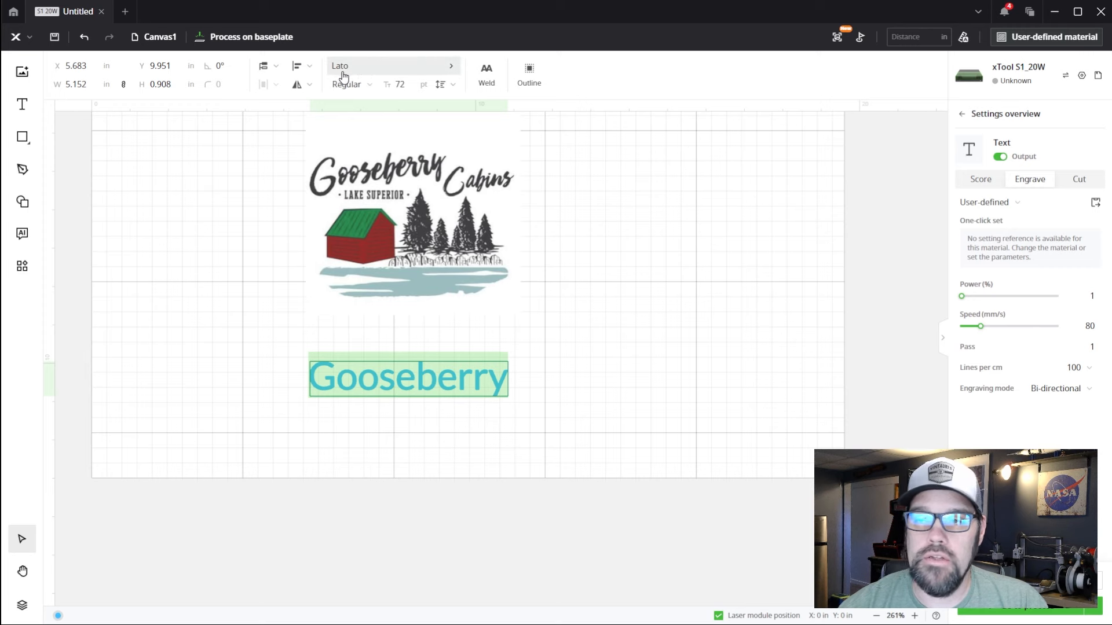
pyautogui.moveTo(364, 71)
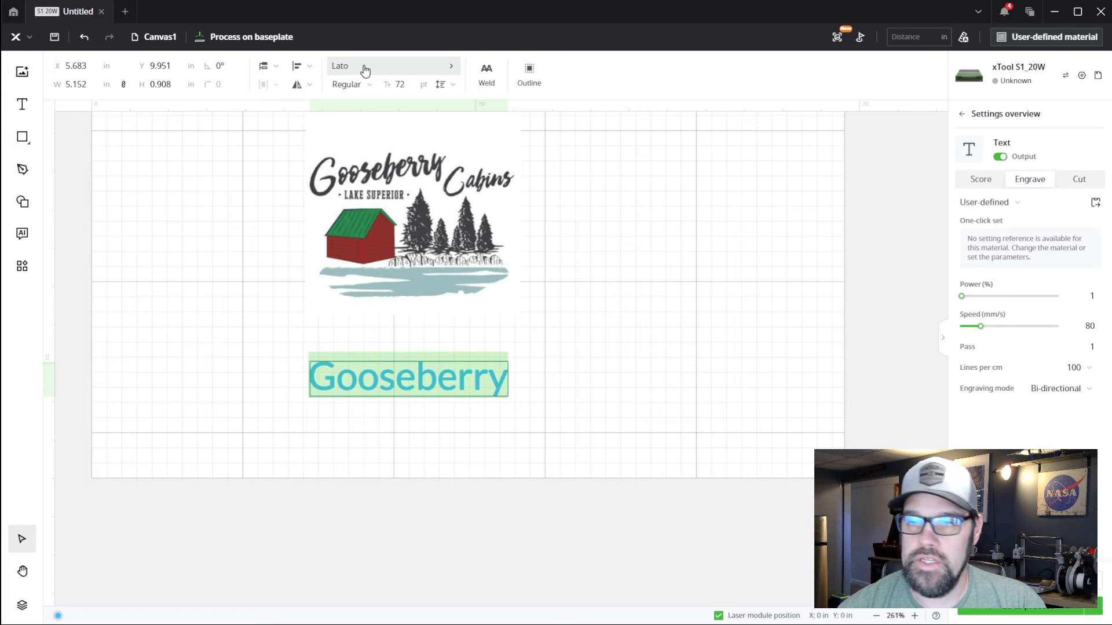
pyautogui.moveTo(398, 58)
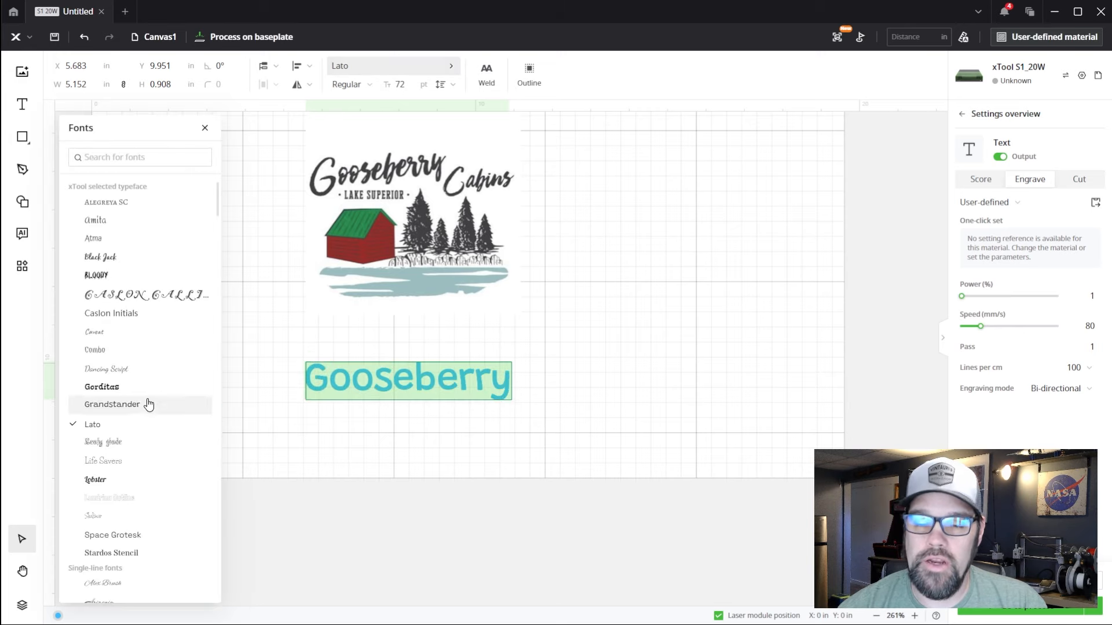
pyautogui.click(105, 369)
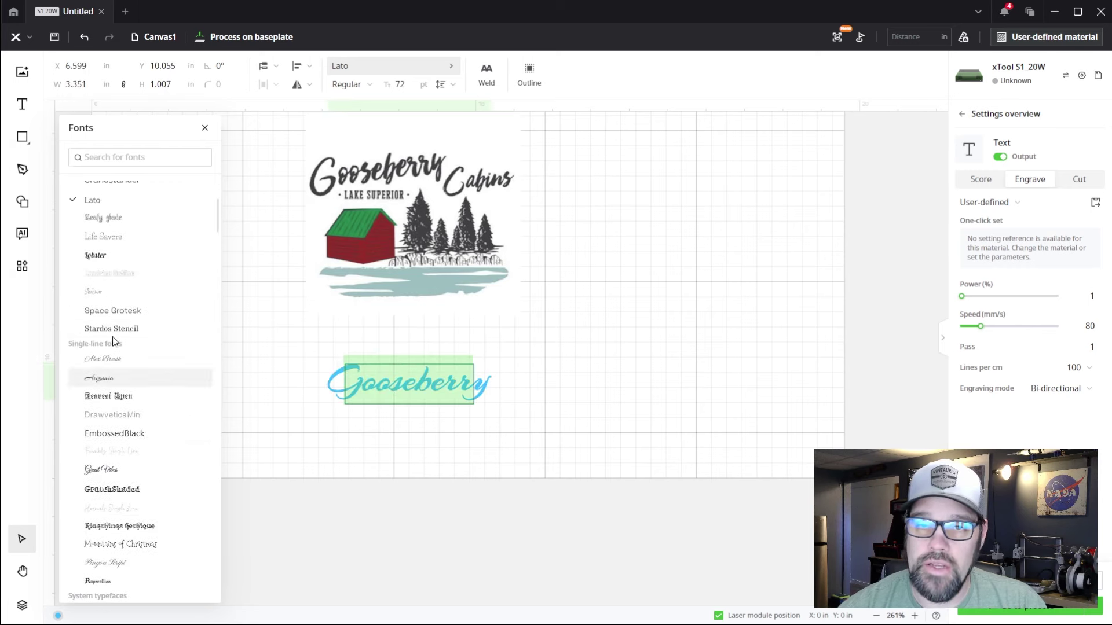
pyautogui.write('Bo')
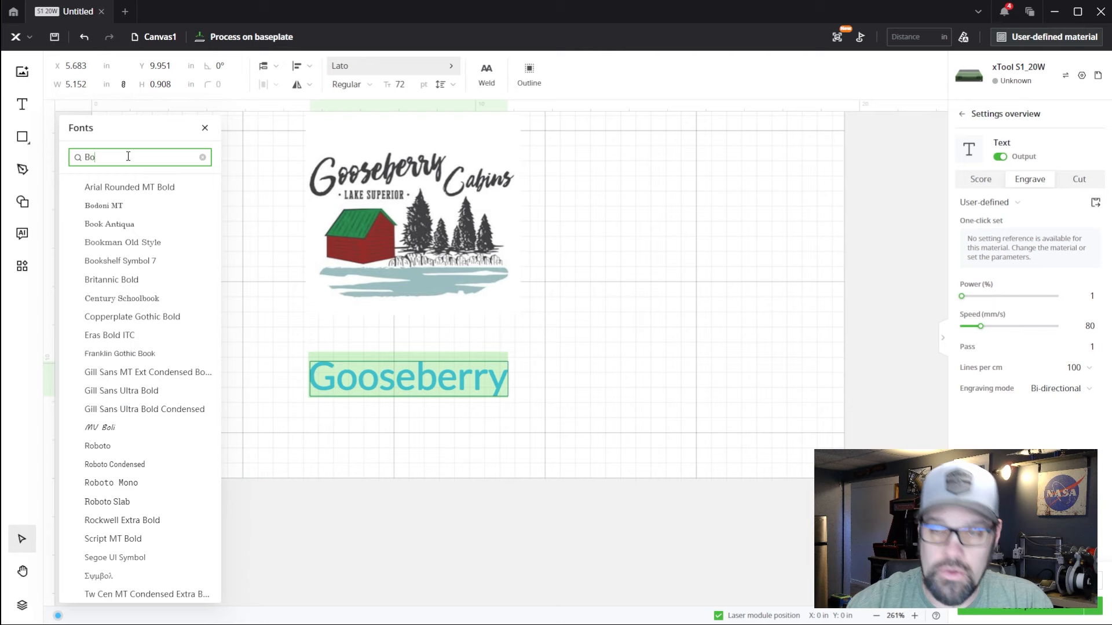
pyautogui.write('u')
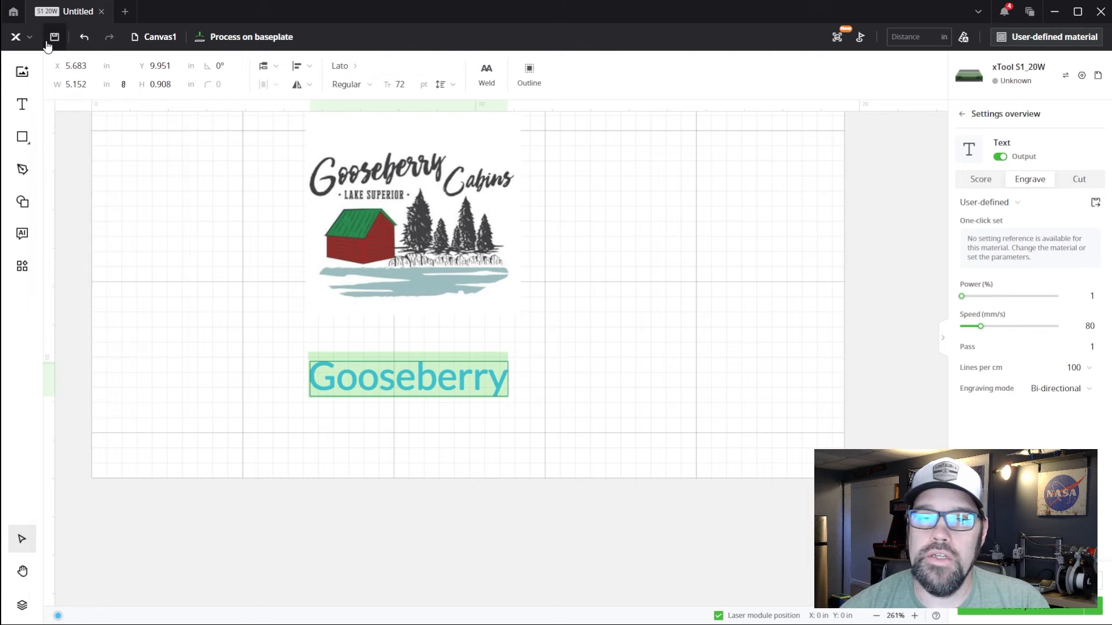
# Save the project as Gooseberry 1 and set the Gooseberry text to Boutique Script
pyautogui.click(54, 37)
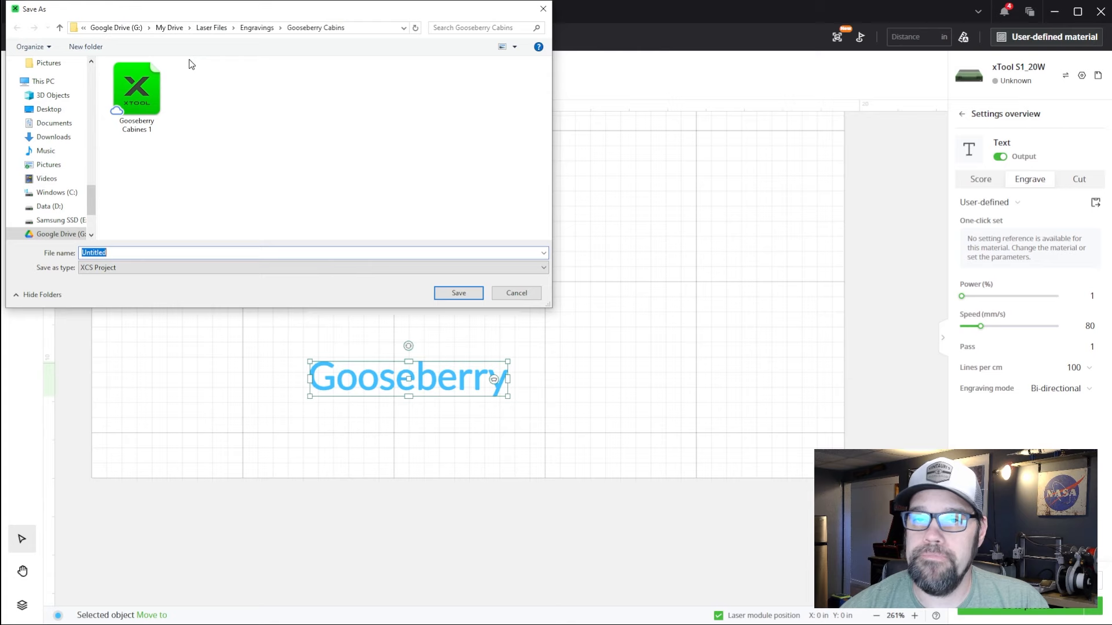
pyautogui.moveTo(151, 265)
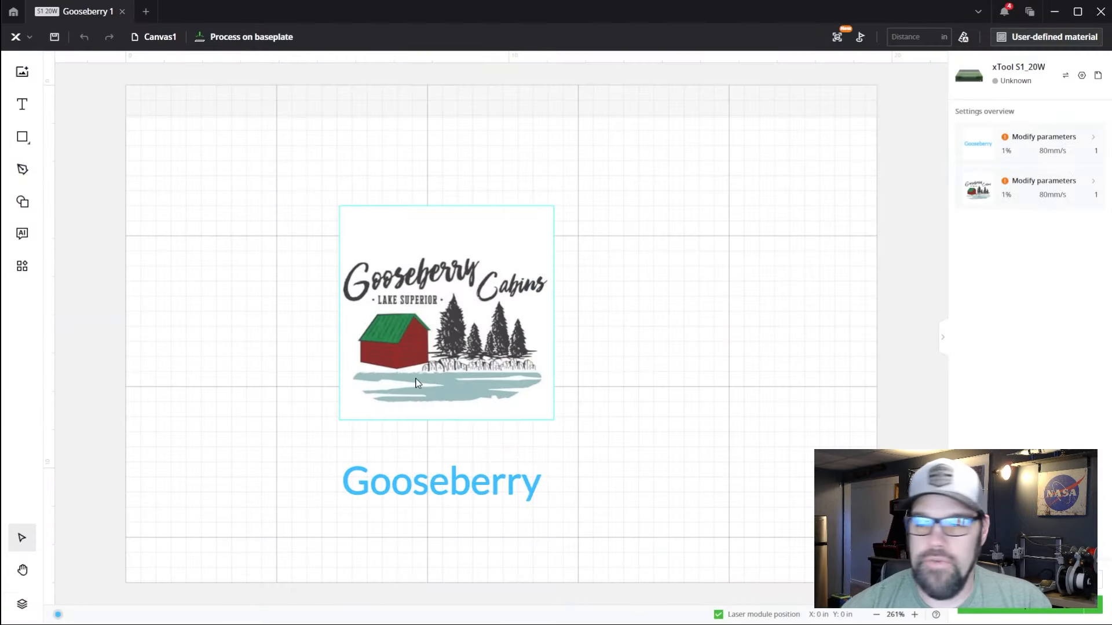
pyautogui.click(441, 482)
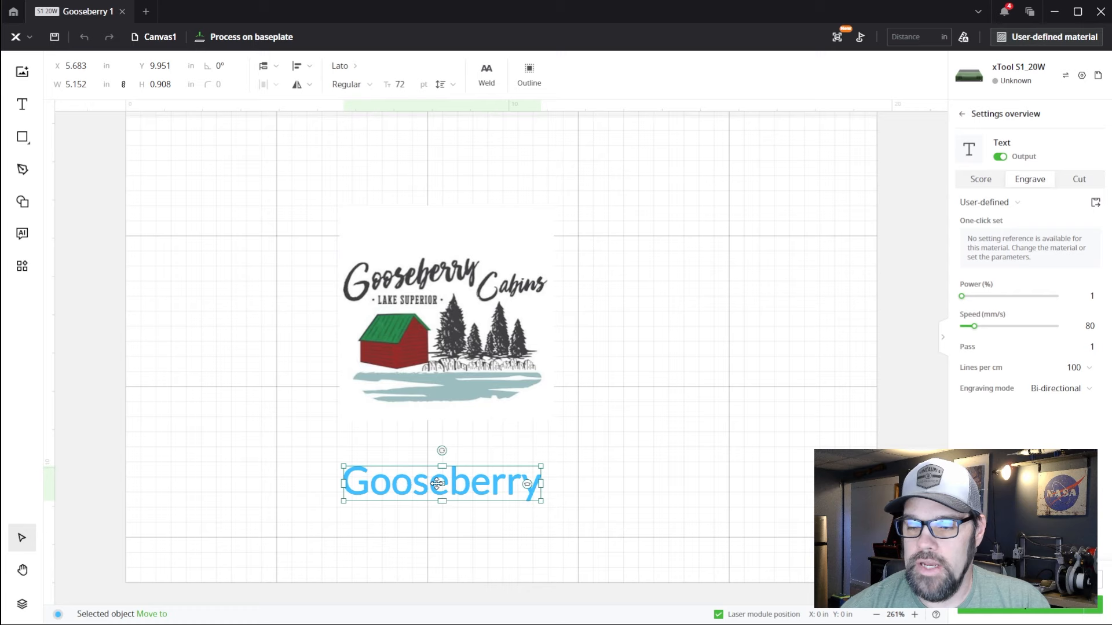
pyautogui.click(342, 66)
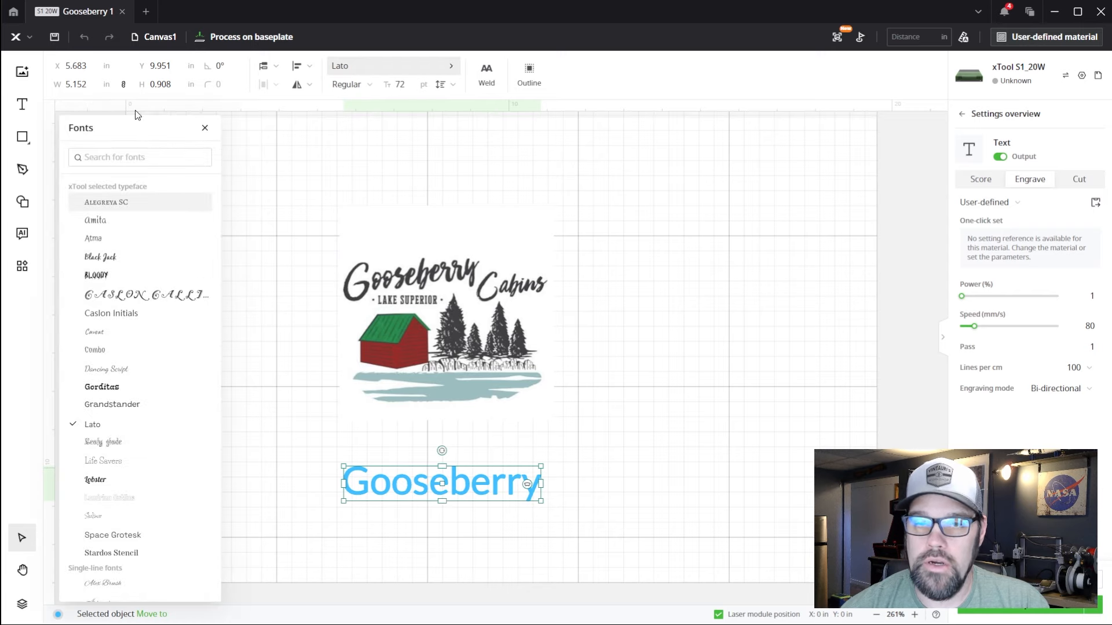
pyautogui.write('Bou')
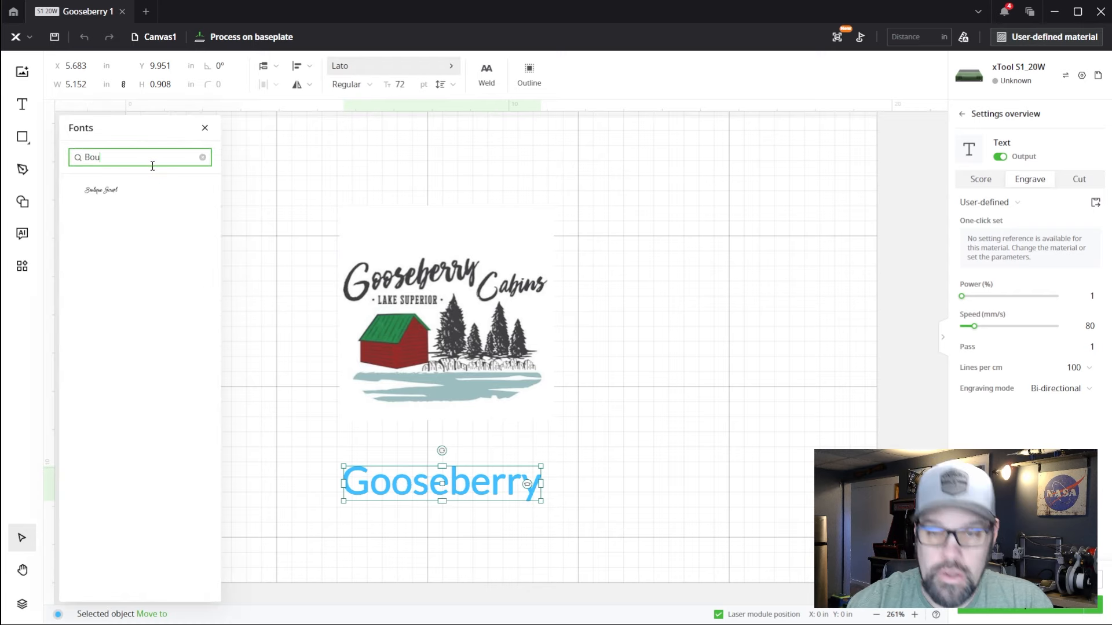
pyautogui.click(101, 190)
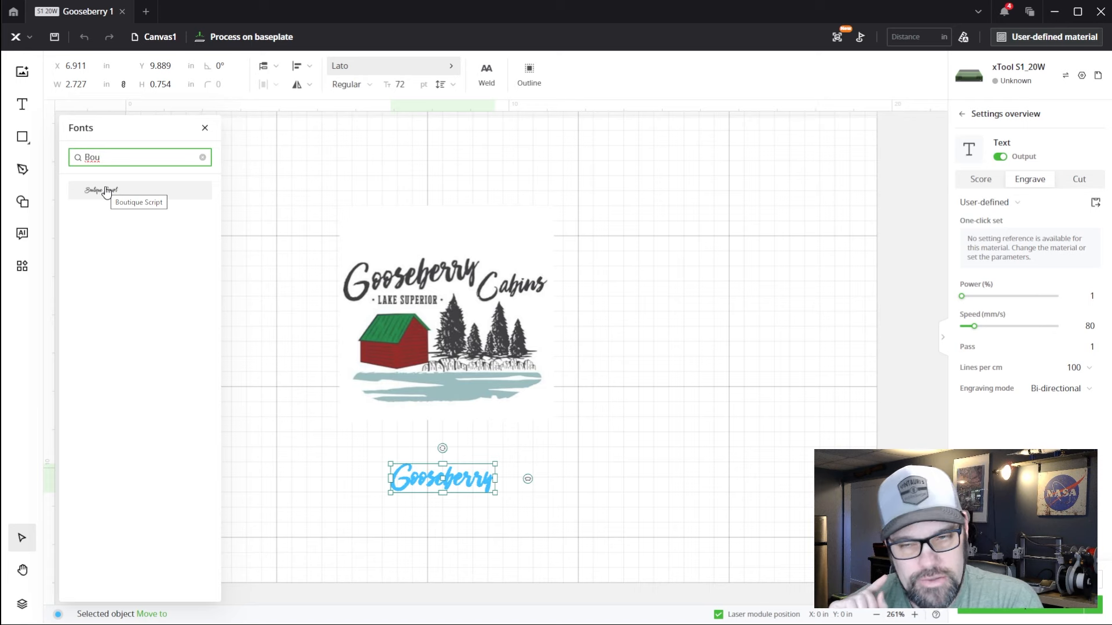
pyautogui.click(113, 190)
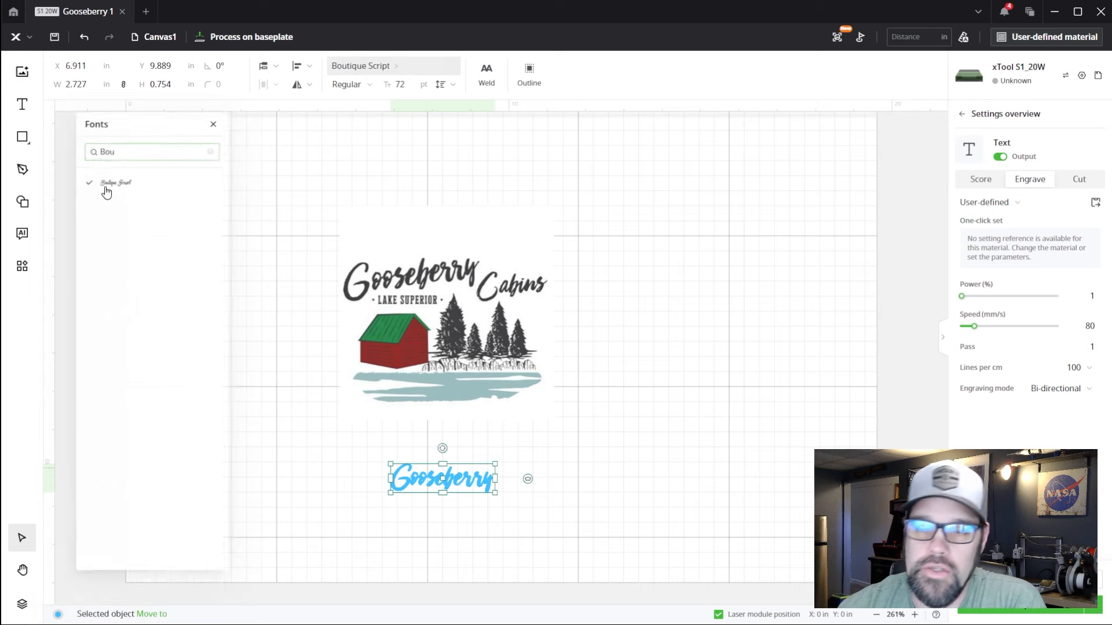
pyautogui.click(212, 123)
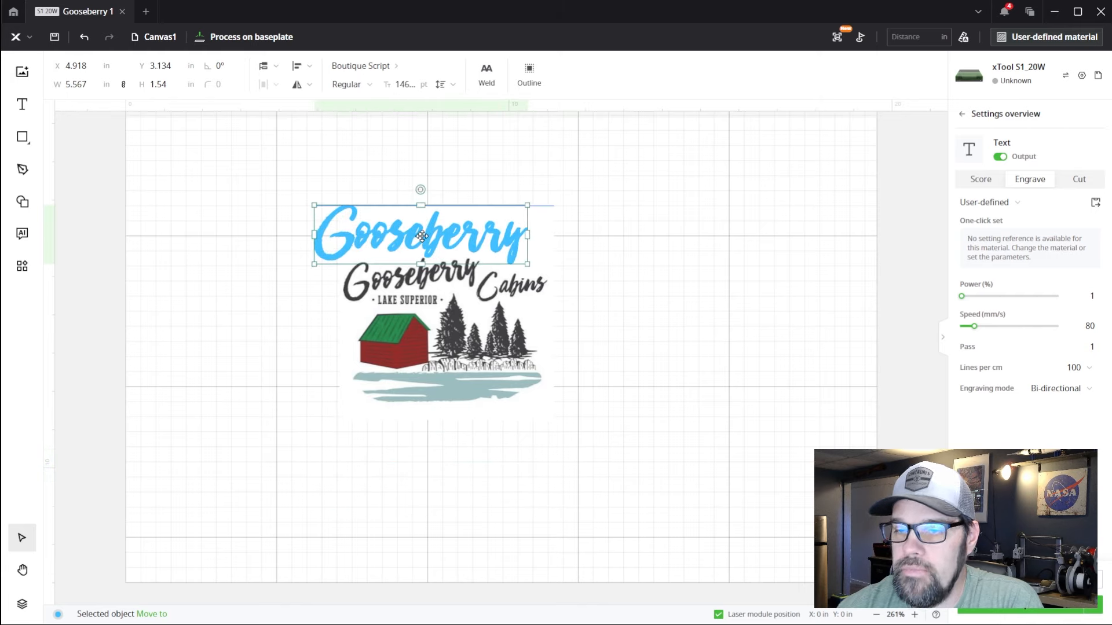
pyautogui.moveTo(594, 235)
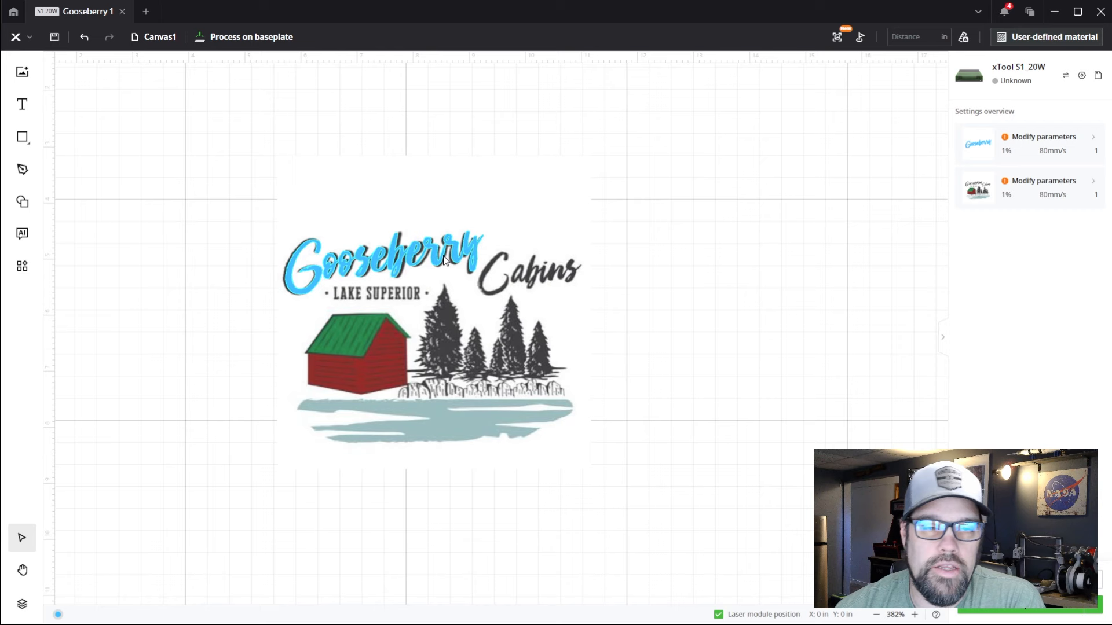
pyautogui.moveTo(416, 265)
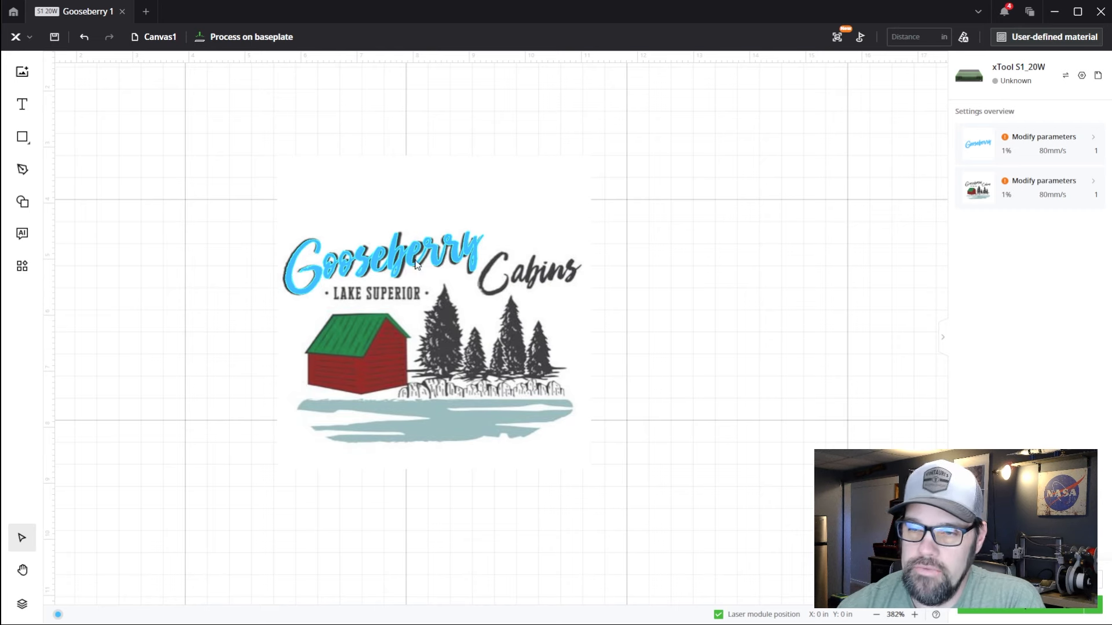
# Lay the enlarged Gooseberry script text over the logo's Gooseberry lettering, then deselect
pyautogui.click(426, 265)
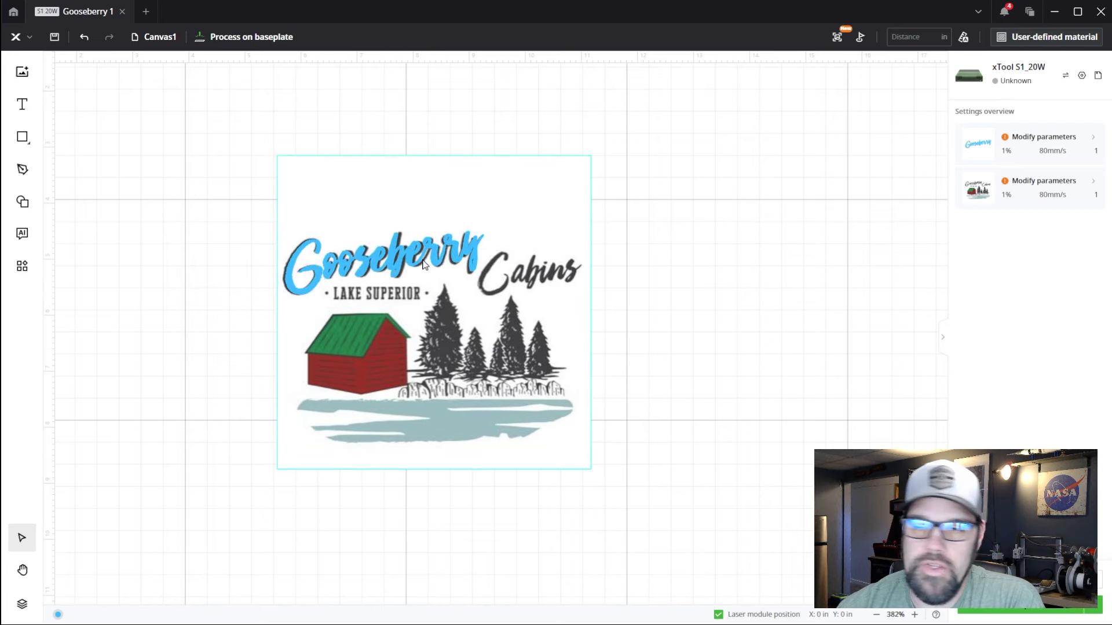
pyautogui.click(653, 282)
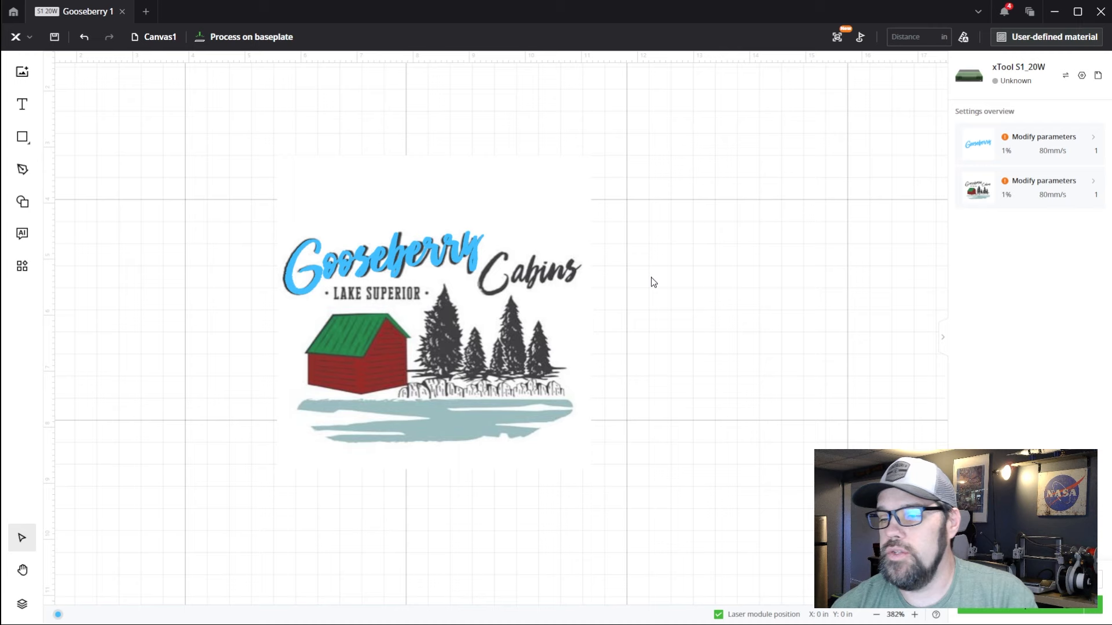
pyautogui.click(22, 104)
pyautogui.write('Cabins')
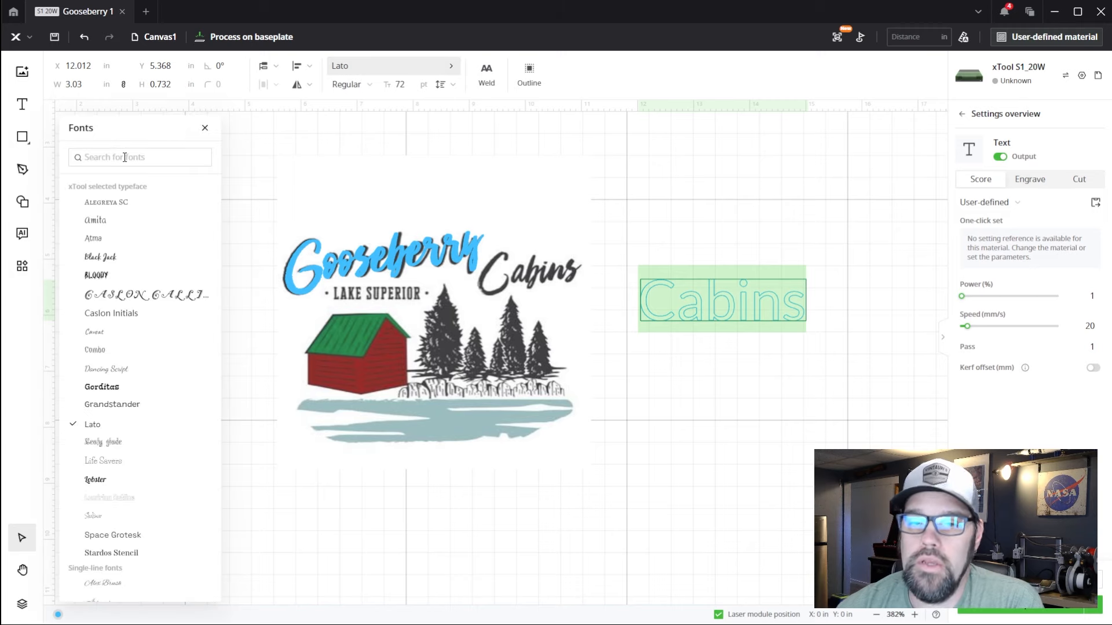
# Set Cabins to Boutique Script, then scale and tilt it over the logo's Cabins
pyautogui.click(139, 157)
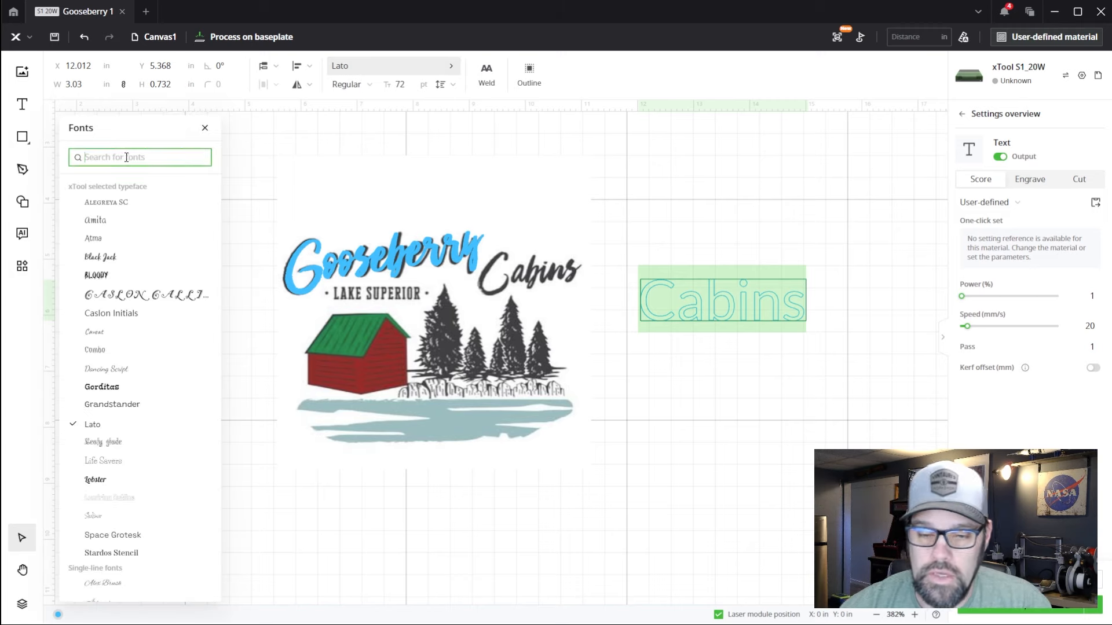
pyautogui.write('Bou')
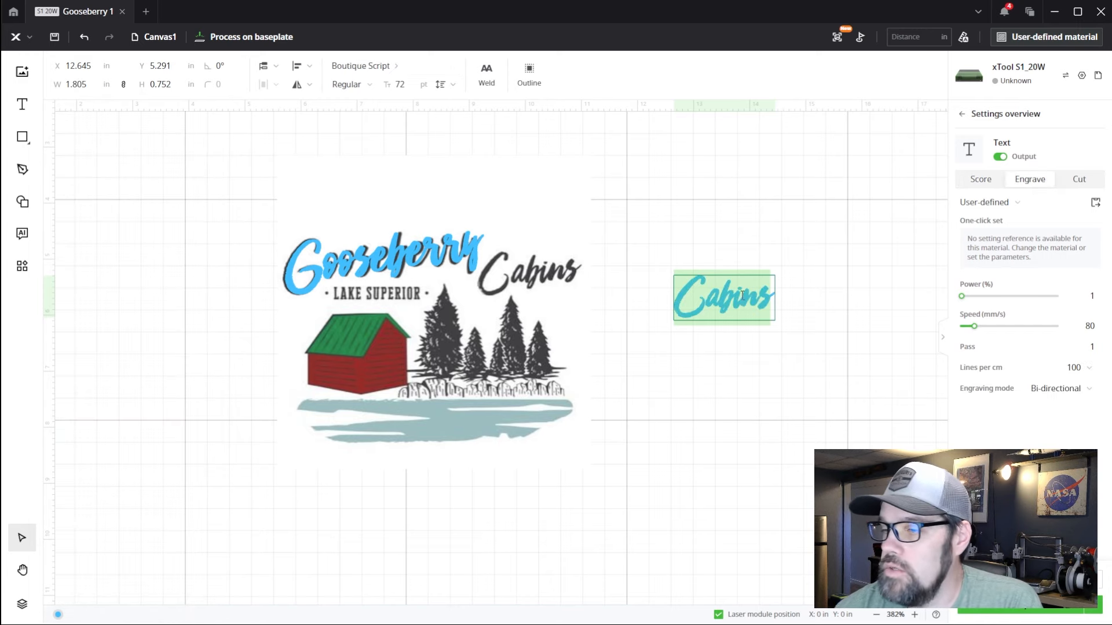
pyautogui.click(723, 296)
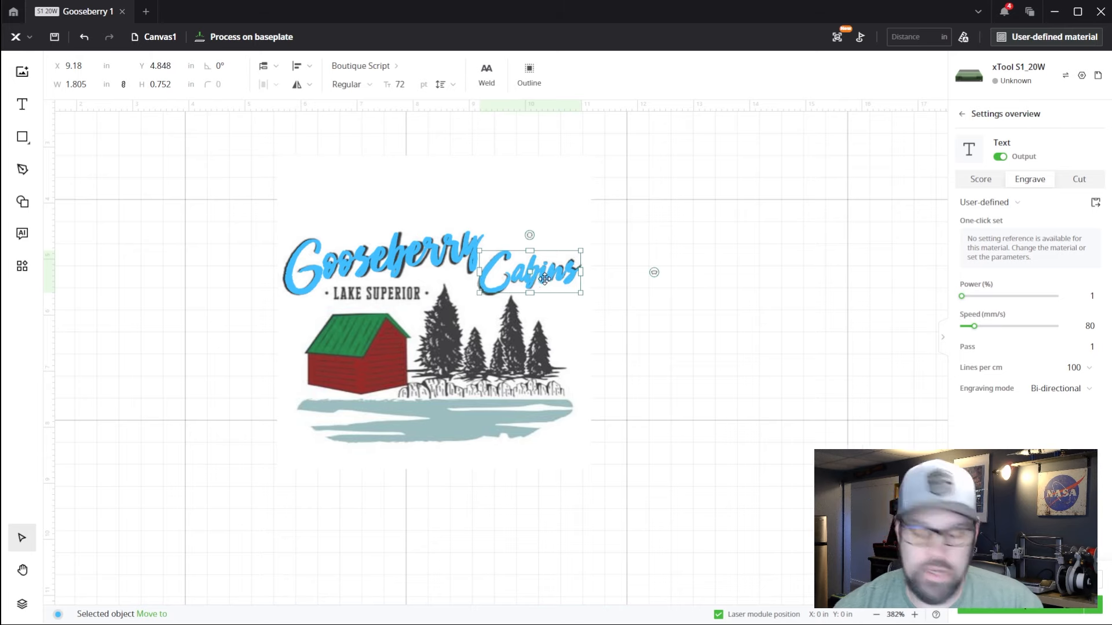
pyautogui.scroll(3)
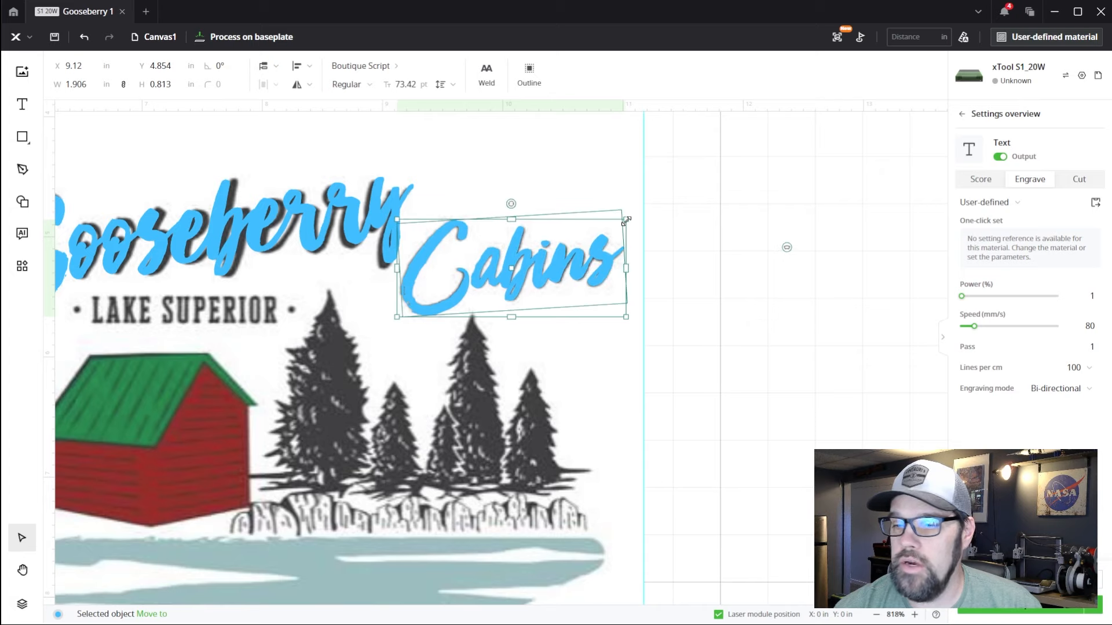
pyautogui.click(600, 295)
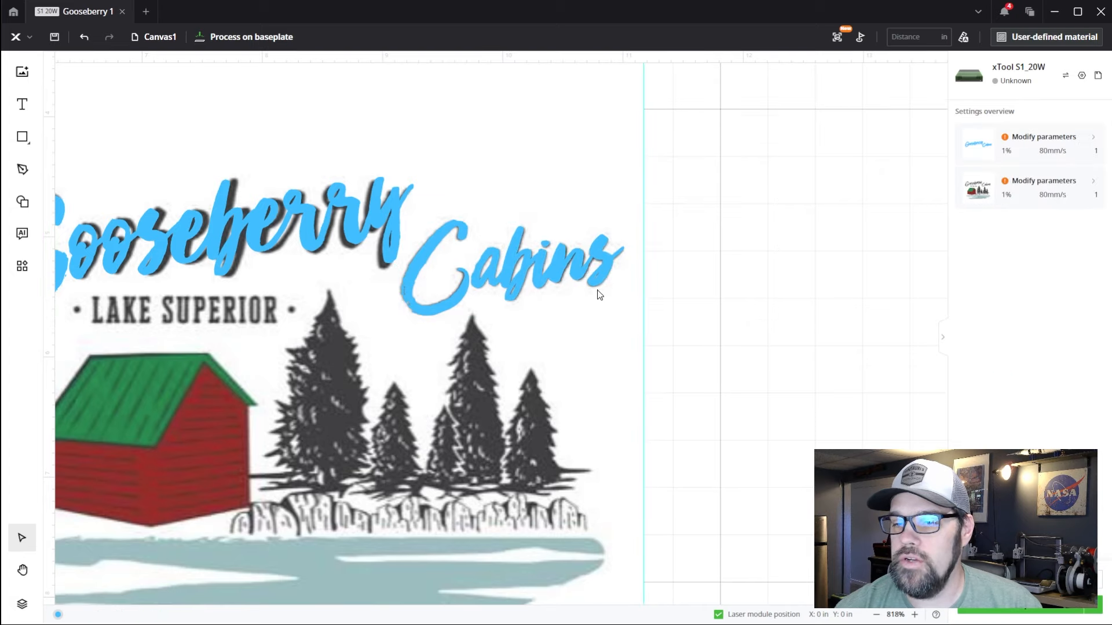
pyautogui.scroll(-3)
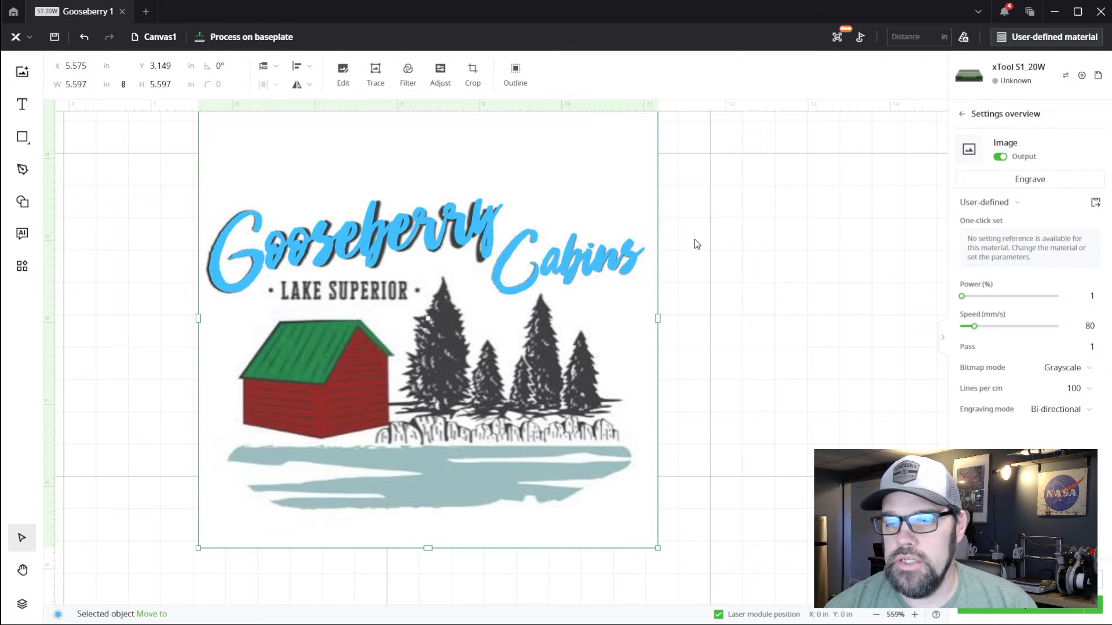
pyautogui.click(566, 259)
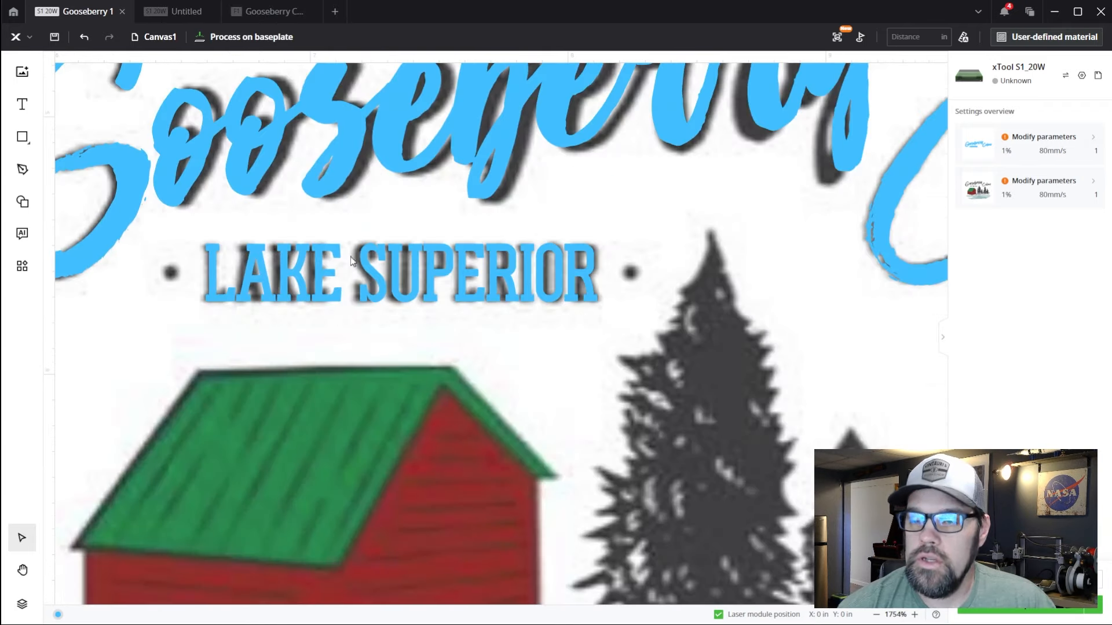
# Align the blue LAKE SUPERIOR text over the logo's lettering, zooming in to check
pyautogui.scroll(3)
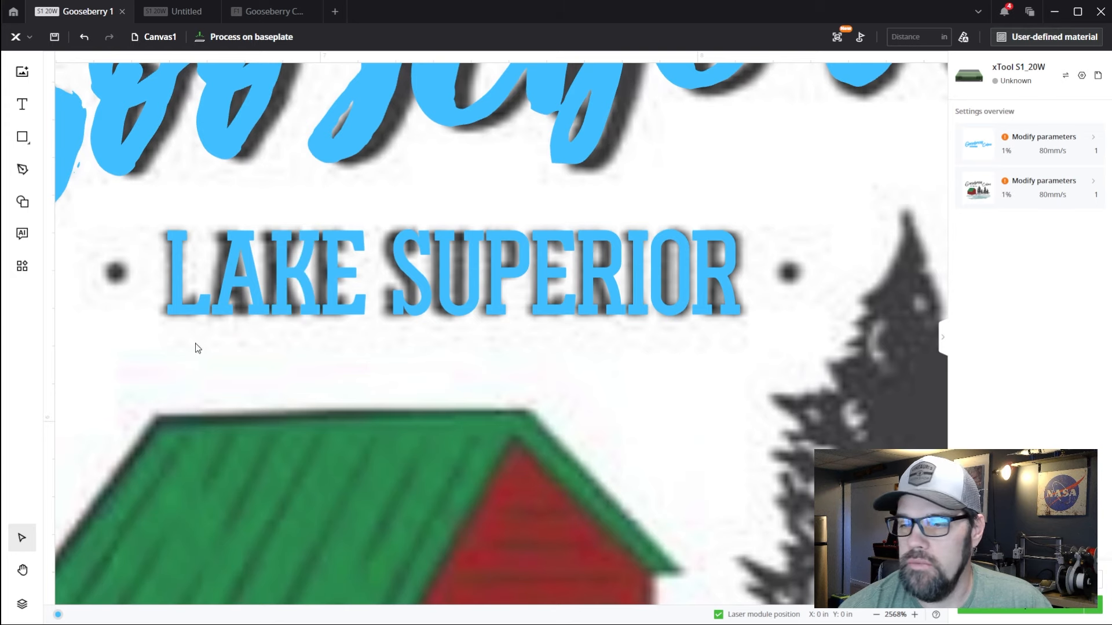
pyautogui.moveTo(334, 298)
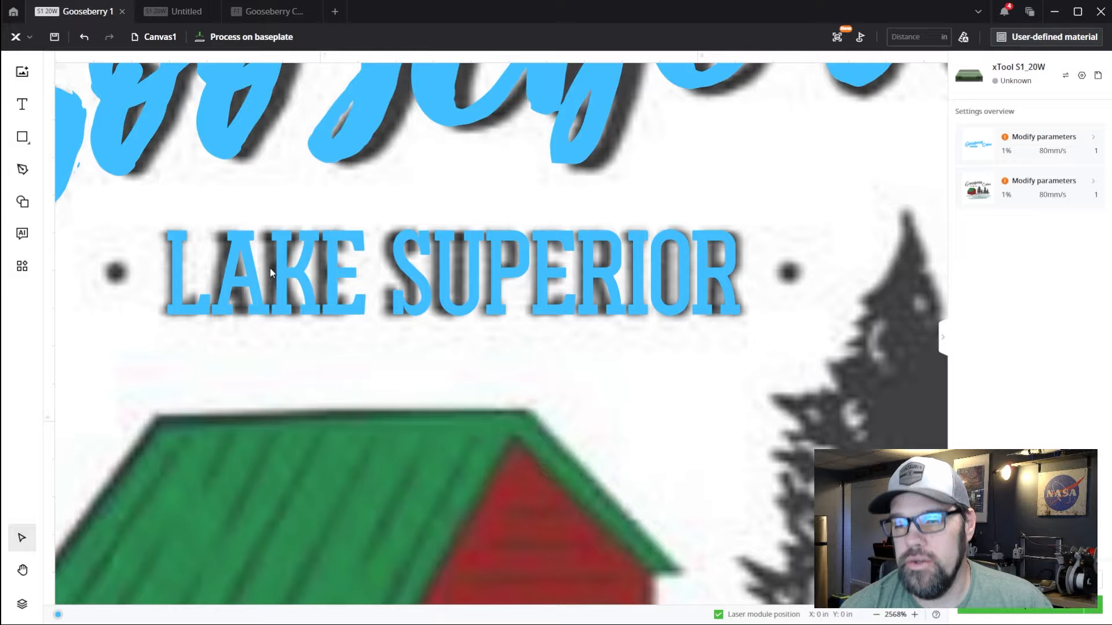
pyautogui.scroll(-3)
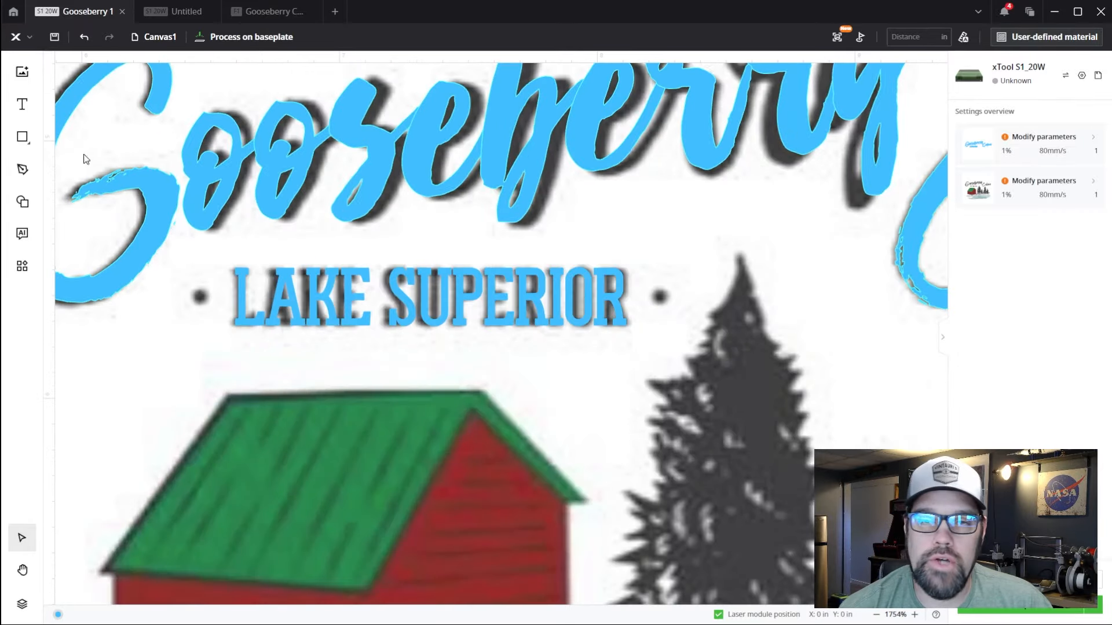
pyautogui.click(22, 136)
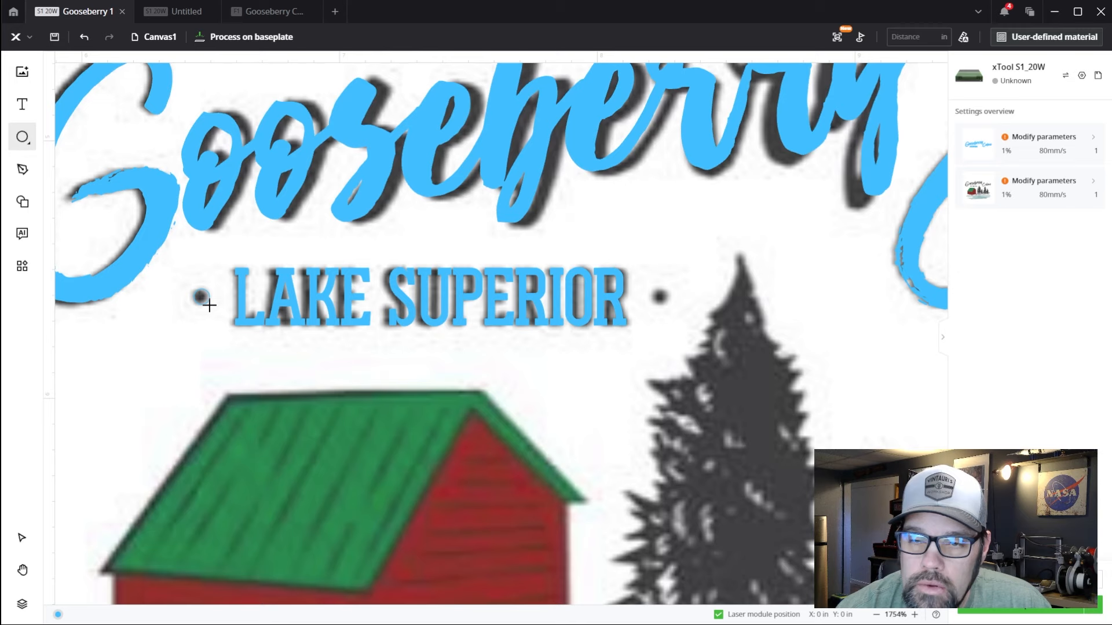
# Add engraved circles over both dots and group them with the LAKE SUPERIOR text
pyautogui.click(202, 296)
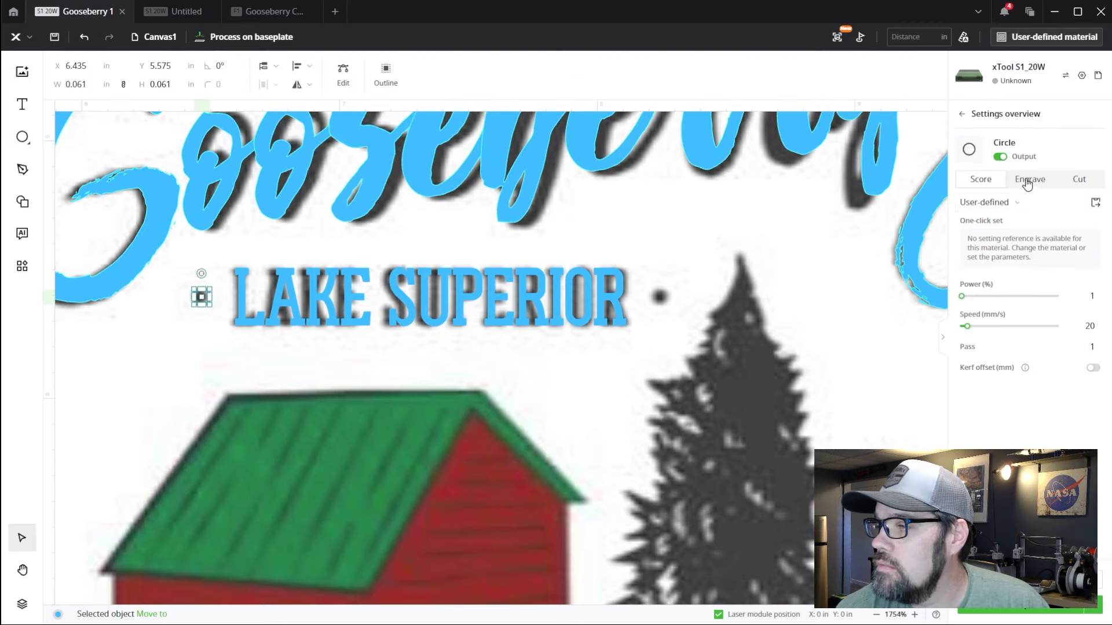
pyautogui.click(1029, 179)
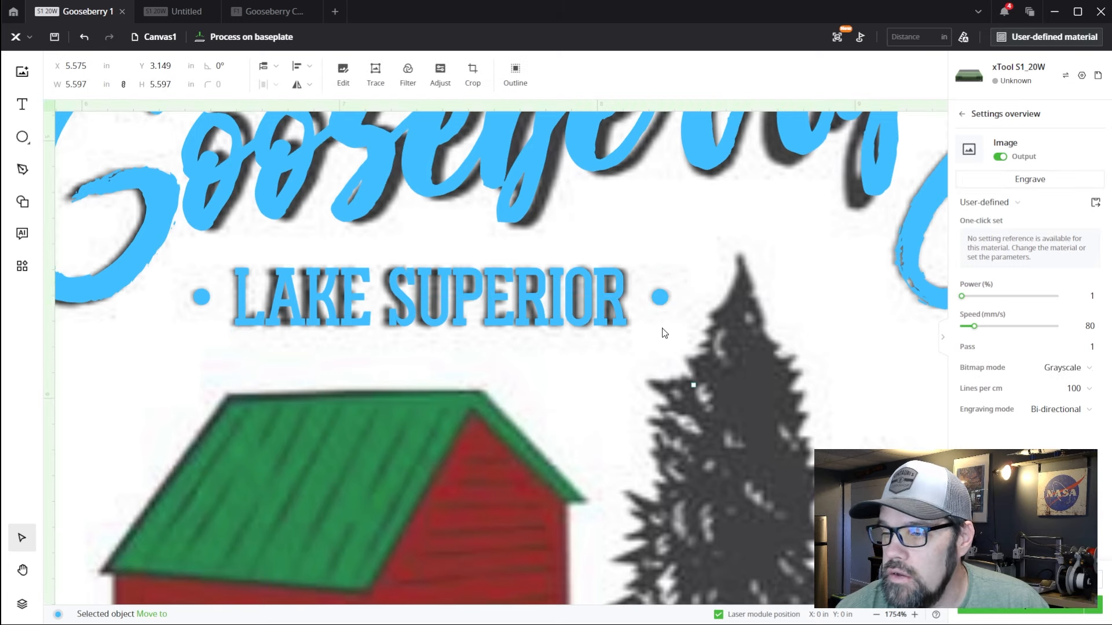
pyautogui.scroll(-3)
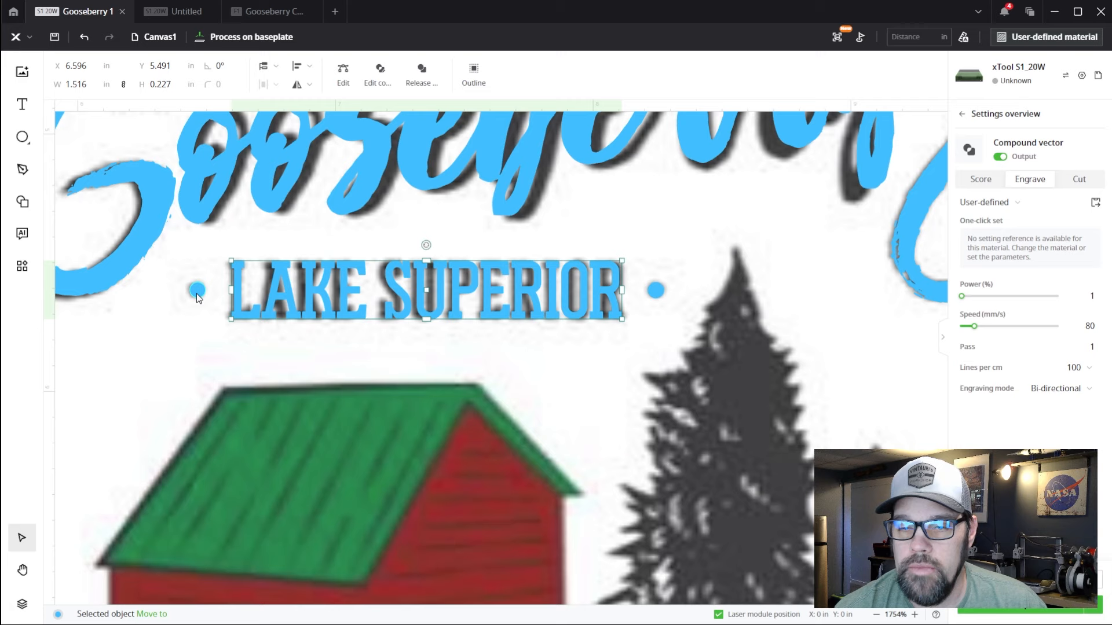
pyautogui.click(656, 290)
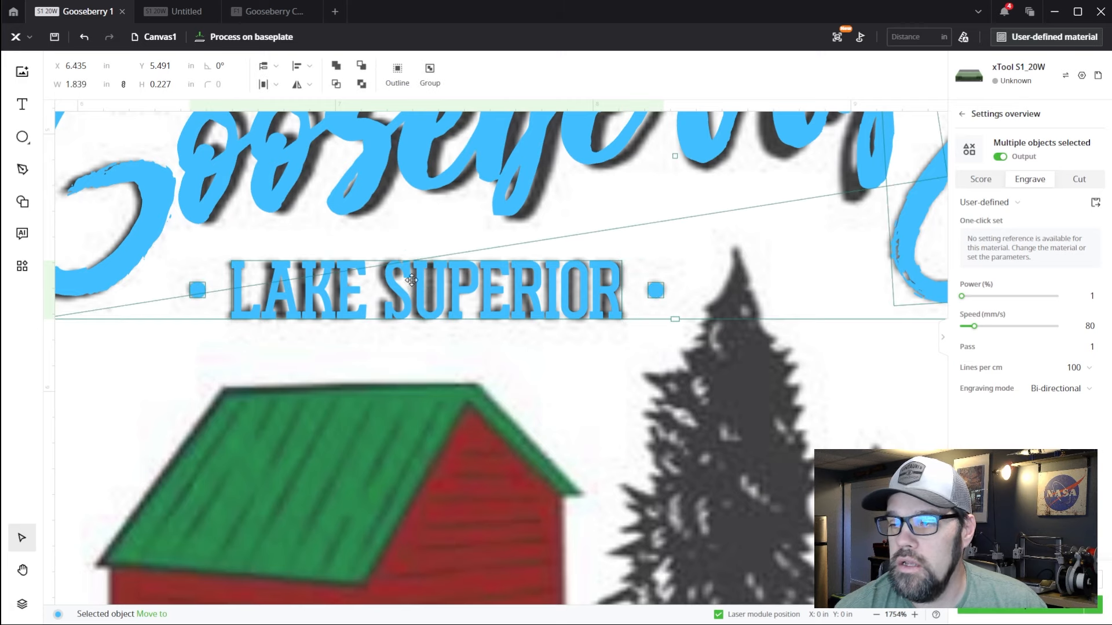
pyautogui.click(429, 75)
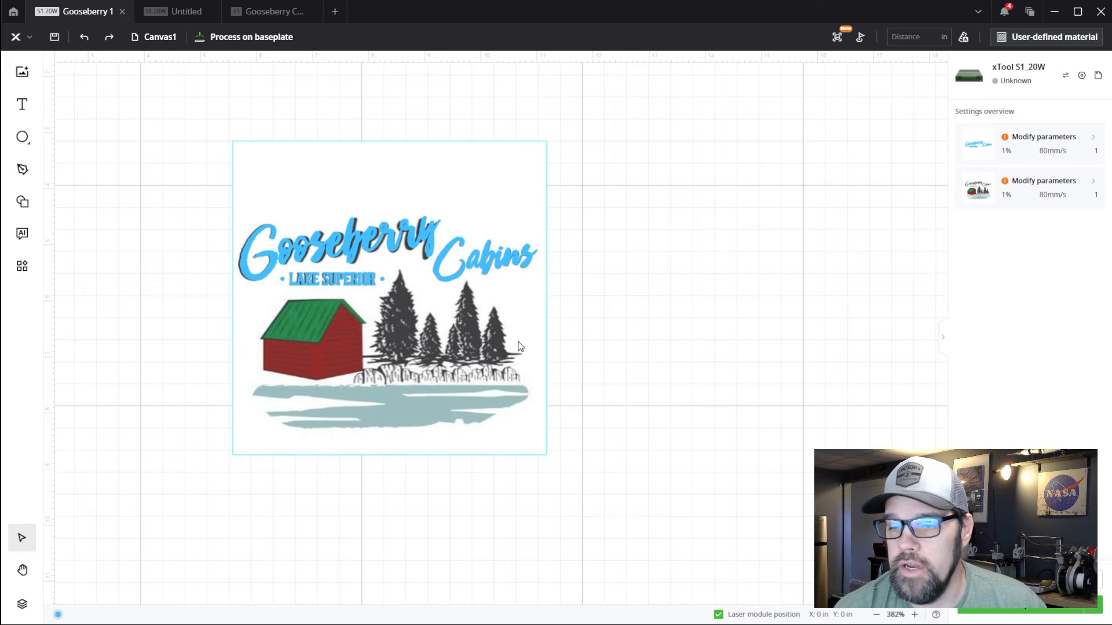
pyautogui.moveTo(473, 332)
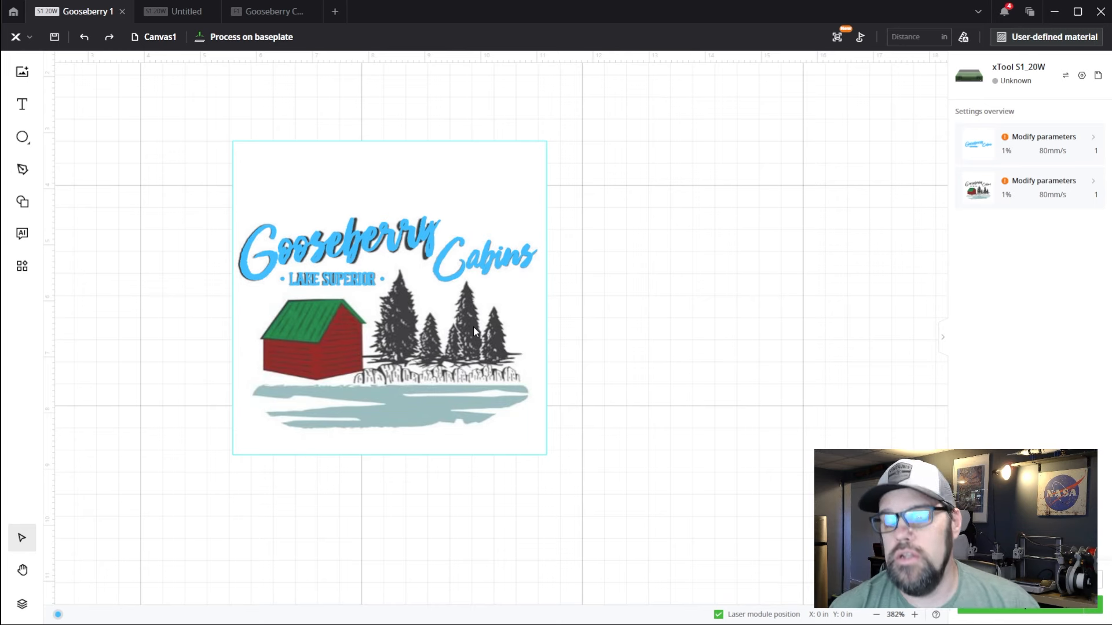
pyautogui.moveTo(435, 348)
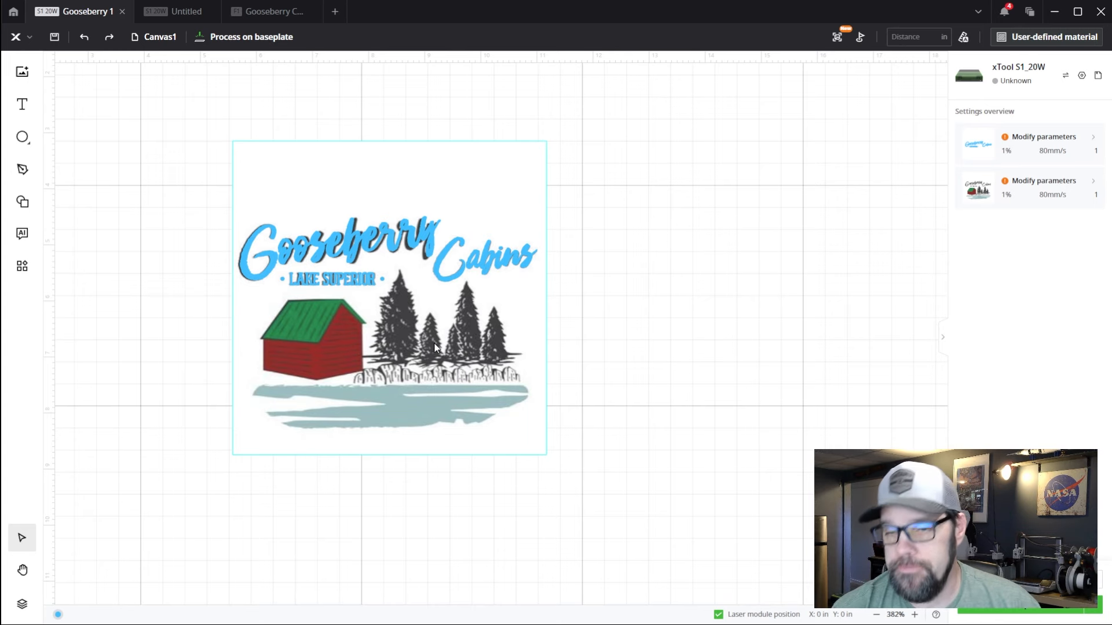
pyautogui.moveTo(363, 205)
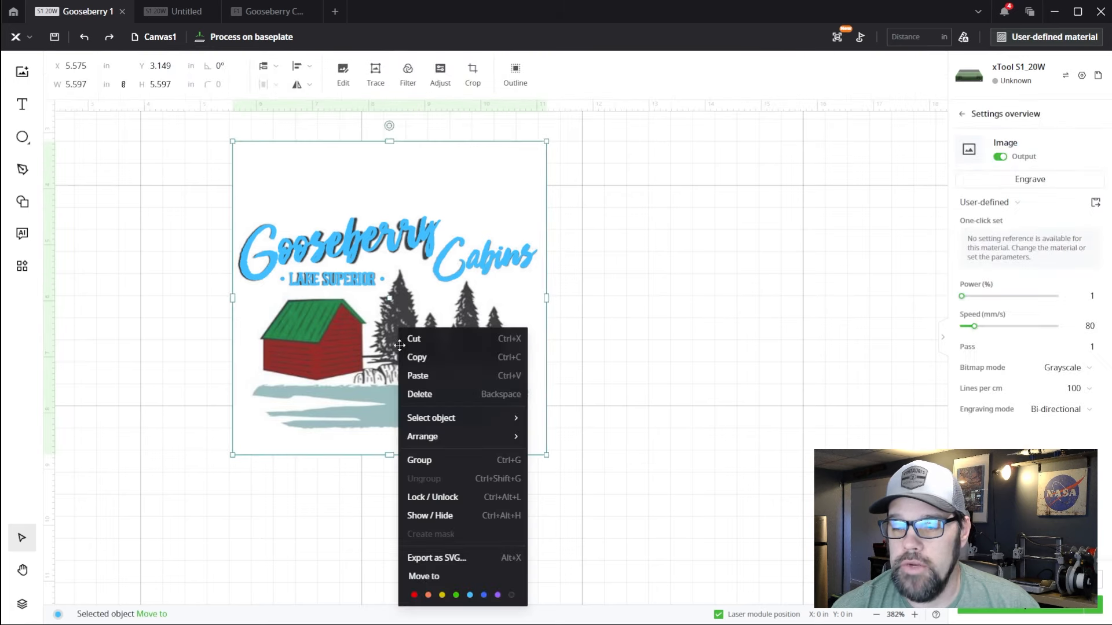
# Copy the cabin image and paste a duplicate beside the logo
pyautogui.click(693, 290)
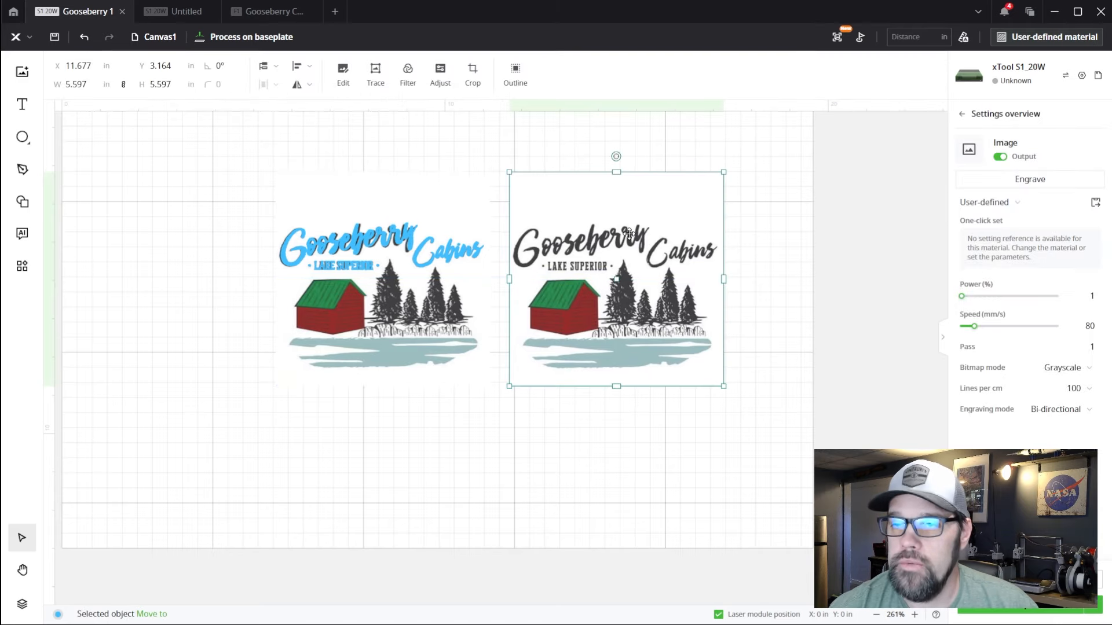
pyautogui.moveTo(593, 278)
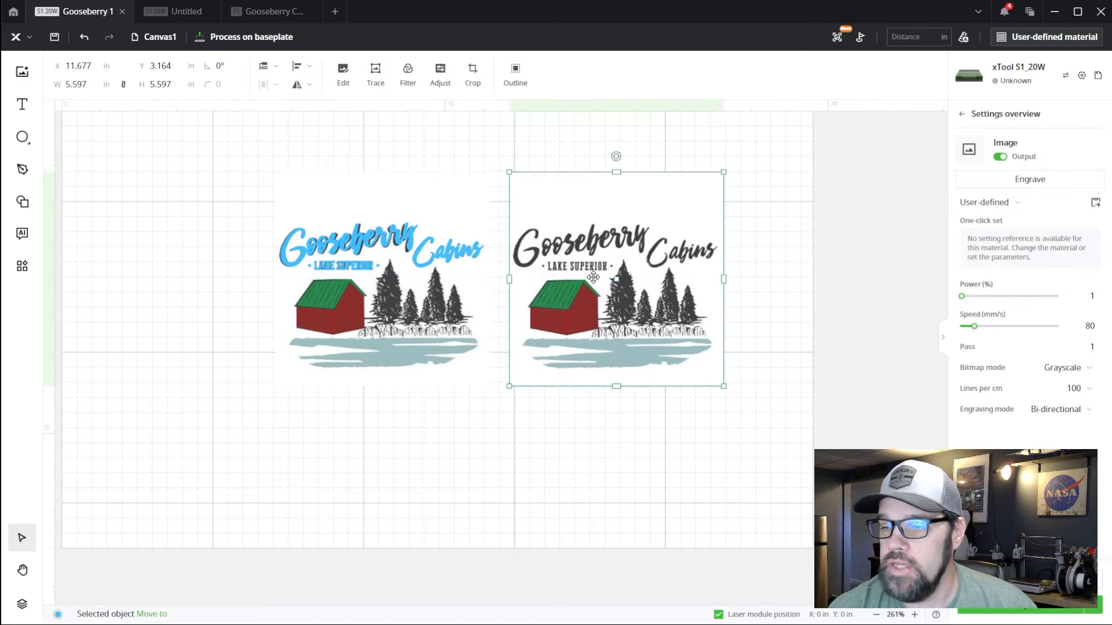
pyautogui.click(383, 305)
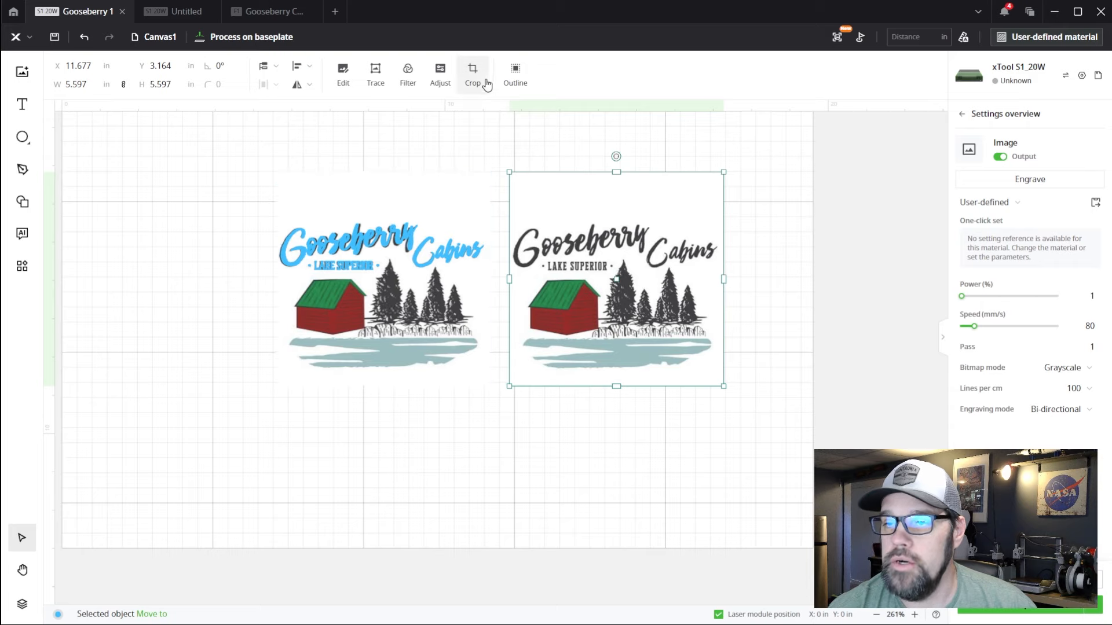
pyautogui.click(472, 73)
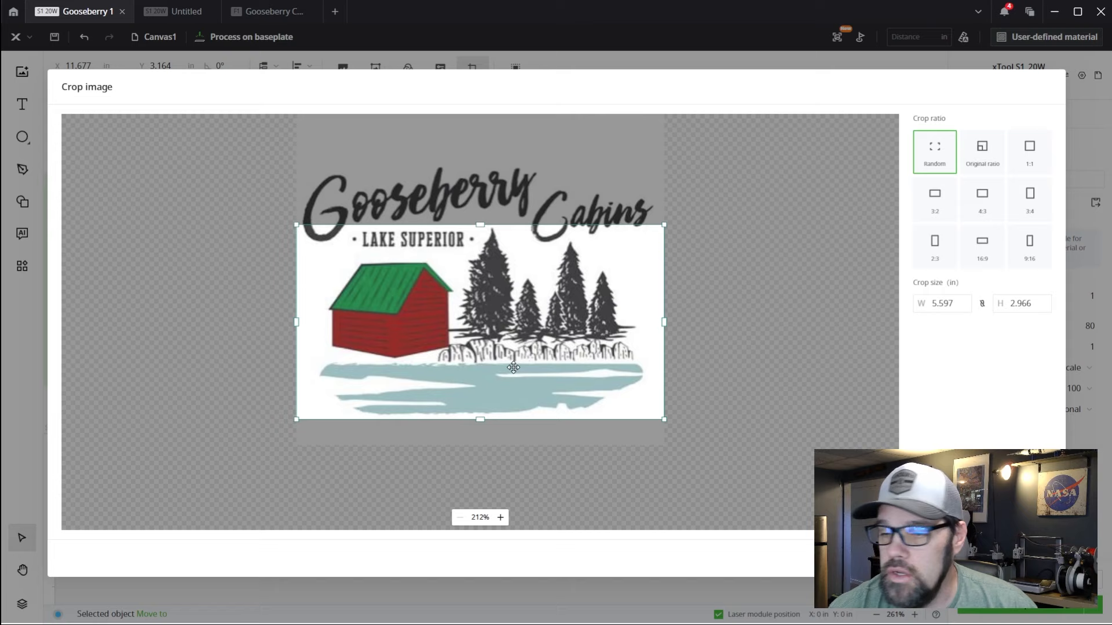
pyautogui.moveTo(953, 259)
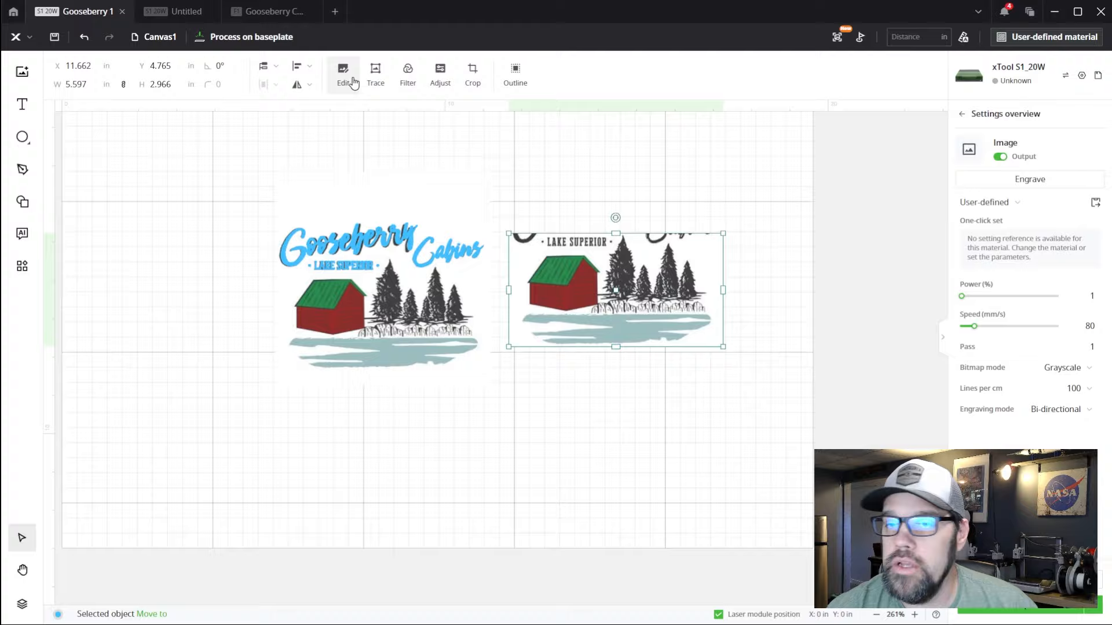
# Crop the duplicate below the title and erase the leftover LAKE SUPERIOR lettering
pyautogui.click(343, 73)
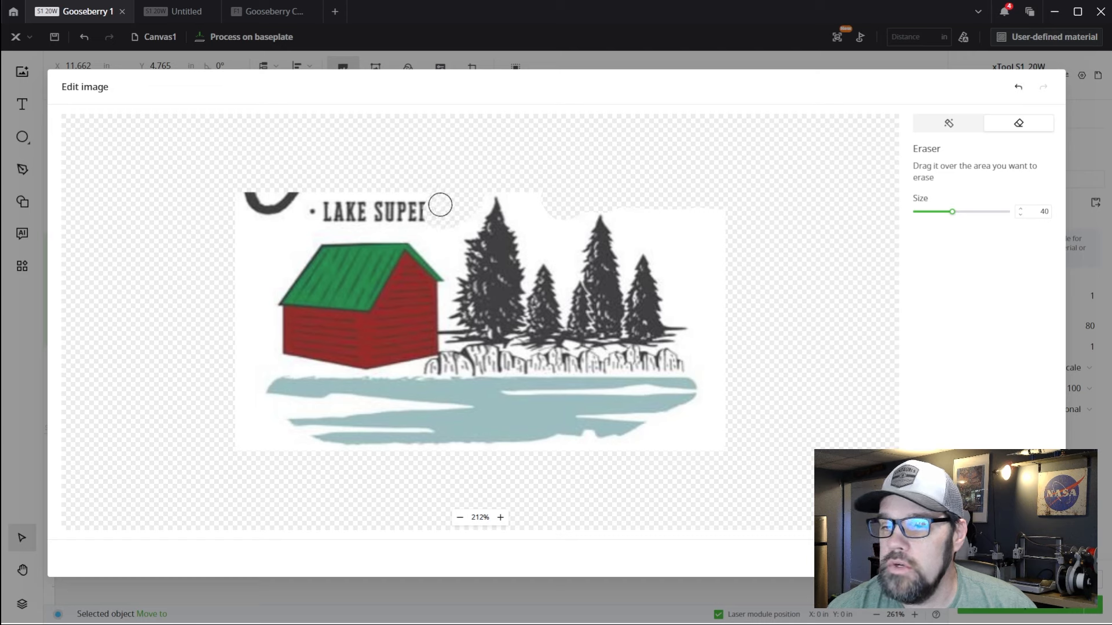
pyautogui.moveTo(440, 205); pyautogui.dragTo(419, 215)
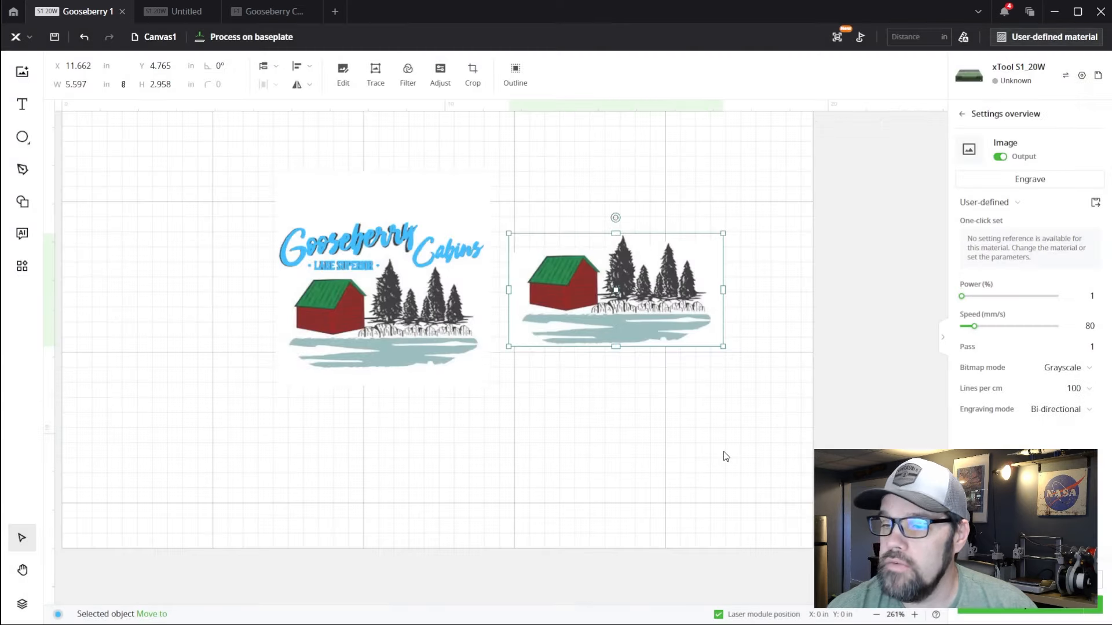
pyautogui.moveTo(656, 291)
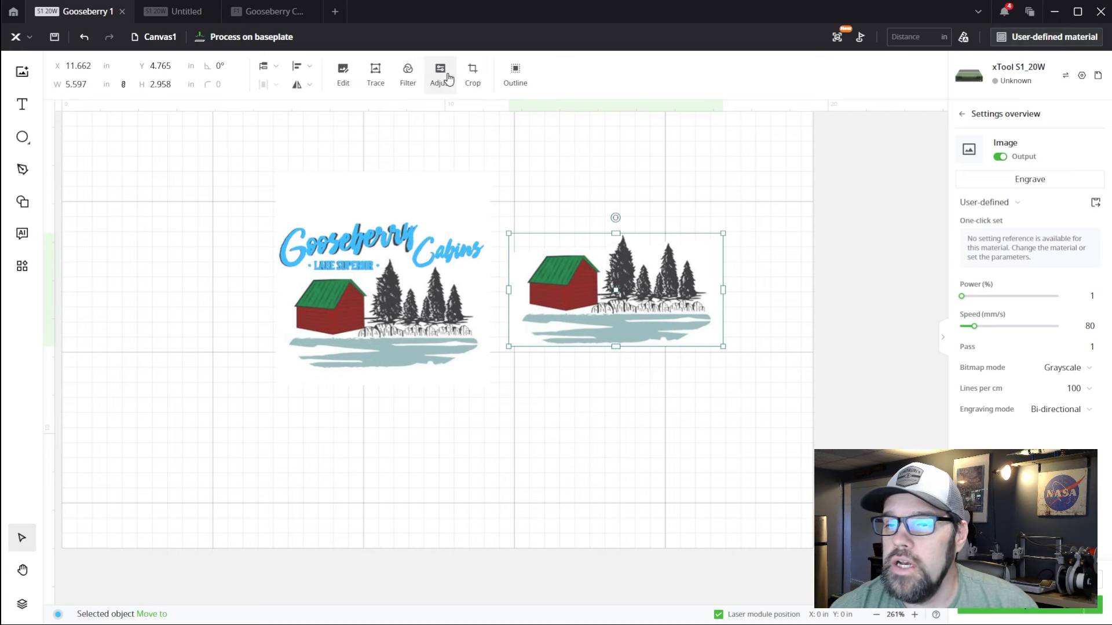
# Make the cropped cabin duplicate grayscale, then open the Trace image dialog
pyautogui.click(440, 74)
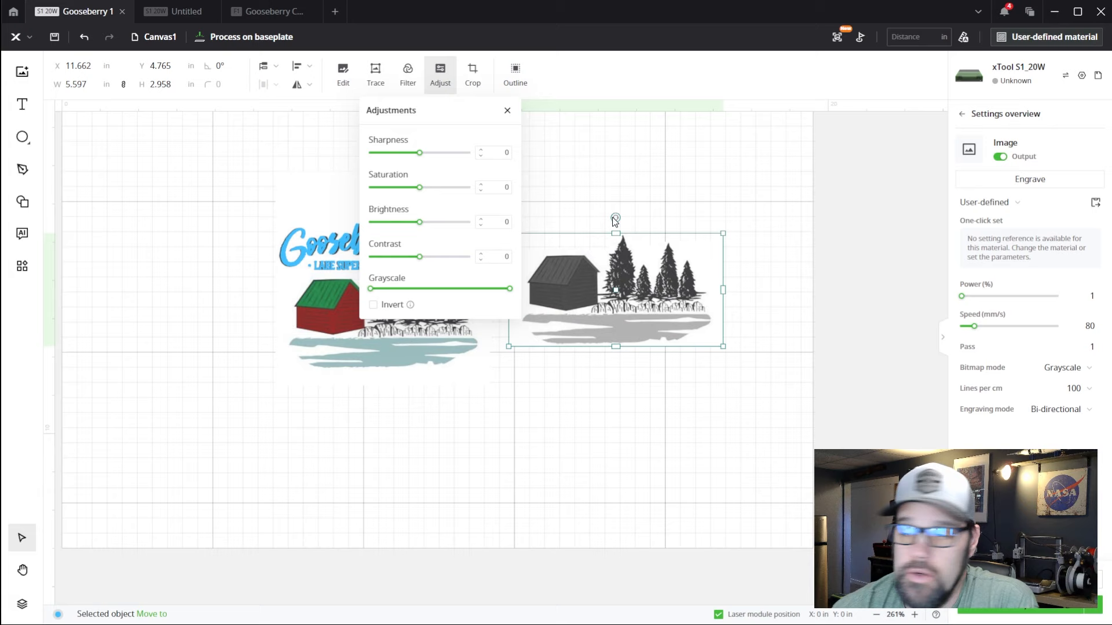
pyautogui.click(507, 110)
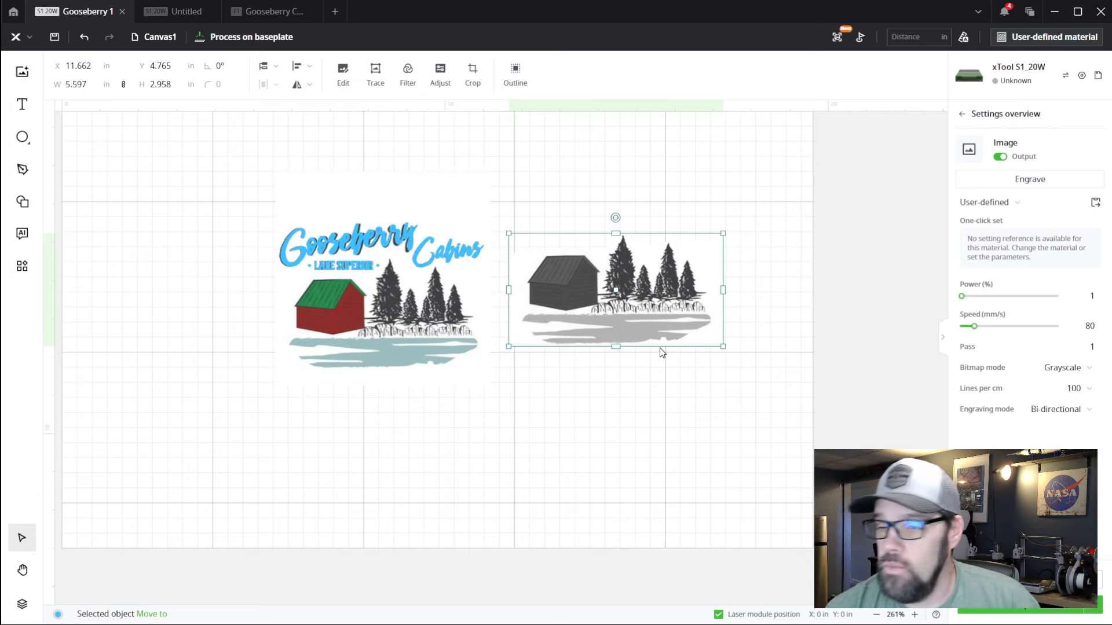
pyautogui.scroll(3)
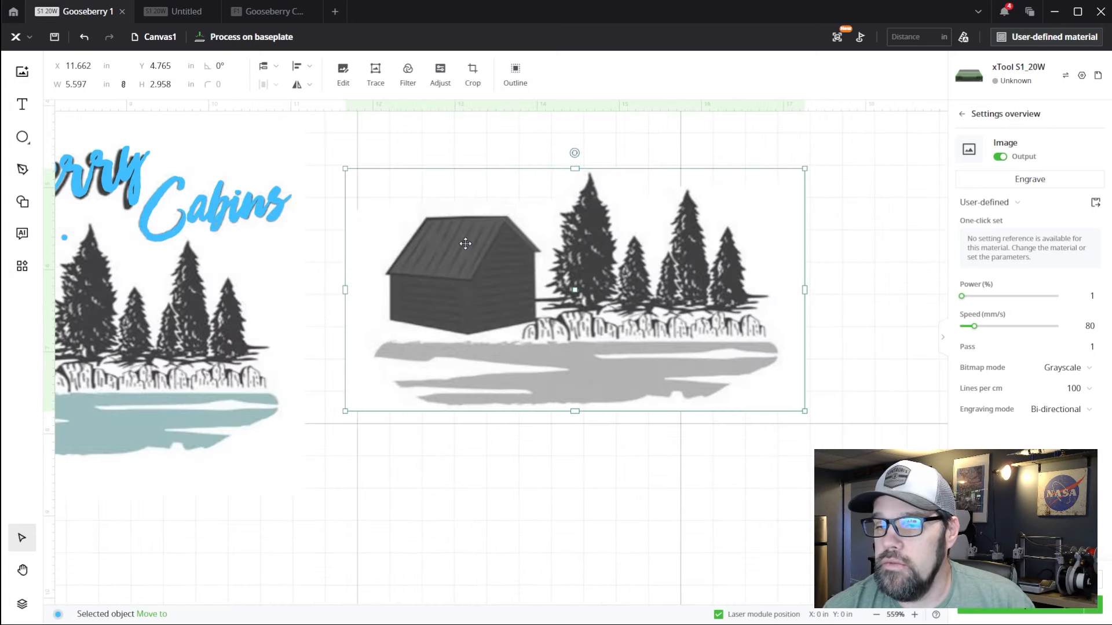
pyautogui.moveTo(461, 285)
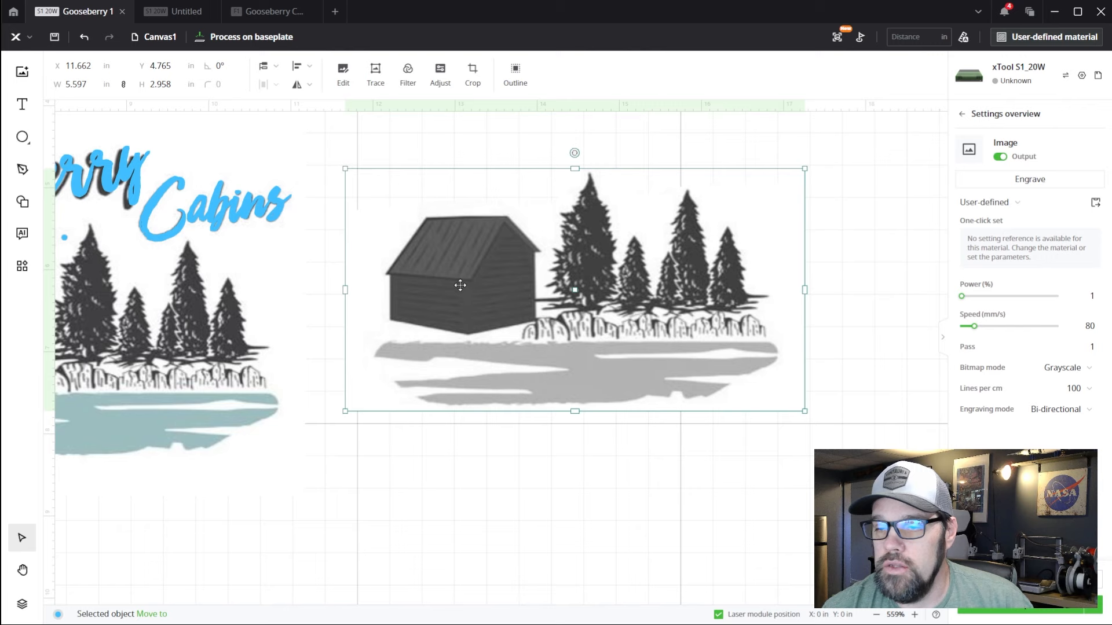
pyautogui.moveTo(583, 363)
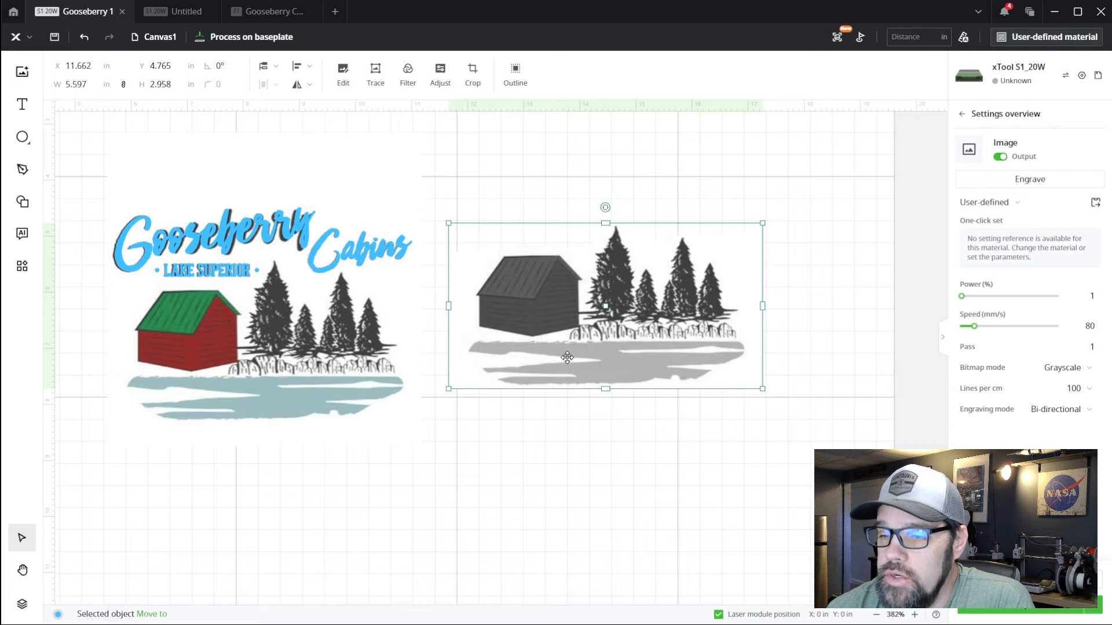
pyautogui.moveTo(585, 377)
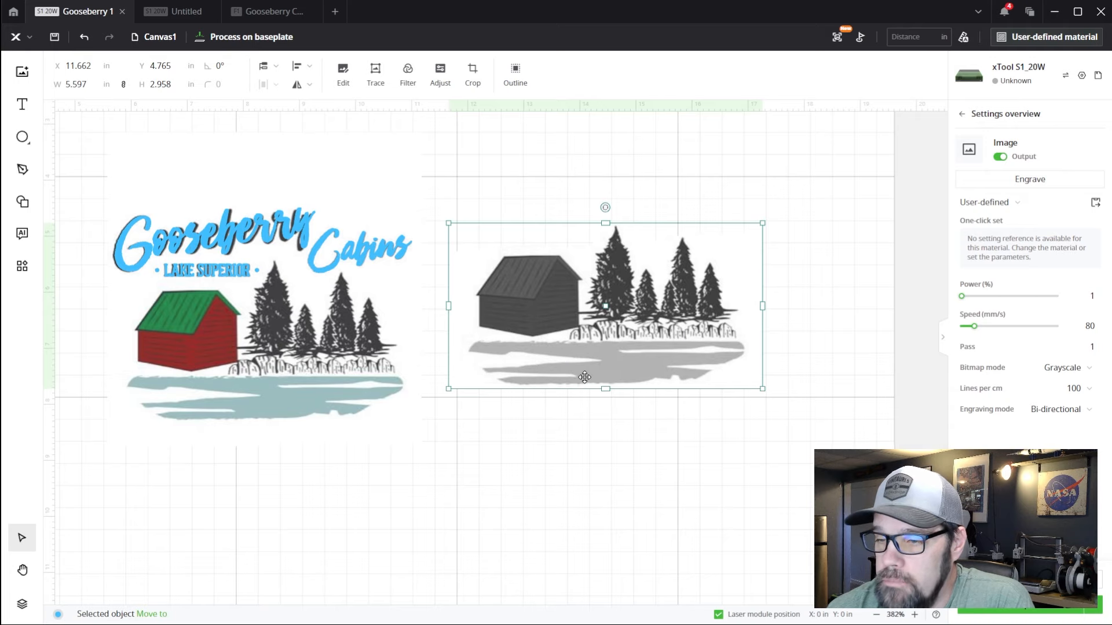
pyautogui.moveTo(527, 139)
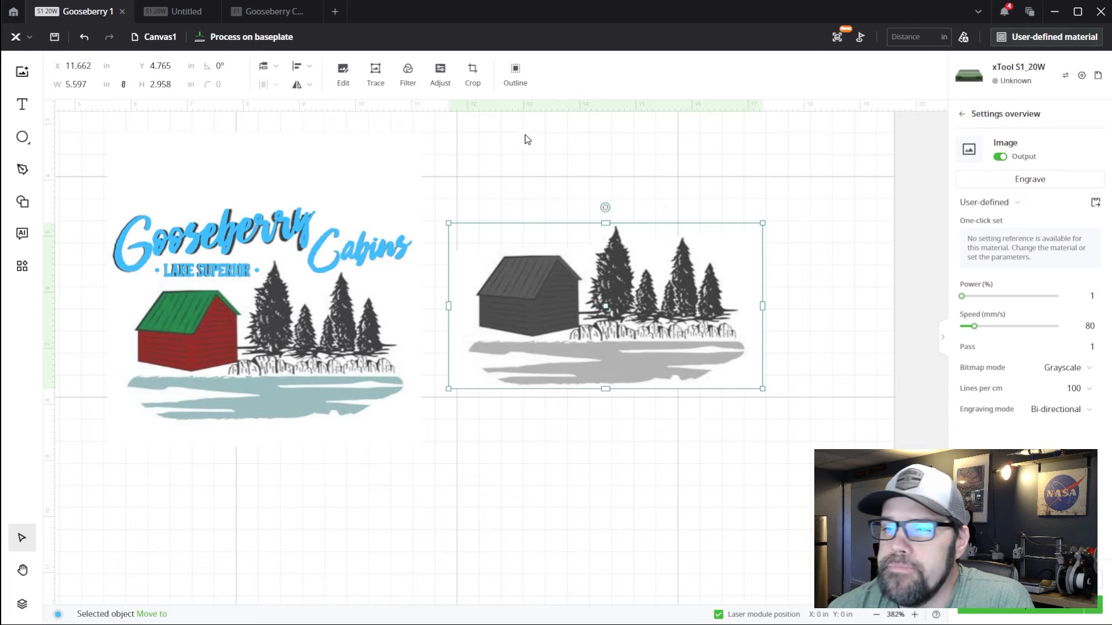
pyautogui.click(375, 73)
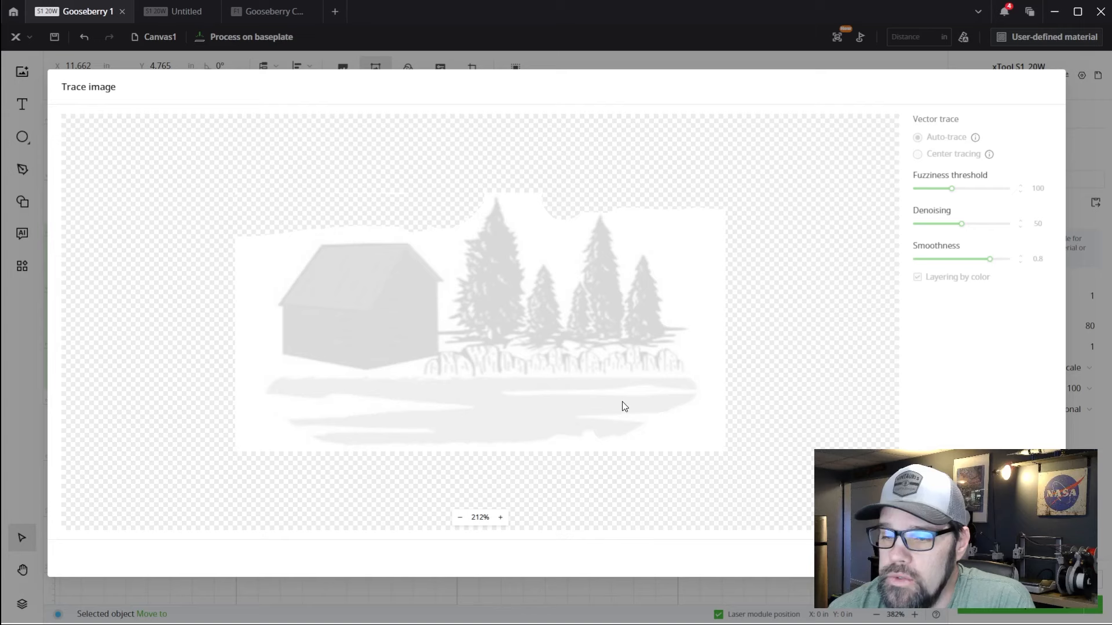
# Auto-trace the grey cabin image with default fuzziness, denoising and smoothness into a compound vector
pyautogui.click(917, 136)
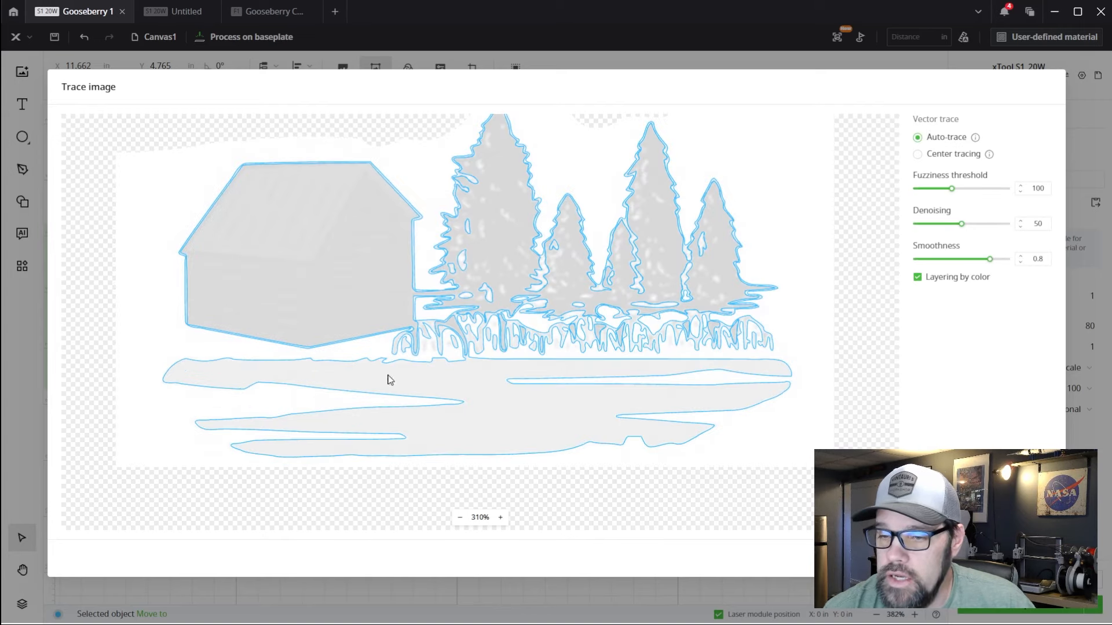
pyautogui.moveTo(348, 385)
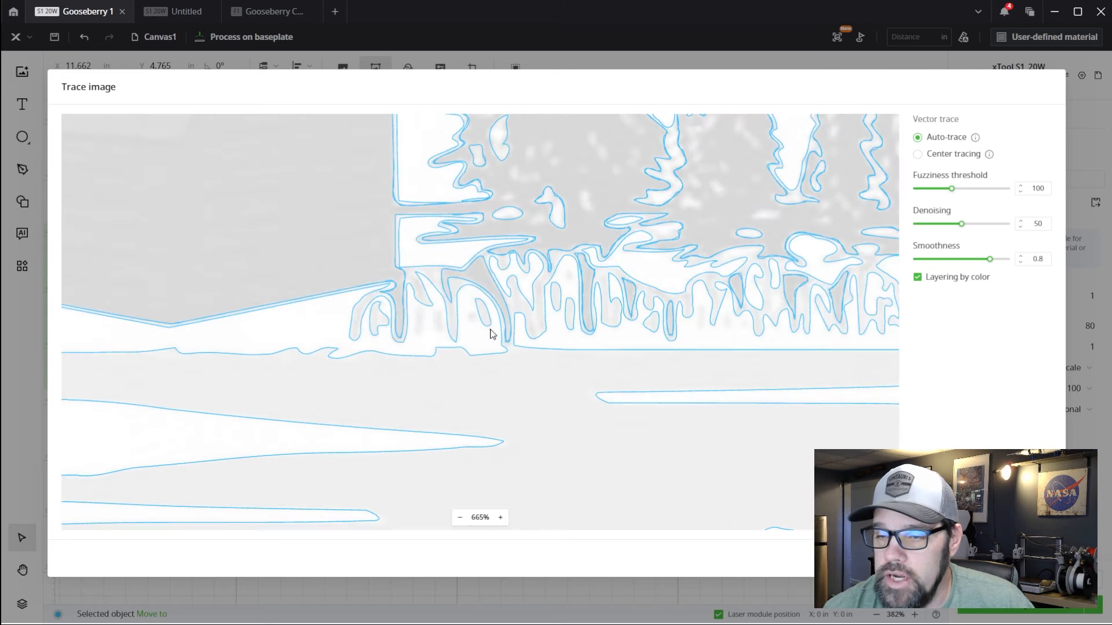
pyautogui.moveTo(461, 323)
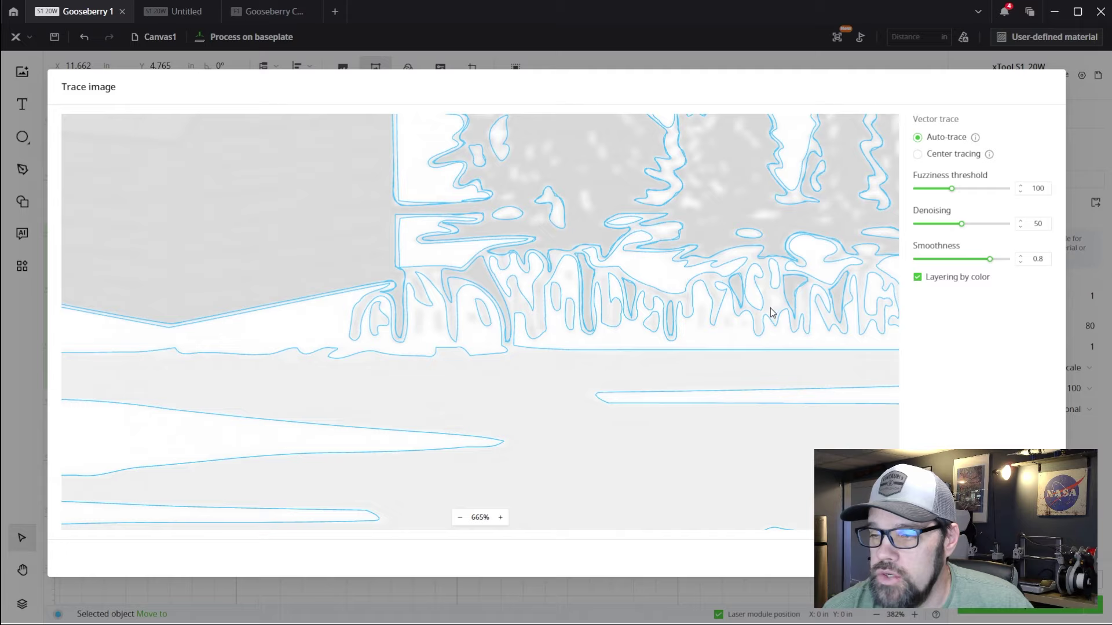
pyautogui.click(459, 517)
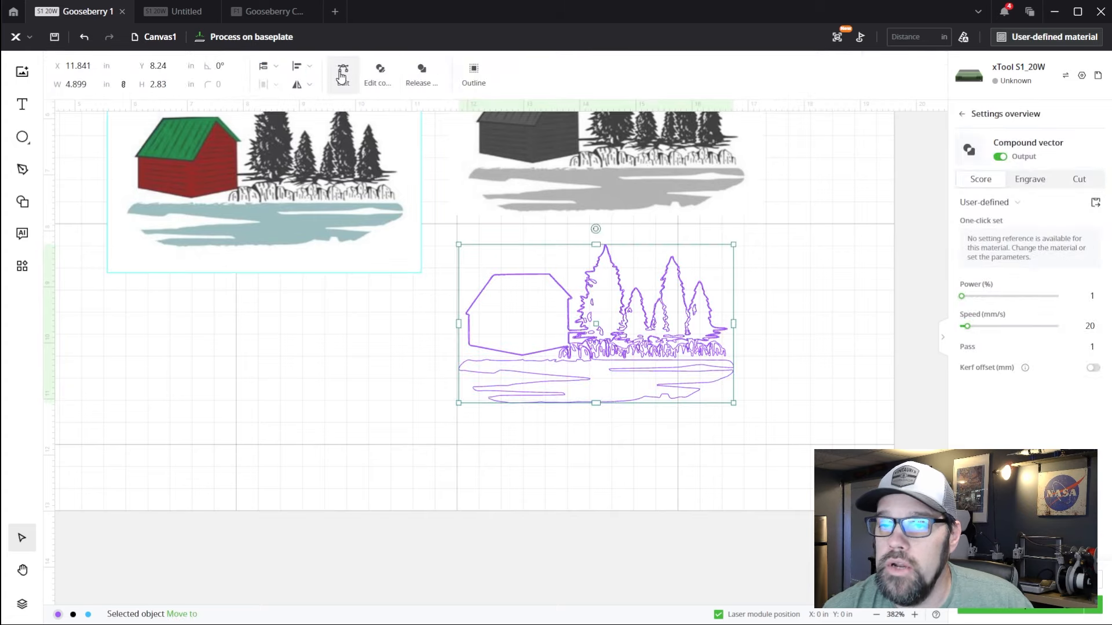
# Edit the traced compound vector, then select and delete the cabin and tree outlines
pyautogui.click(378, 74)
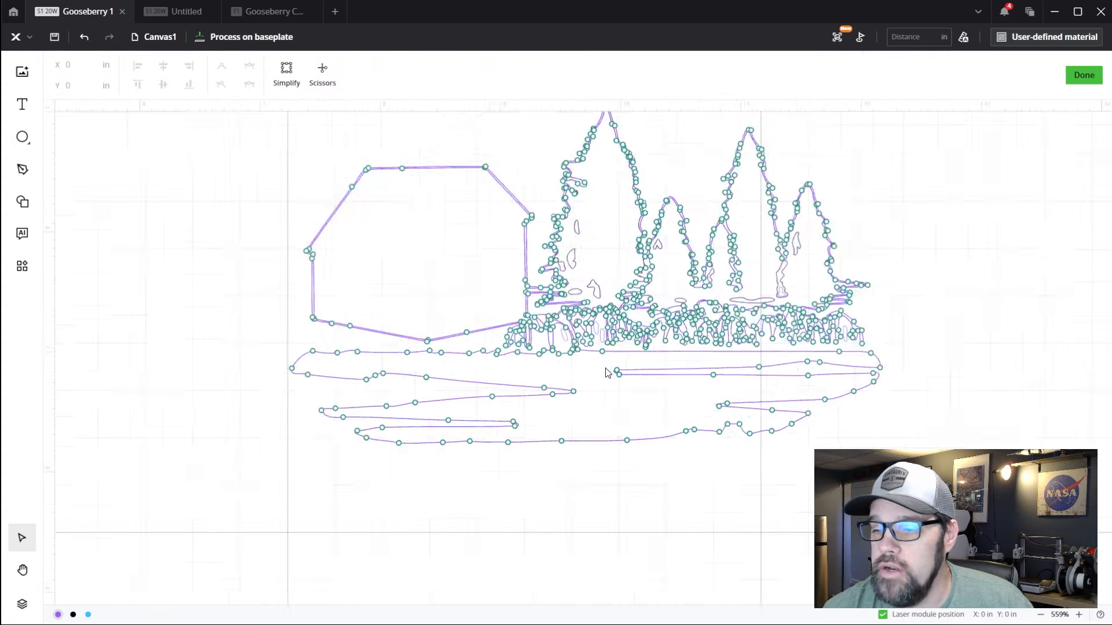
pyautogui.scroll(3)
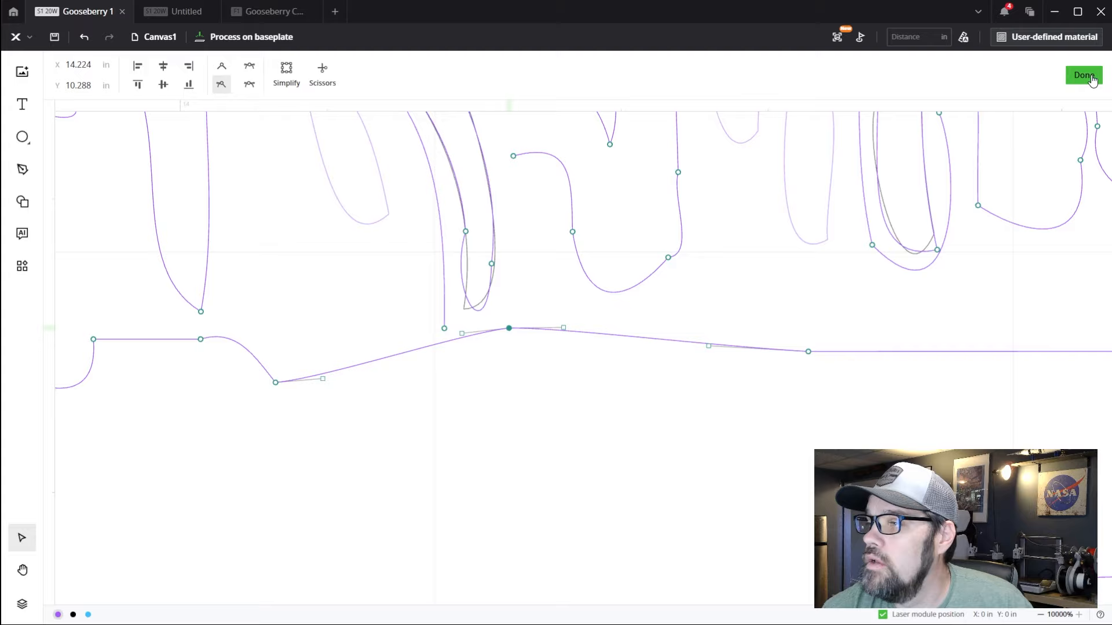
pyautogui.click(1082, 75)
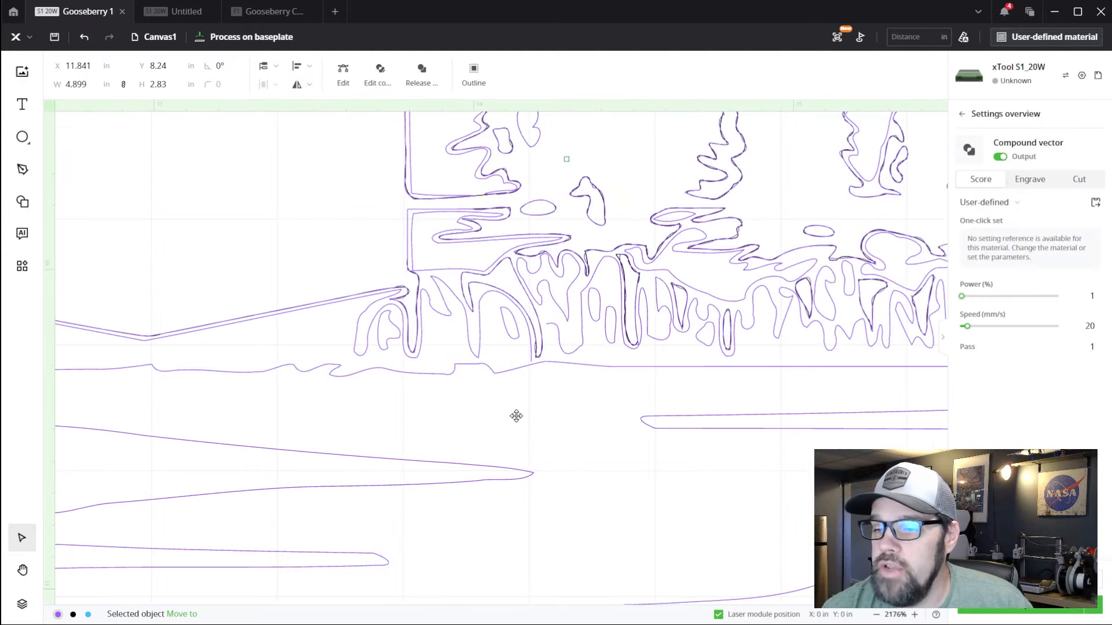
pyautogui.scroll(-3)
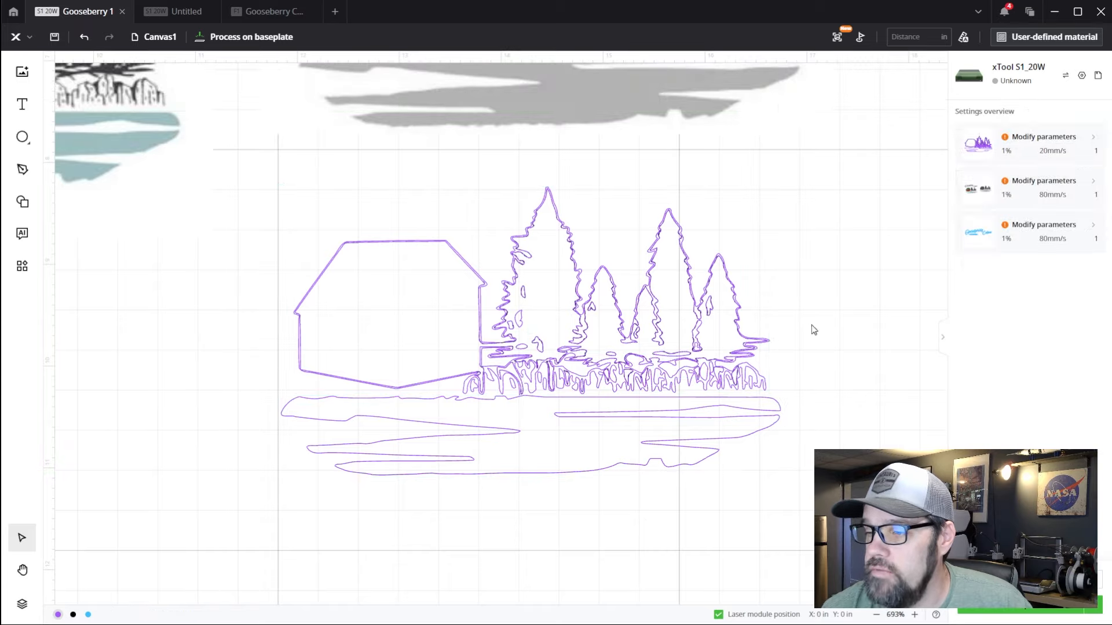
pyautogui.click(543, 410)
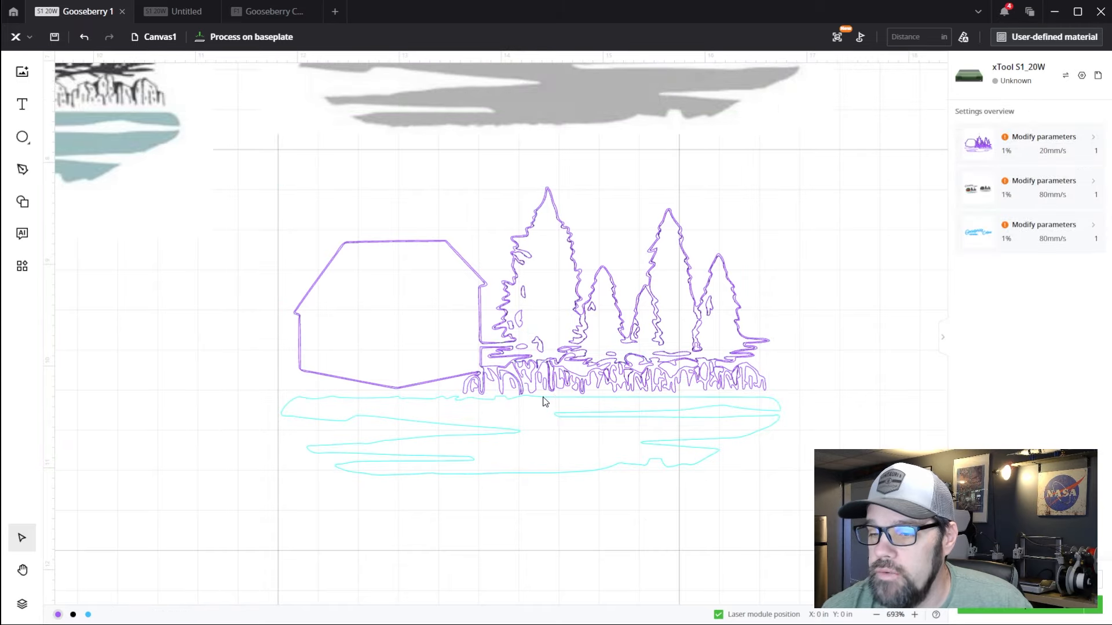
pyautogui.moveTo(537, 404)
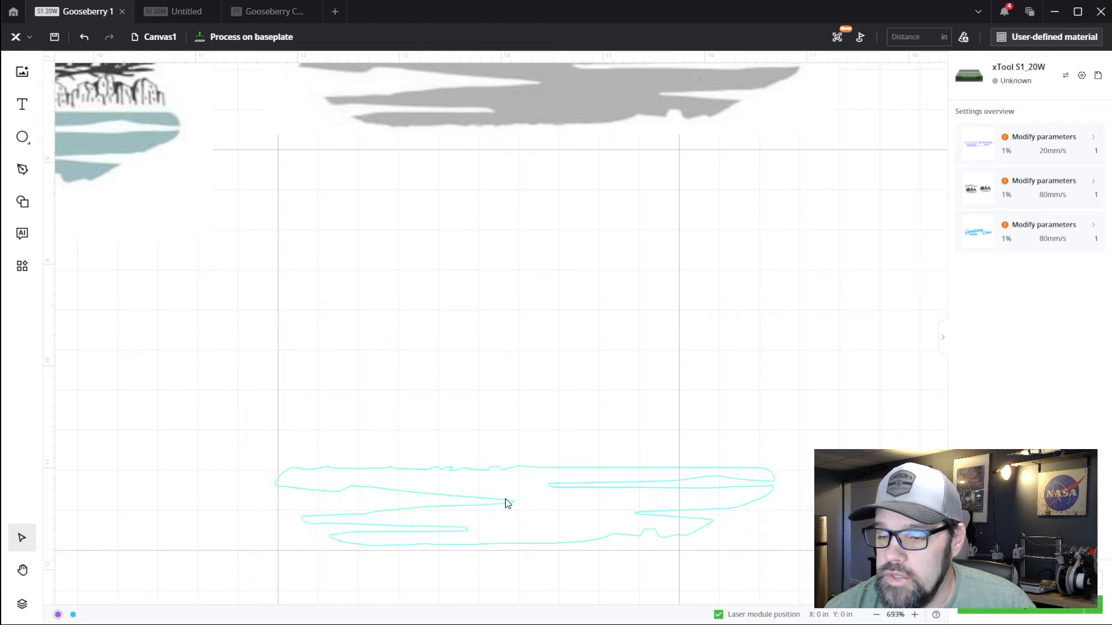
# Set the traced water outline to a blue Engrave fill over the image's water
pyautogui.click(507, 504)
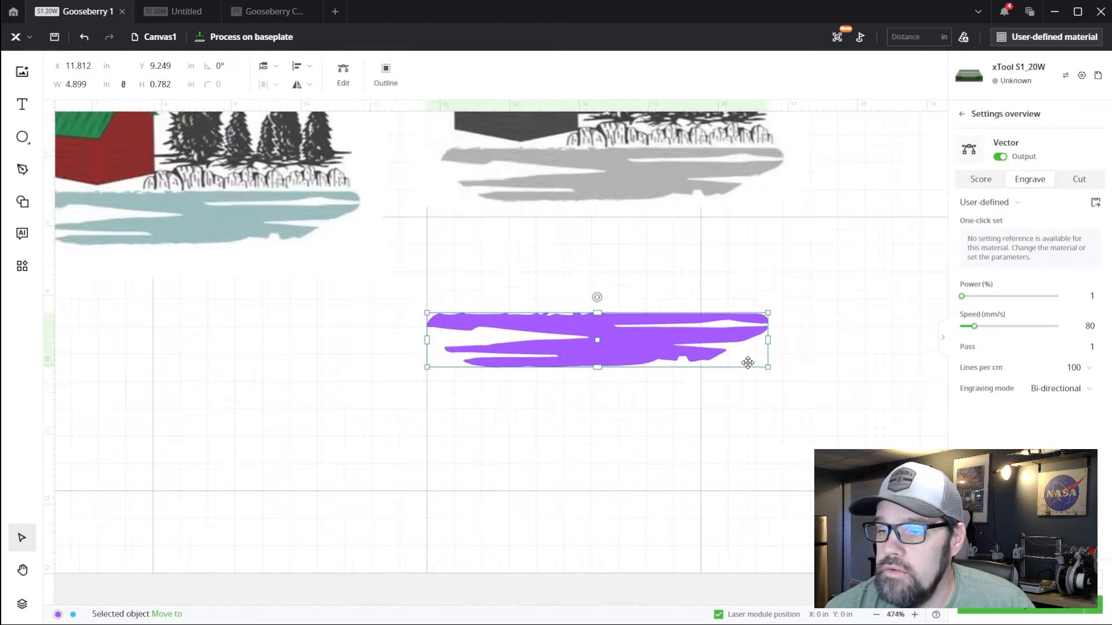
pyautogui.scroll(-3)
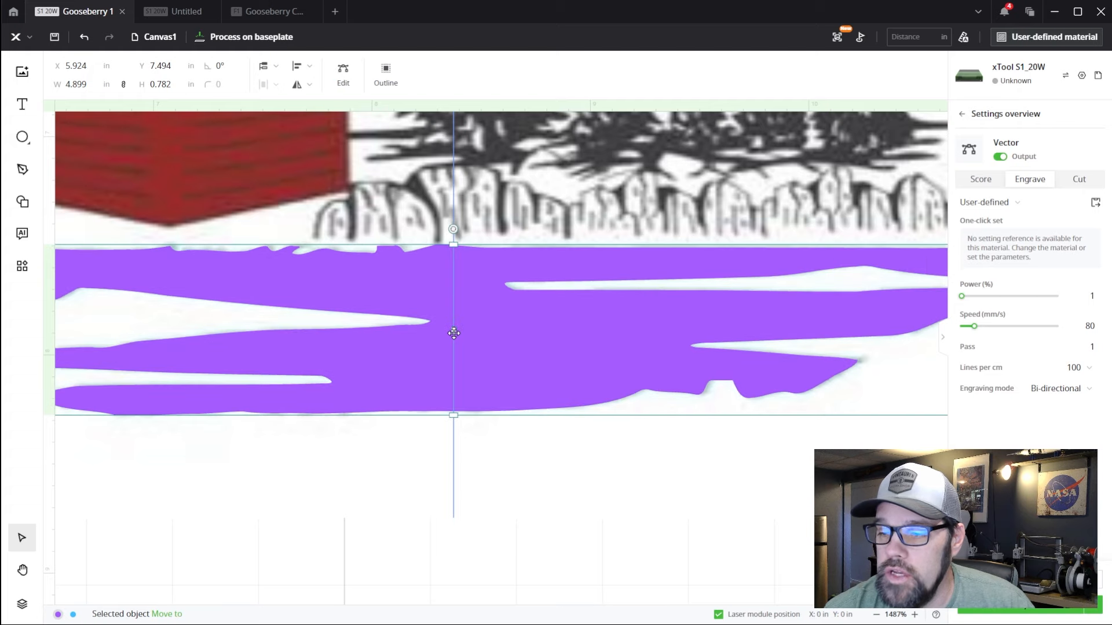
pyautogui.scroll(-3)
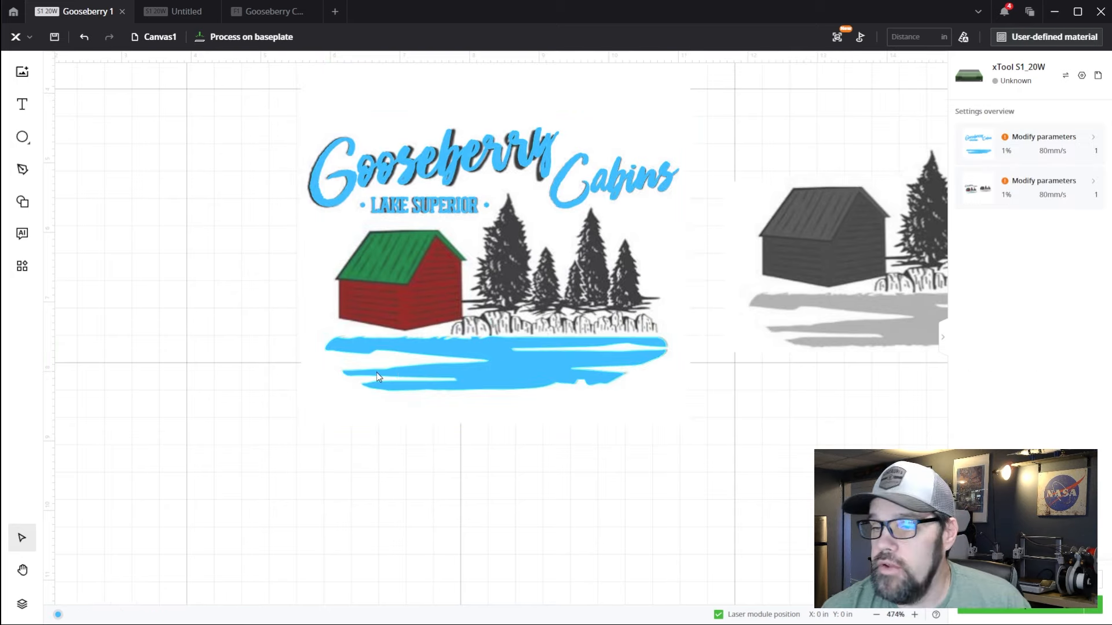
pyautogui.scroll(-3)
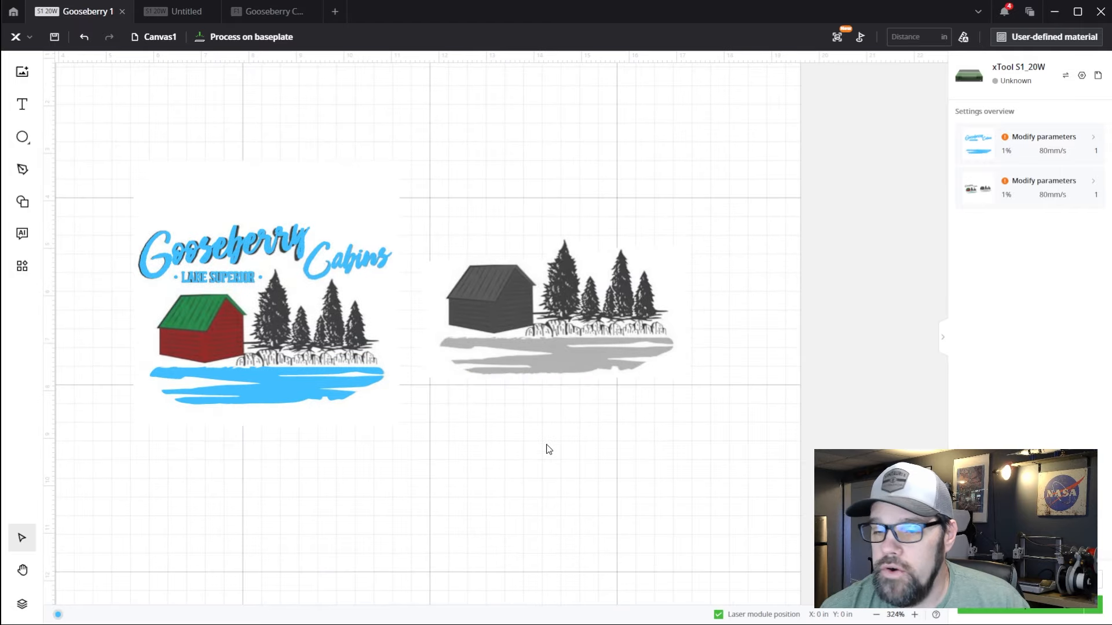
# Crop the grey cabin image to cut away the water below the cabin and trees
pyautogui.click(555, 307)
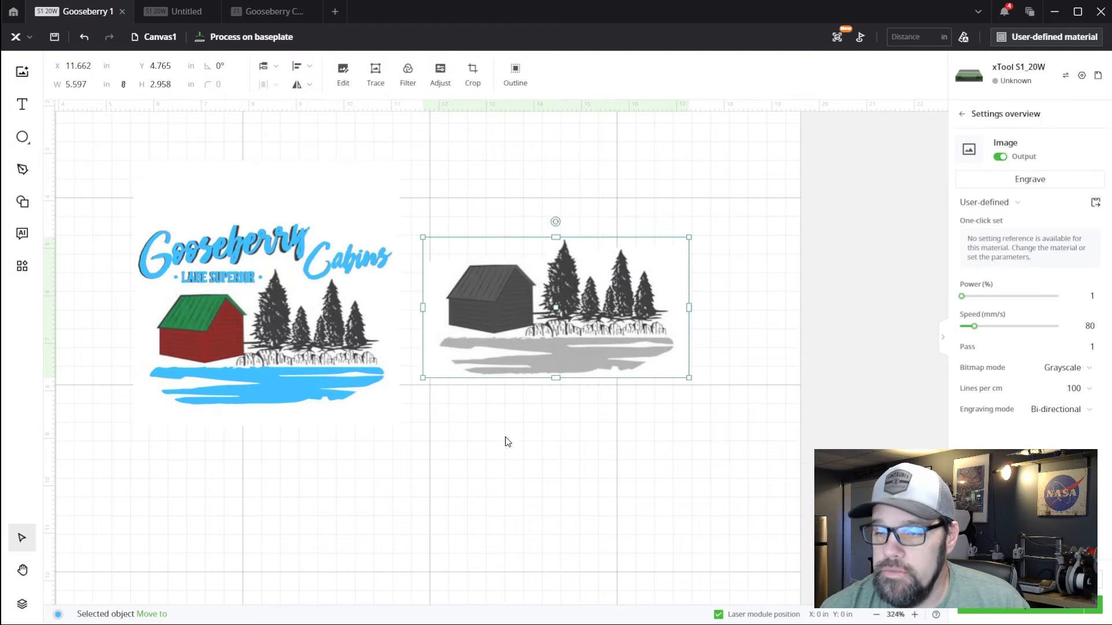
pyautogui.moveTo(515, 319)
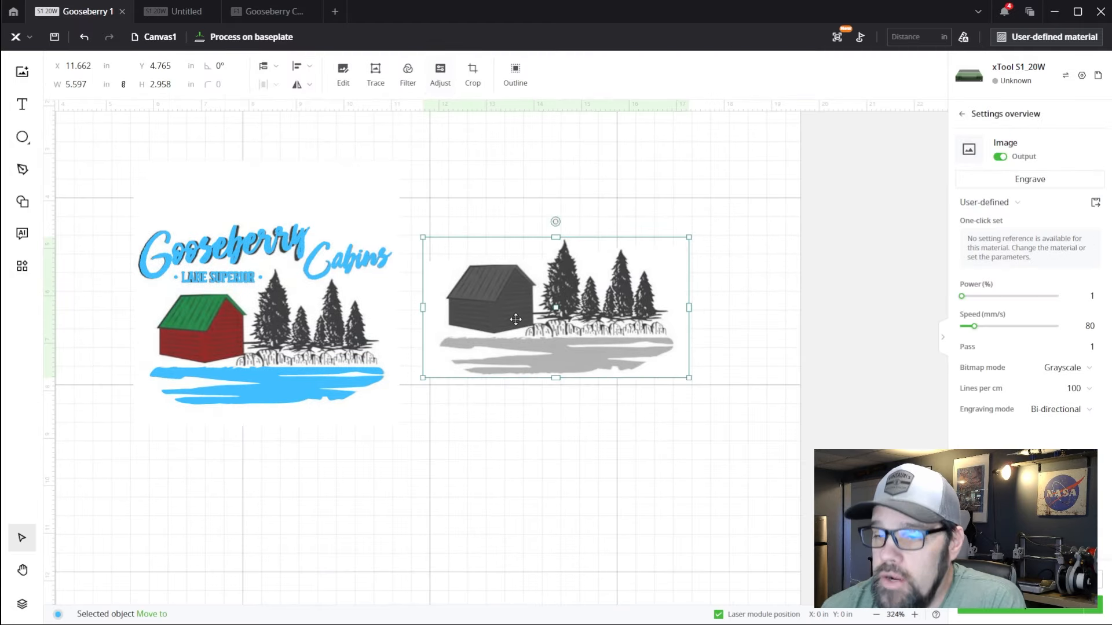
pyautogui.moveTo(543, 263)
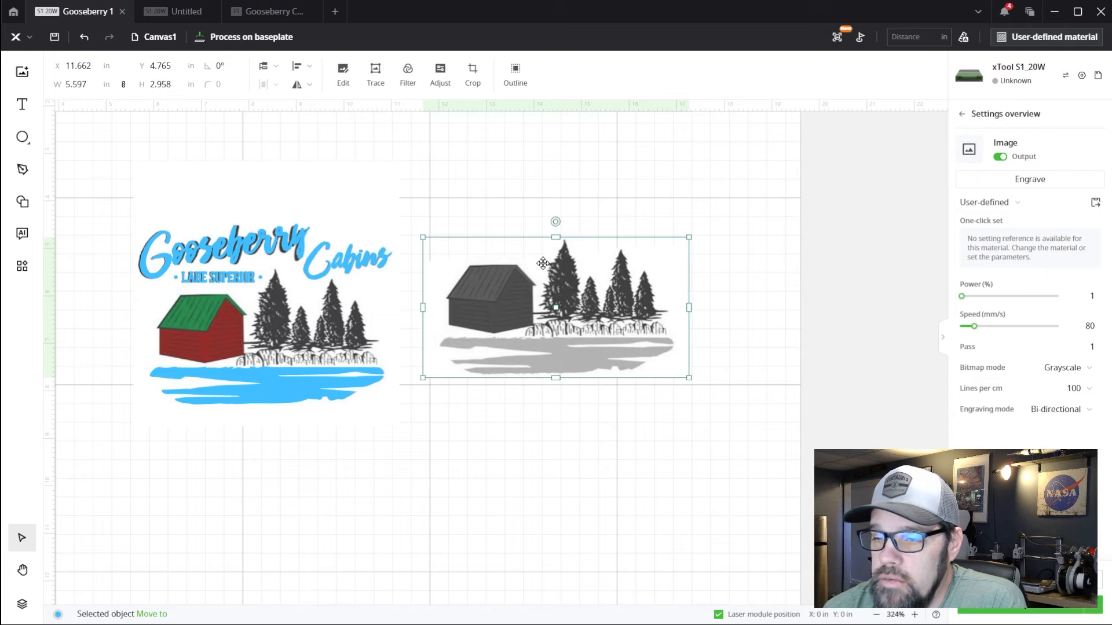
pyautogui.moveTo(581, 364)
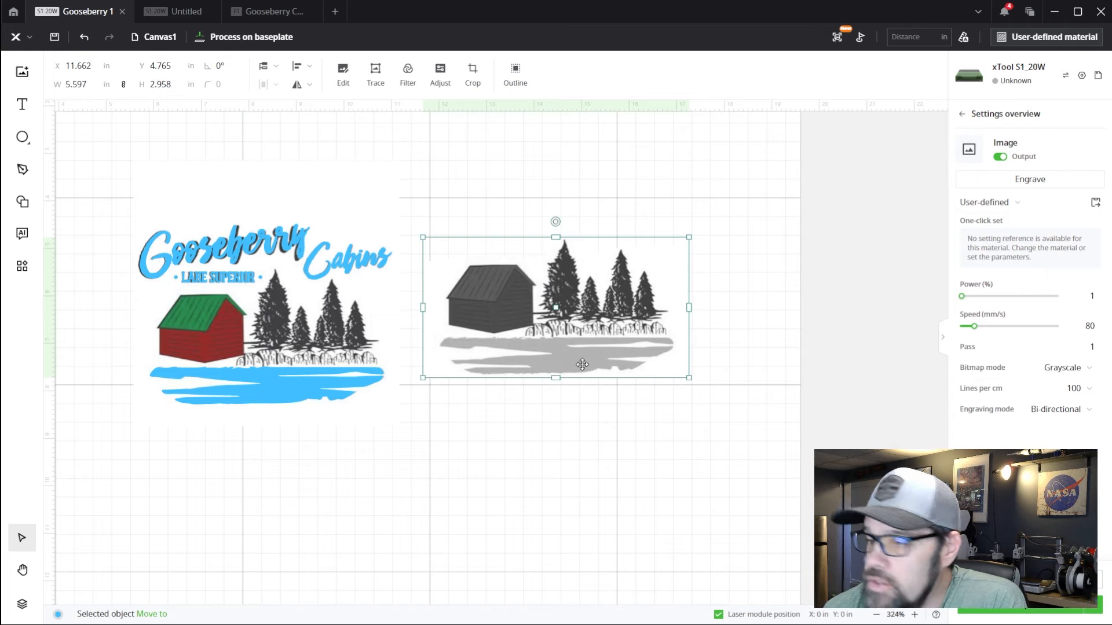
pyautogui.click(472, 74)
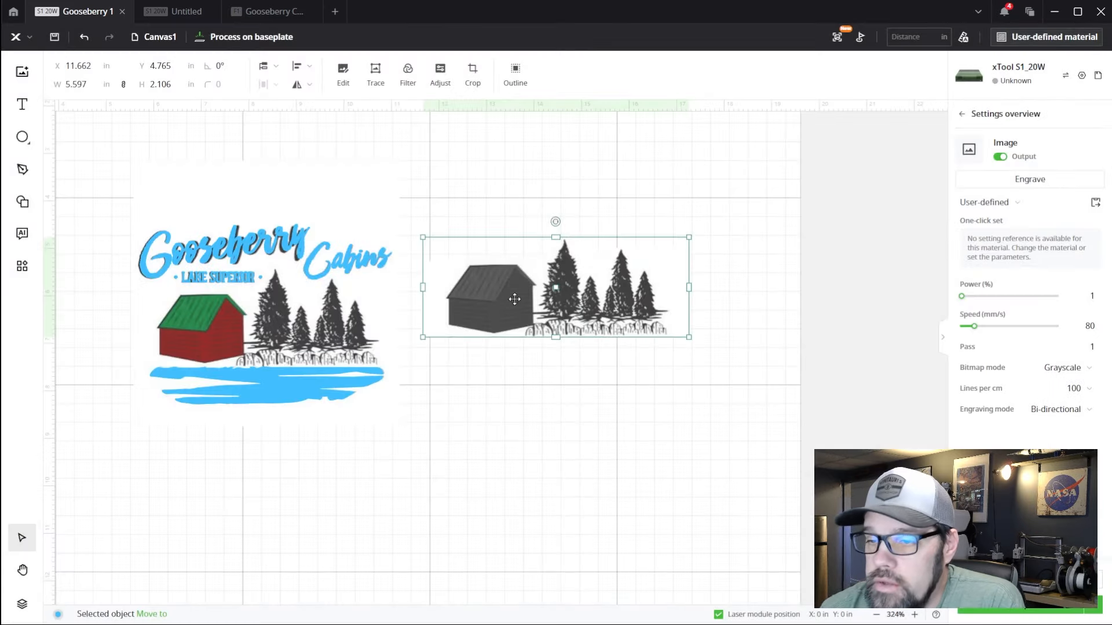
pyautogui.moveTo(408, 74)
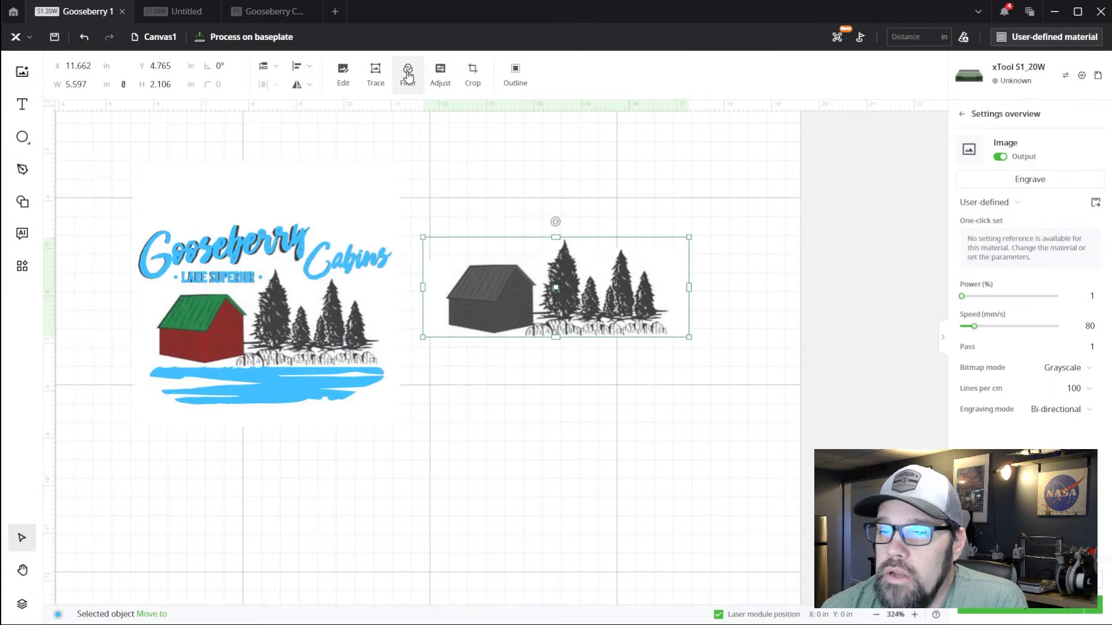
# Apply the Sketch filter to the cropped cabin-and-trees image
pyautogui.click(407, 73)
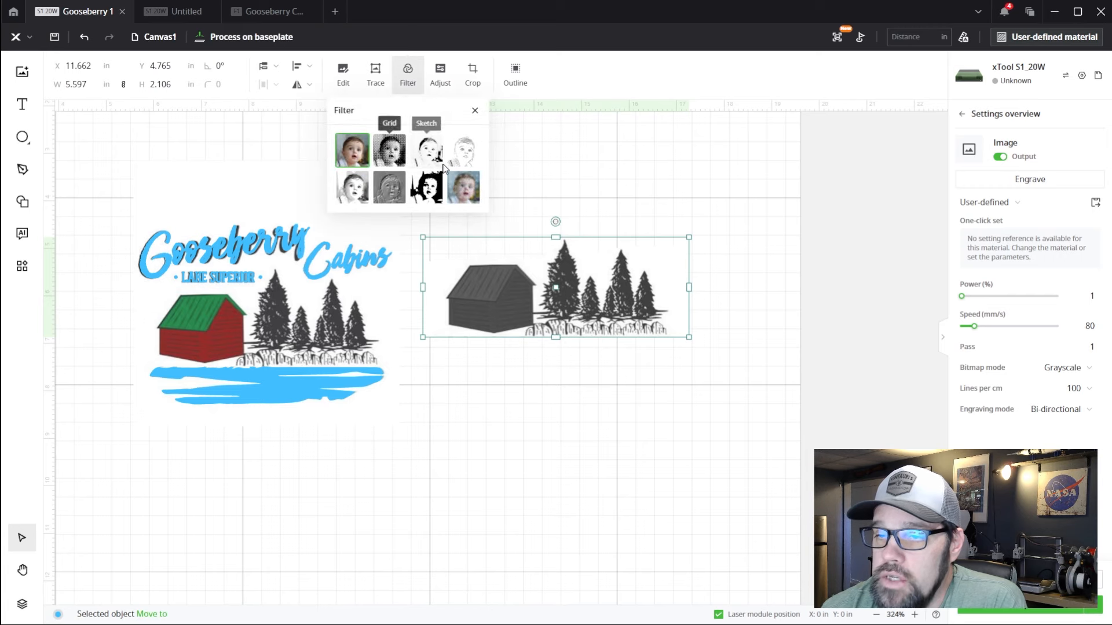
pyautogui.moveTo(464, 187)
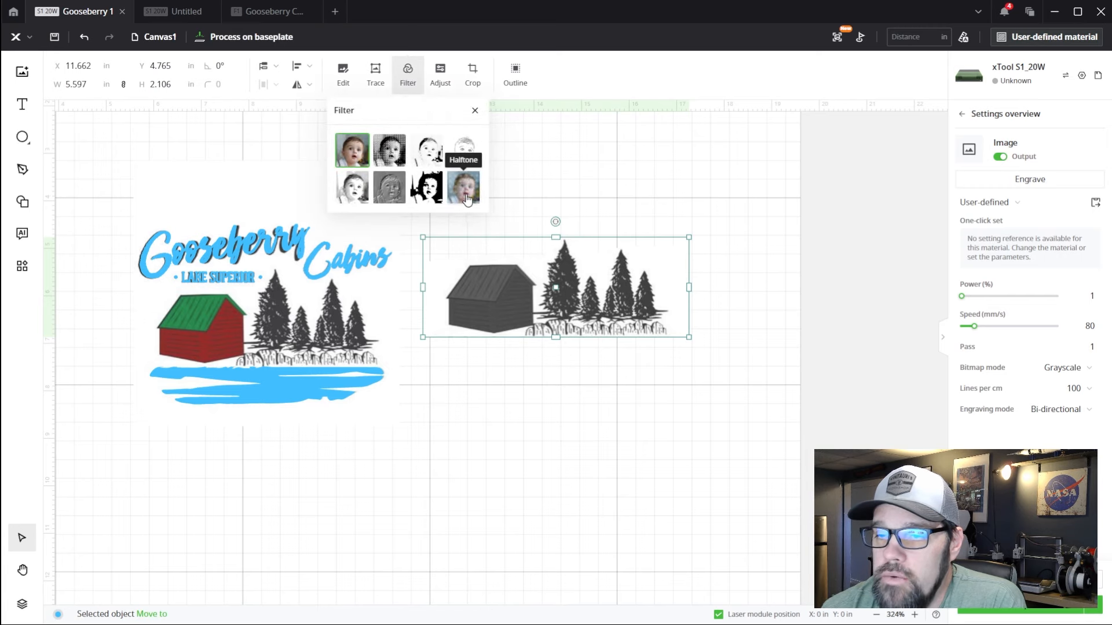
pyautogui.click(426, 150)
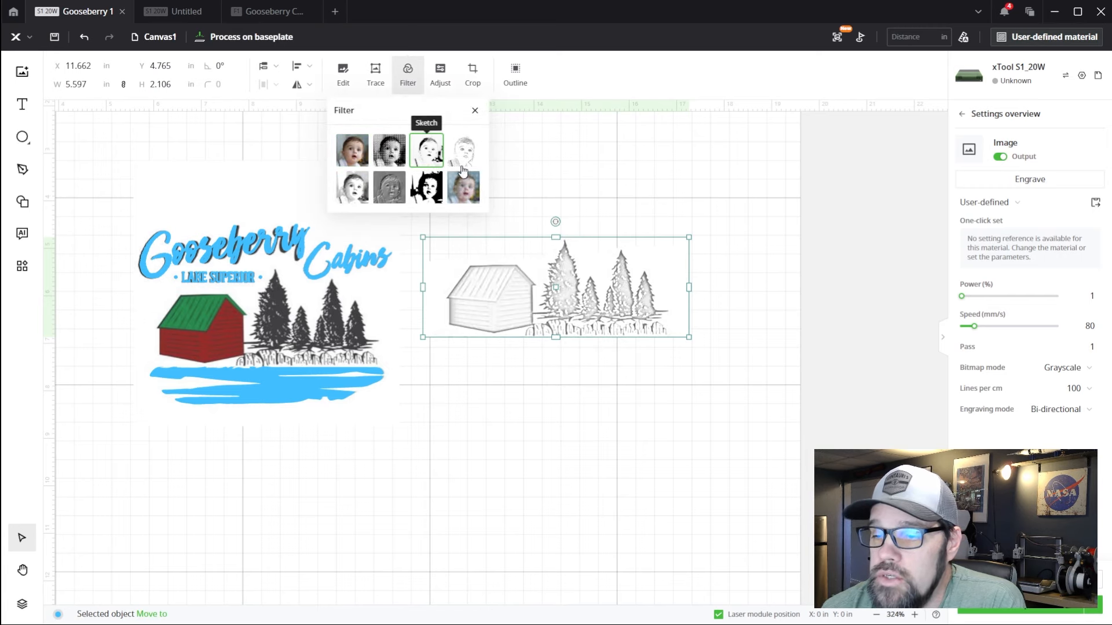
pyautogui.moveTo(496, 307)
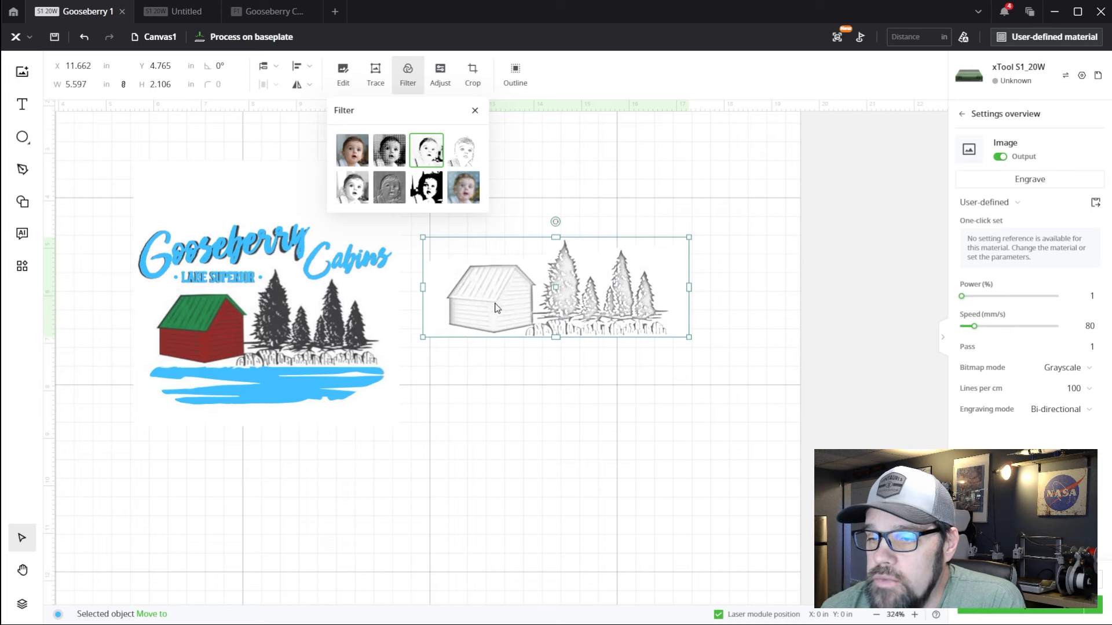
pyautogui.moveTo(564, 271)
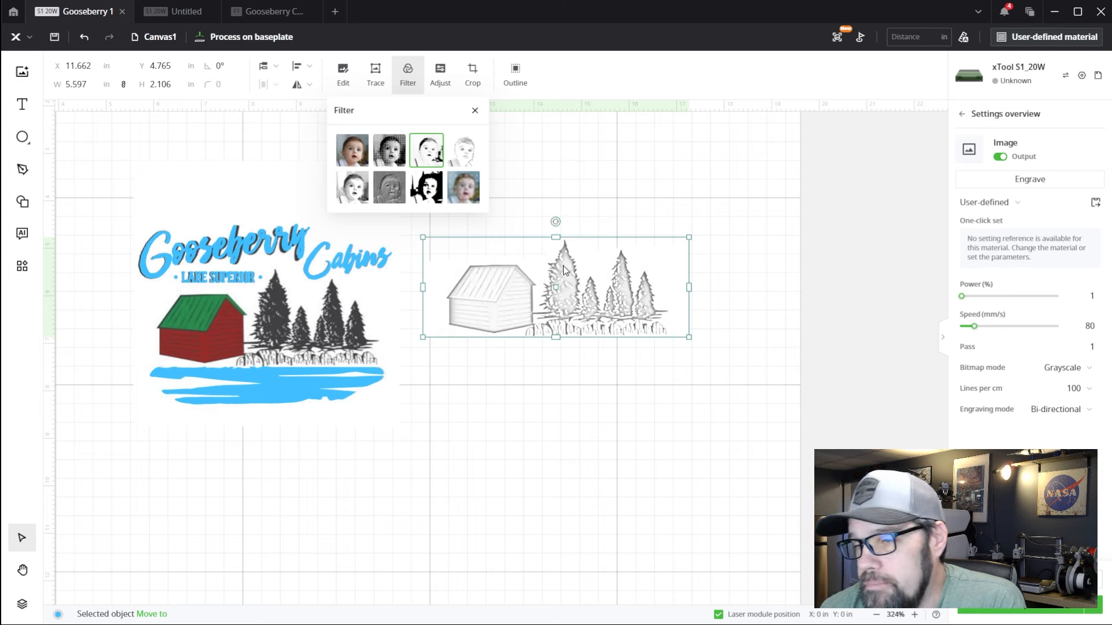
pyautogui.moveTo(426, 72)
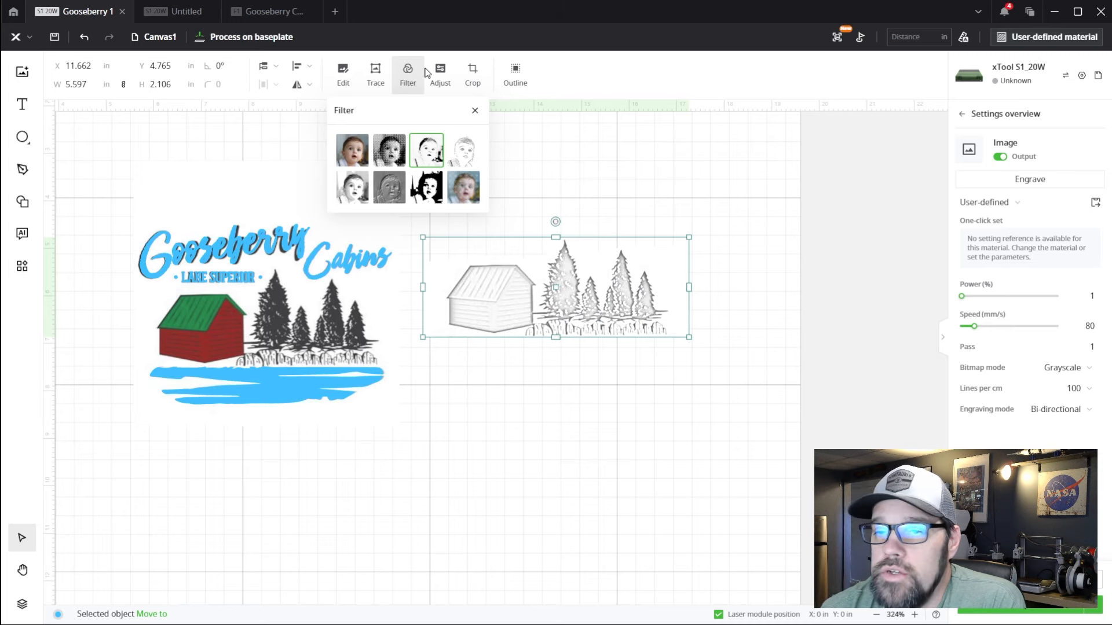
# Adjust the cabin sketch to contrast 50, saturation 14 and sharpness 25
pyautogui.click(439, 73)
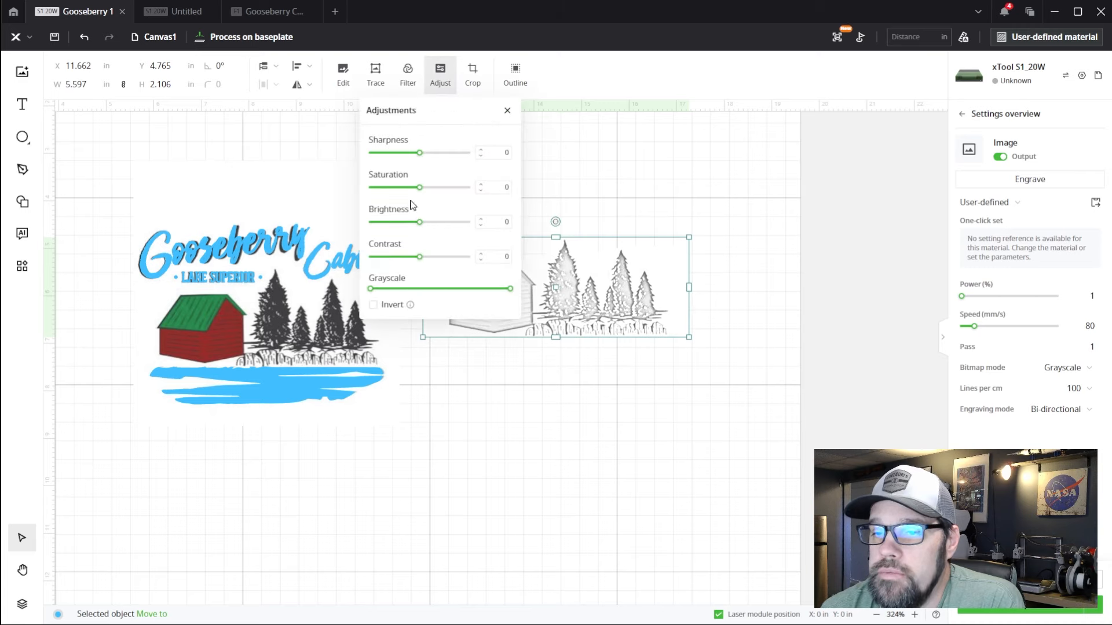
pyautogui.moveTo(390, 110); pyautogui.dragTo(270, 127)
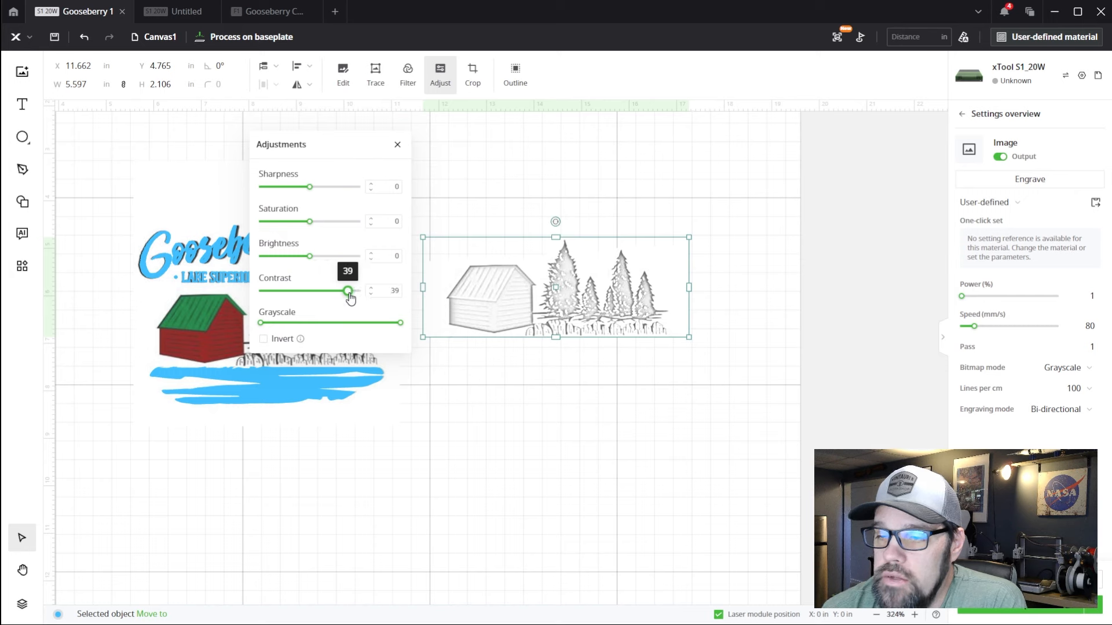
pyautogui.moveTo(478, 312)
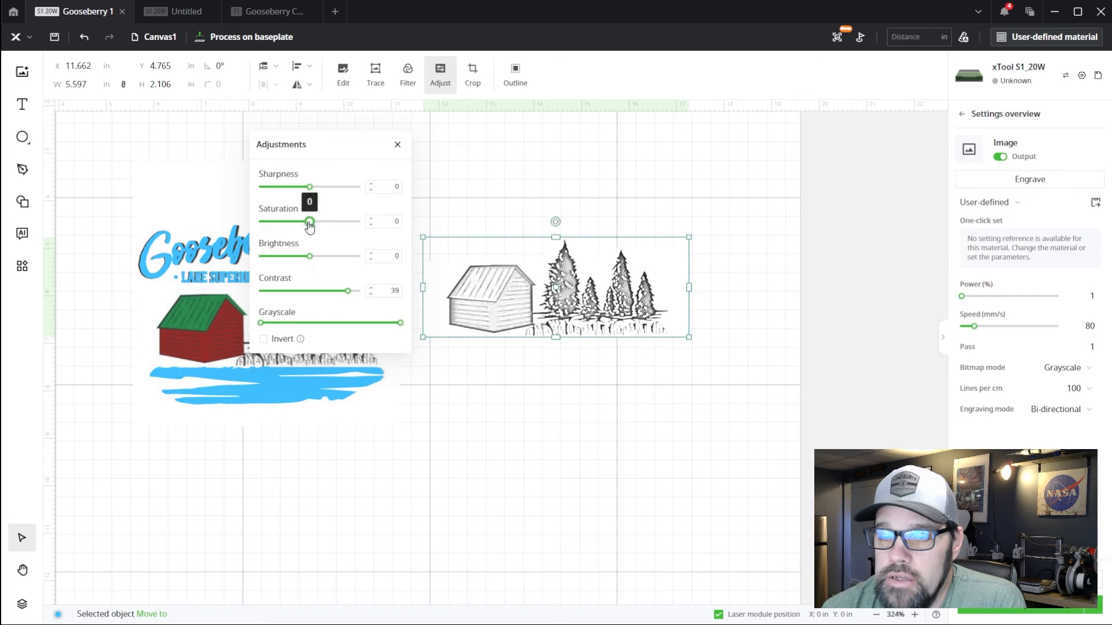
pyautogui.moveTo(308, 221); pyautogui.dragTo(337, 221)
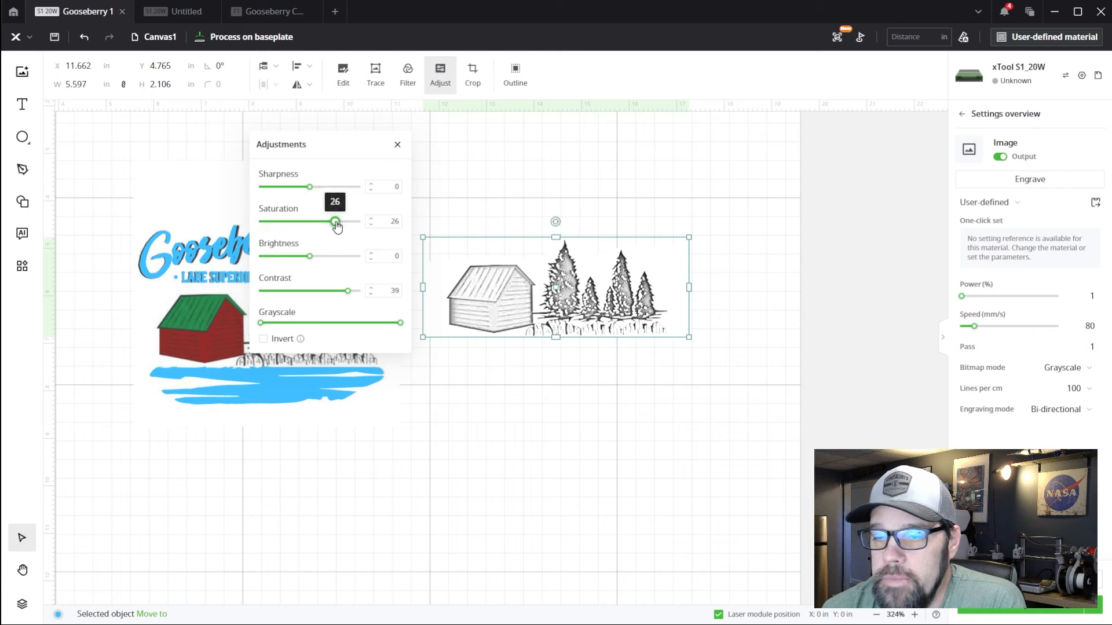
pyautogui.moveTo(506, 310)
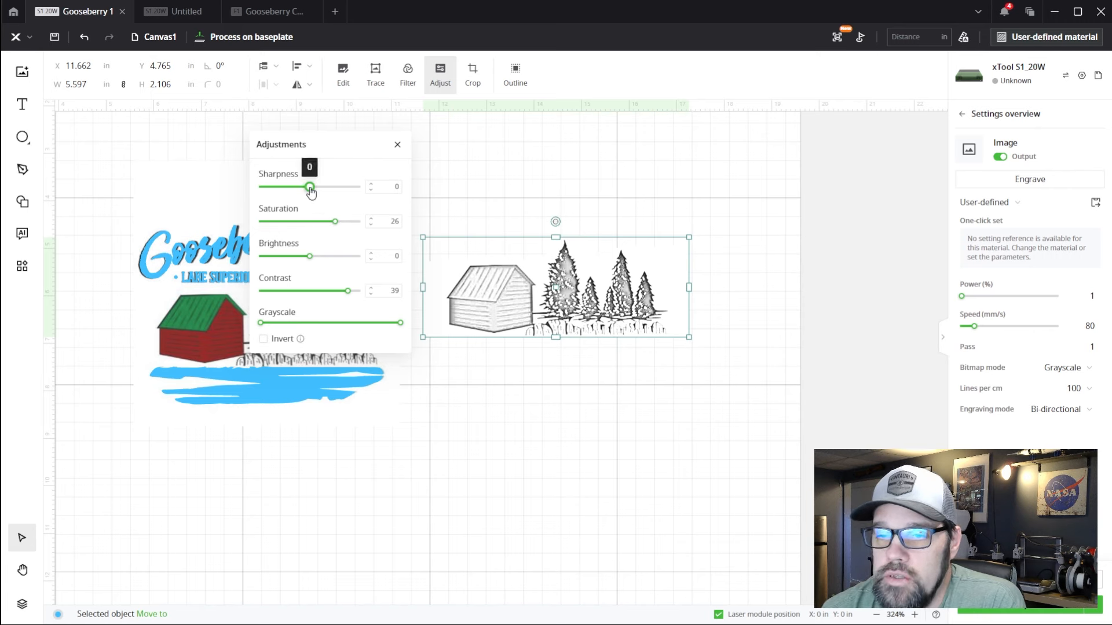
pyautogui.moveTo(310, 186); pyautogui.dragTo(328, 187)
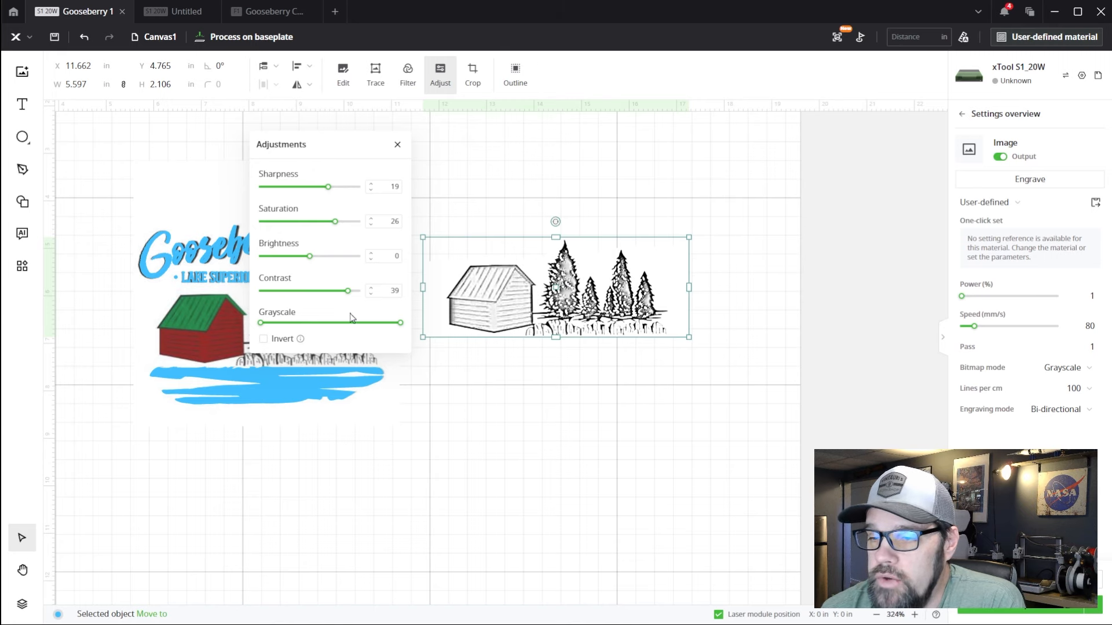
pyautogui.moveTo(484, 268)
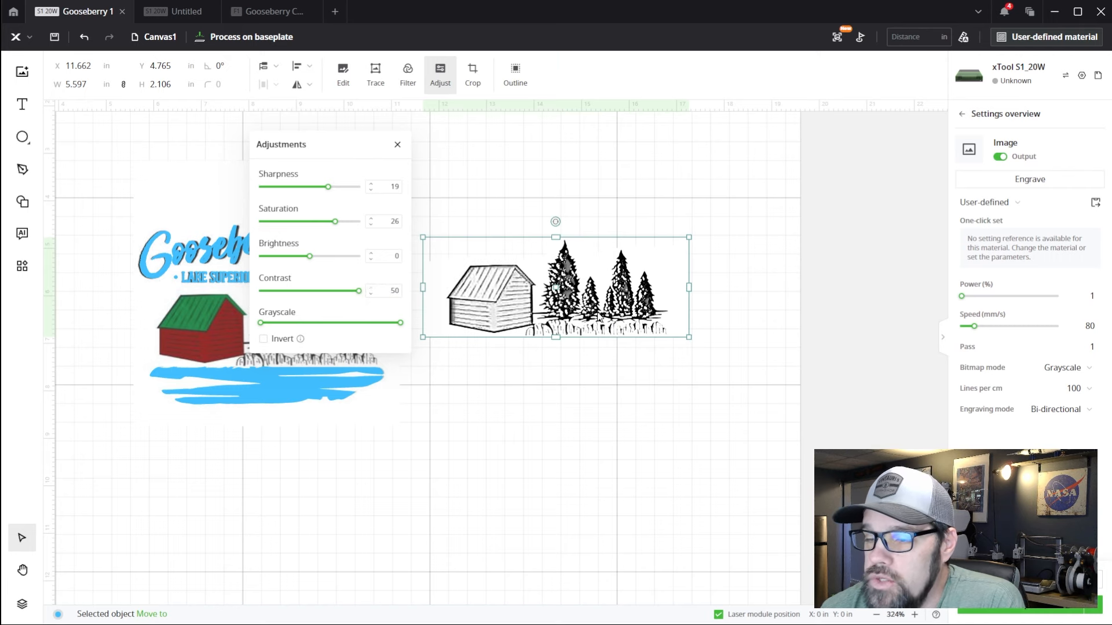
pyautogui.moveTo(642, 336)
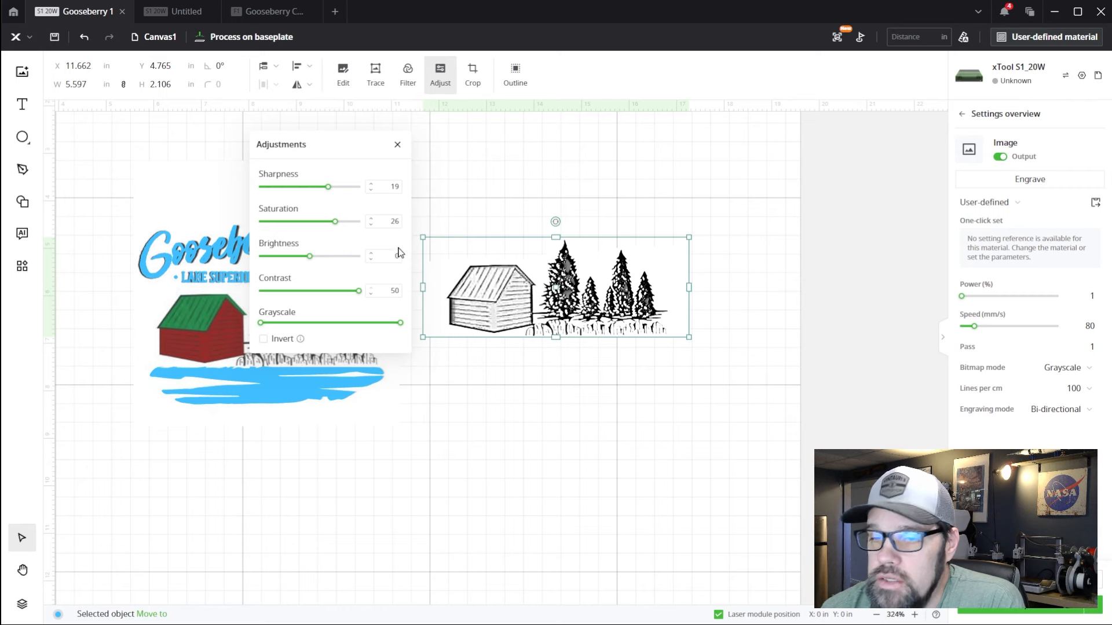
pyautogui.moveTo(341, 221); pyautogui.dragTo(357, 222)
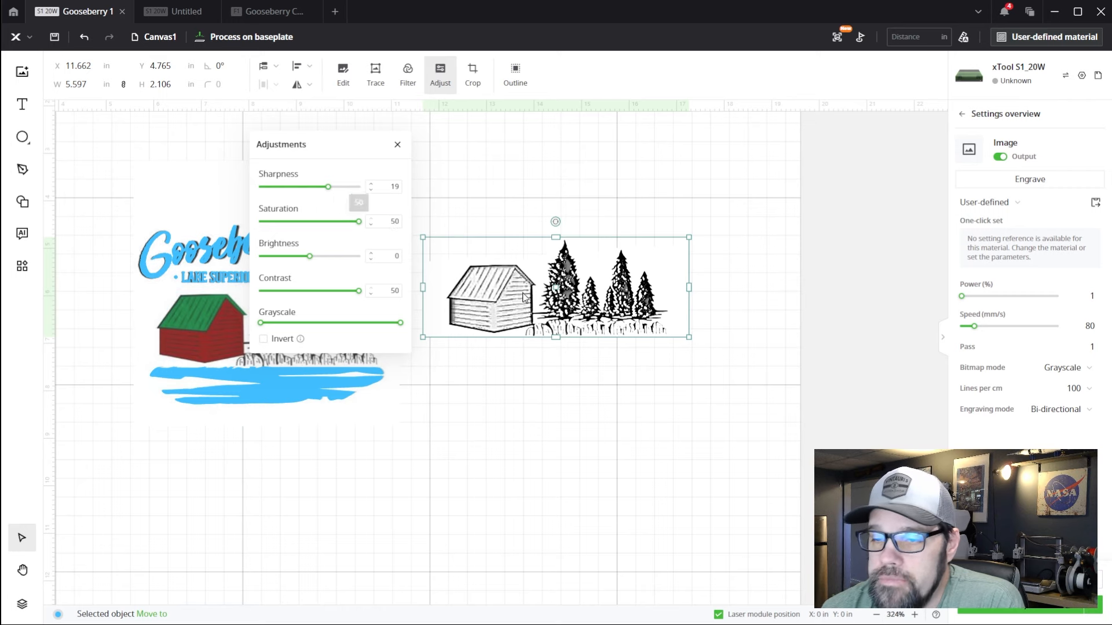
pyautogui.moveTo(419, 240)
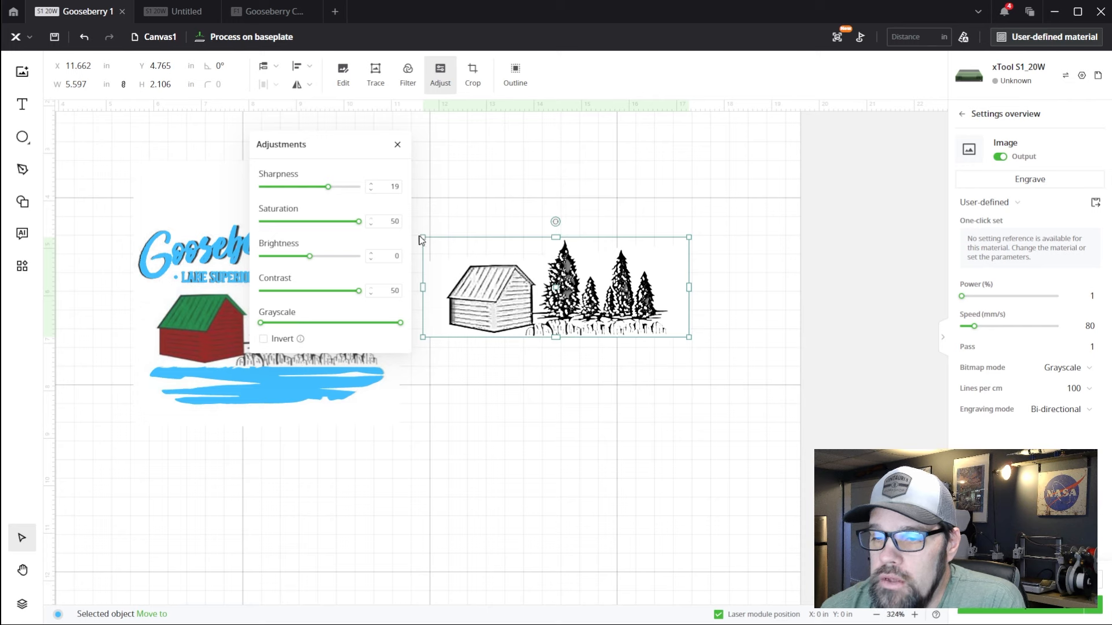
pyautogui.moveTo(359, 221); pyautogui.dragTo(323, 222)
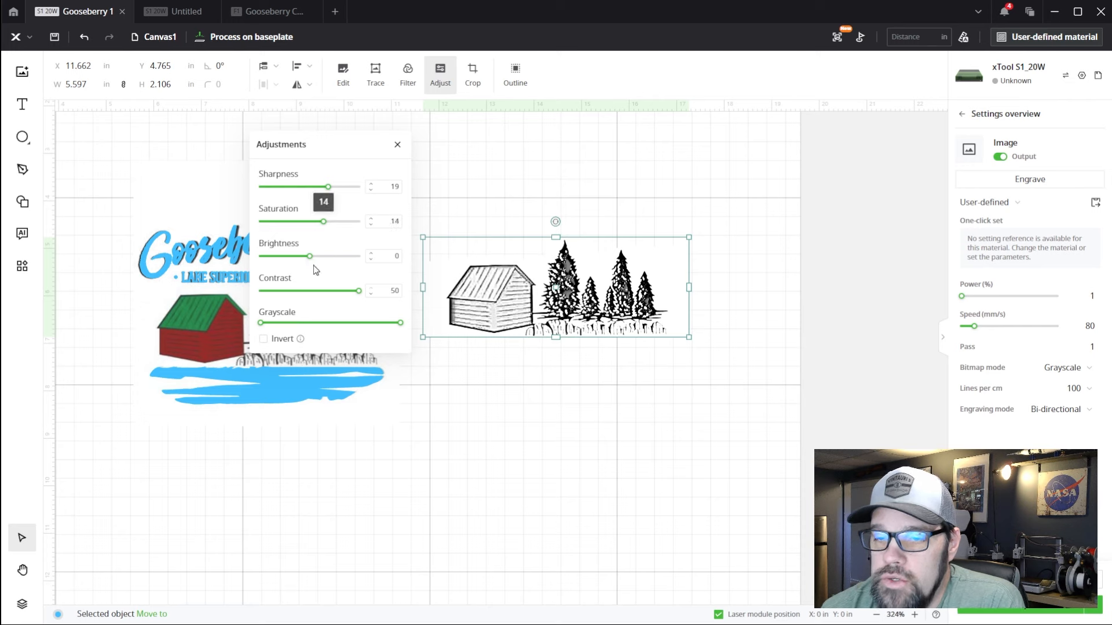
pyautogui.moveTo(328, 186)
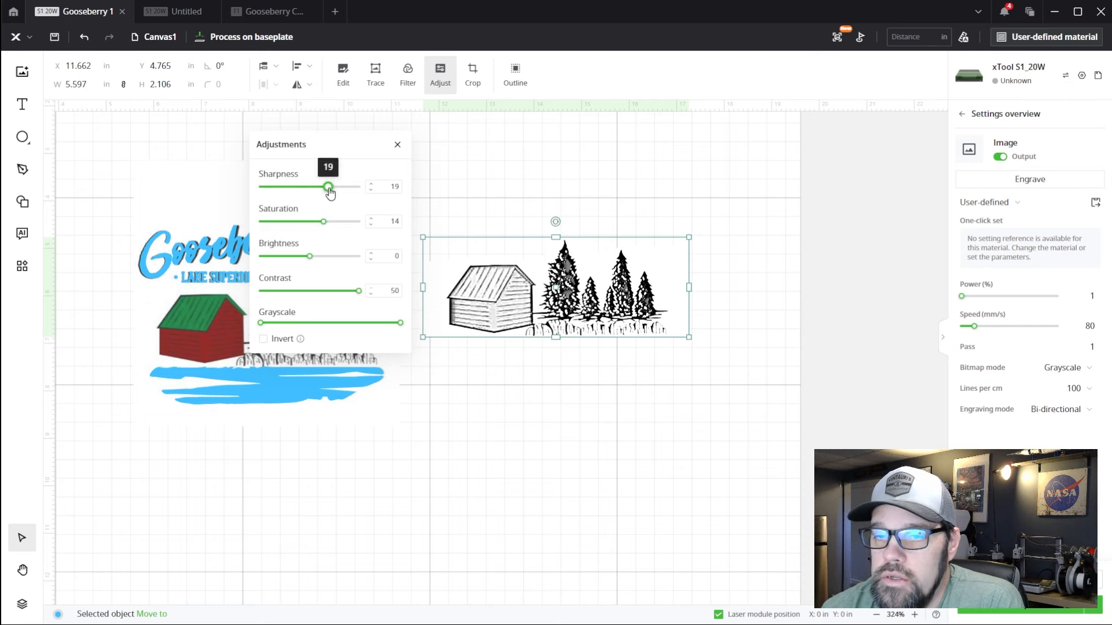
pyautogui.moveTo(327, 186); pyautogui.dragTo(344, 187)
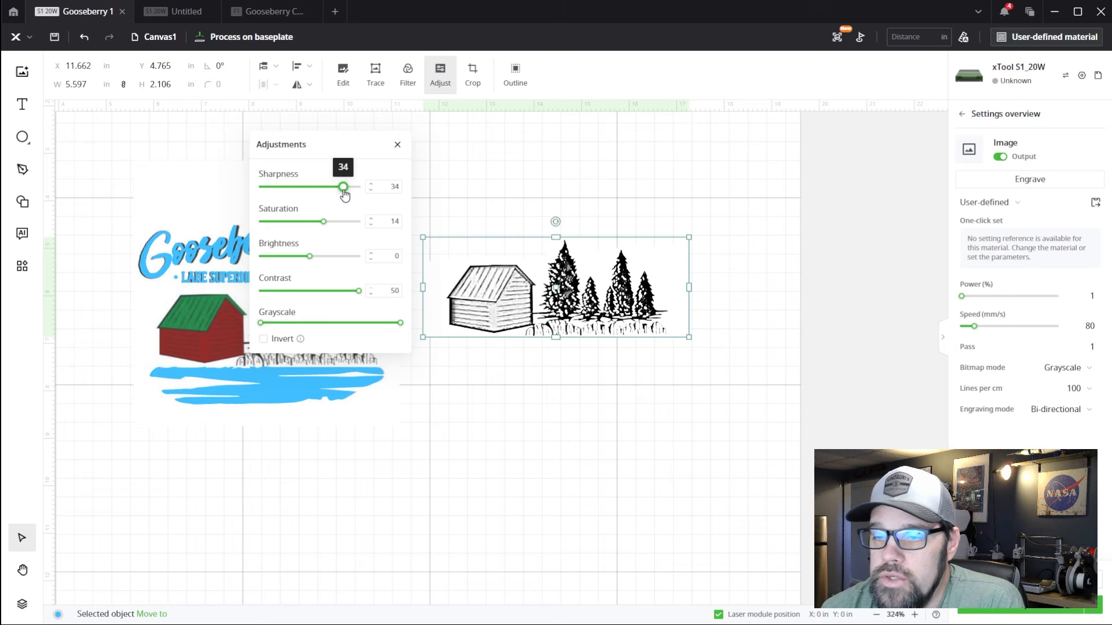
pyautogui.moveTo(344, 187); pyautogui.dragTo(335, 186)
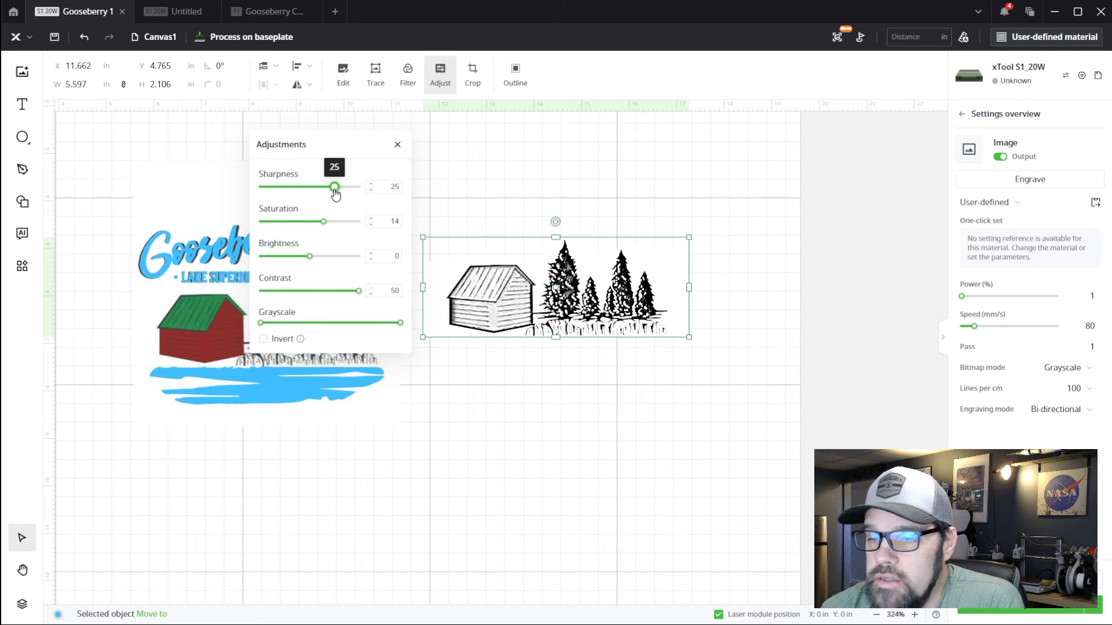
pyautogui.moveTo(451, 290)
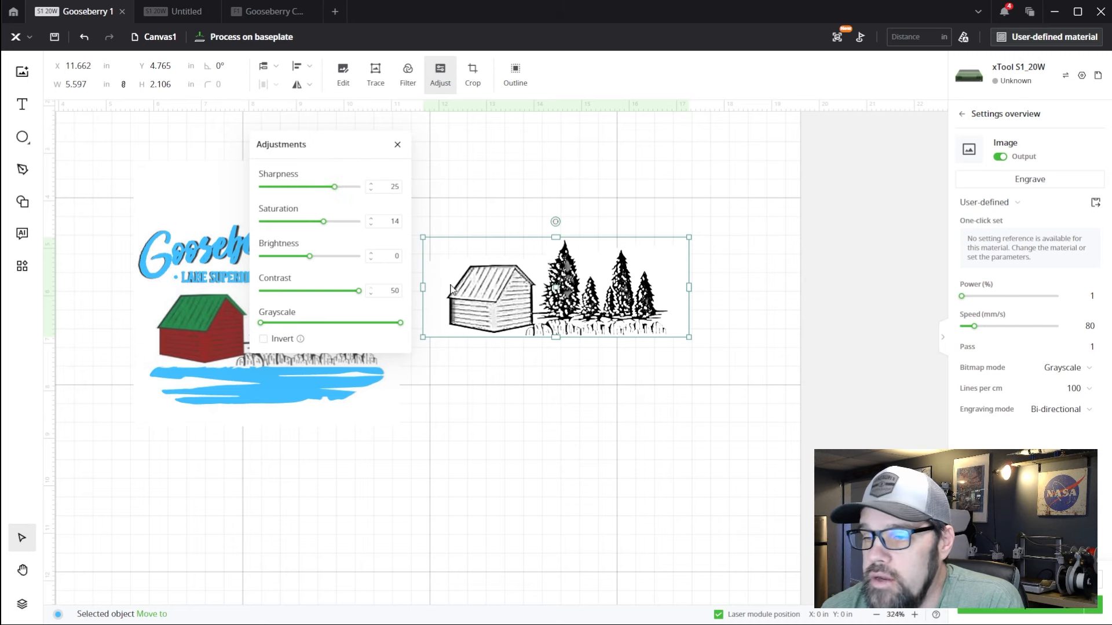
pyautogui.click(397, 144)
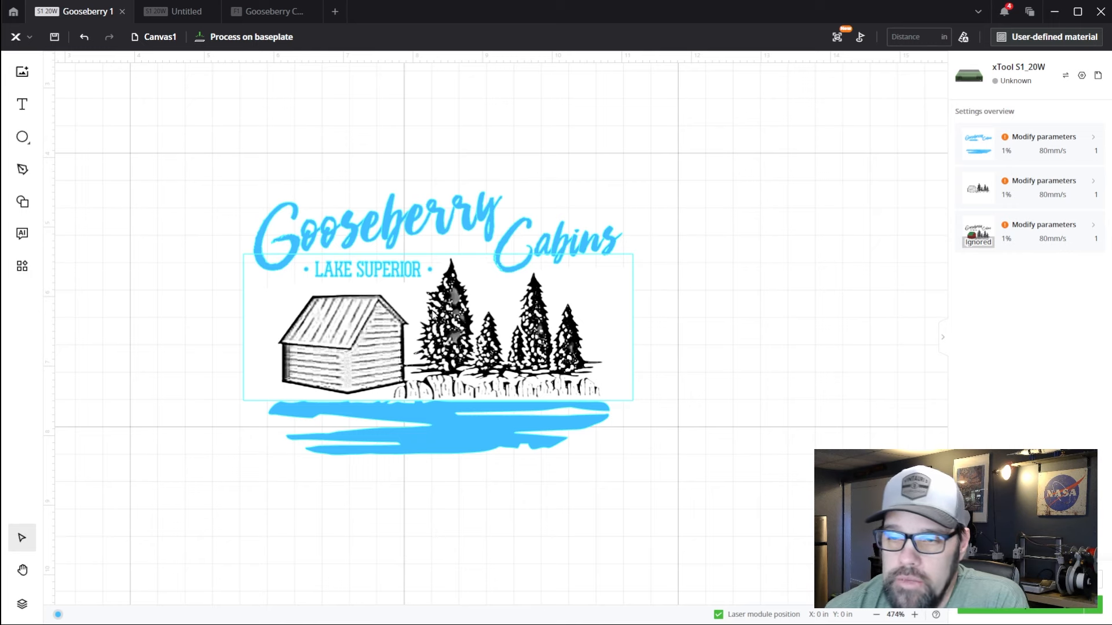
# Deselect everything to preview the sketch placed between the lettering and water
pyautogui.click(628, 249)
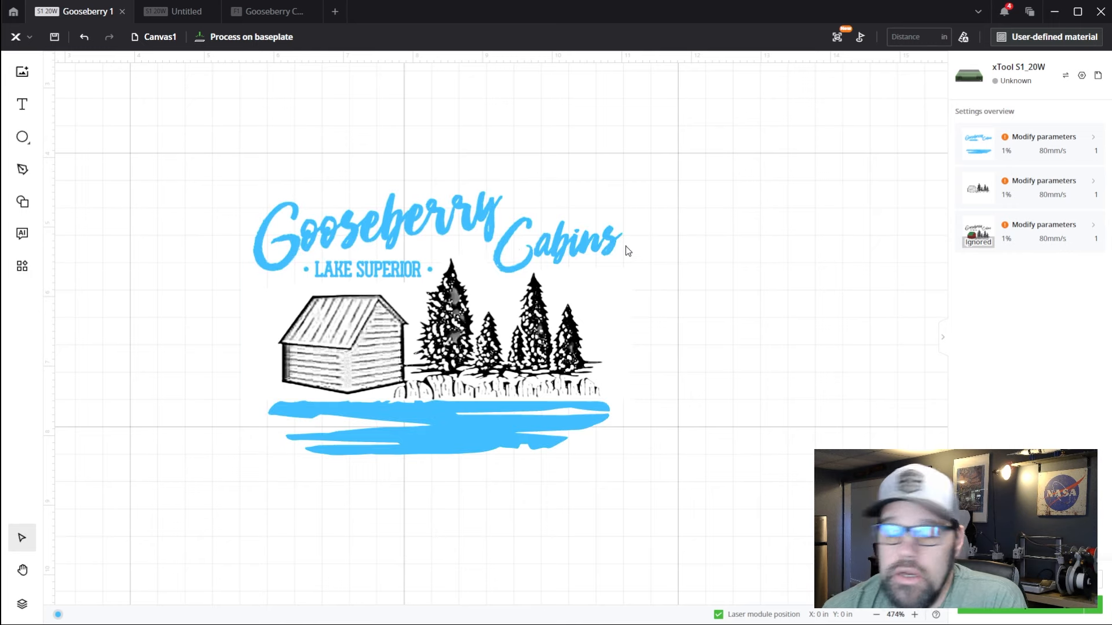
pyautogui.moveTo(593, 262)
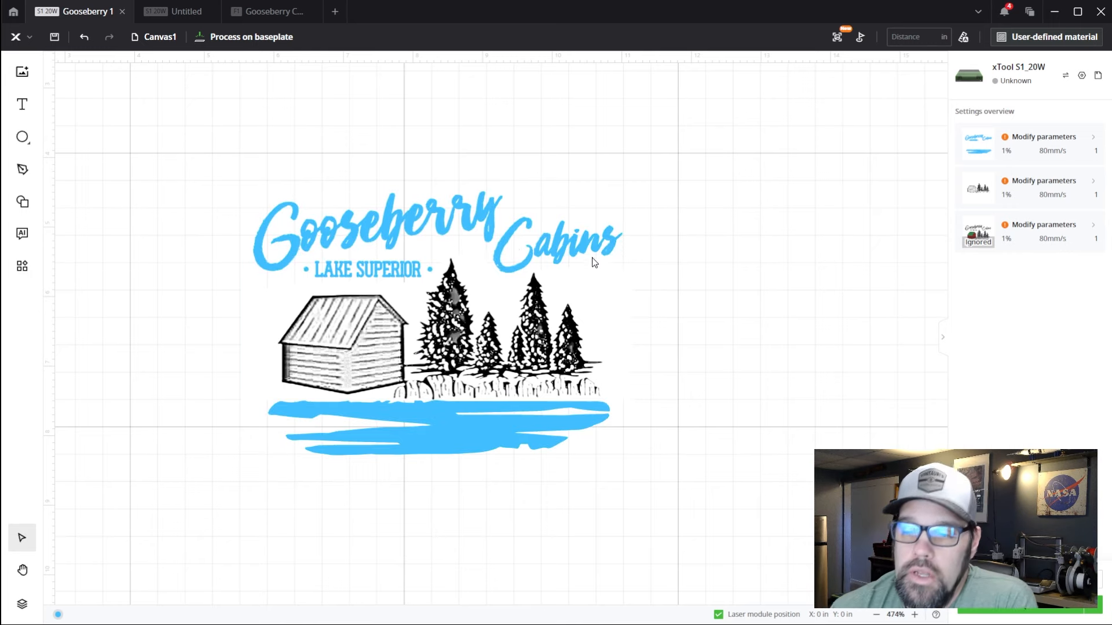
# Switch to the xTool F1 black metal business card project tab
pyautogui.click(269, 11)
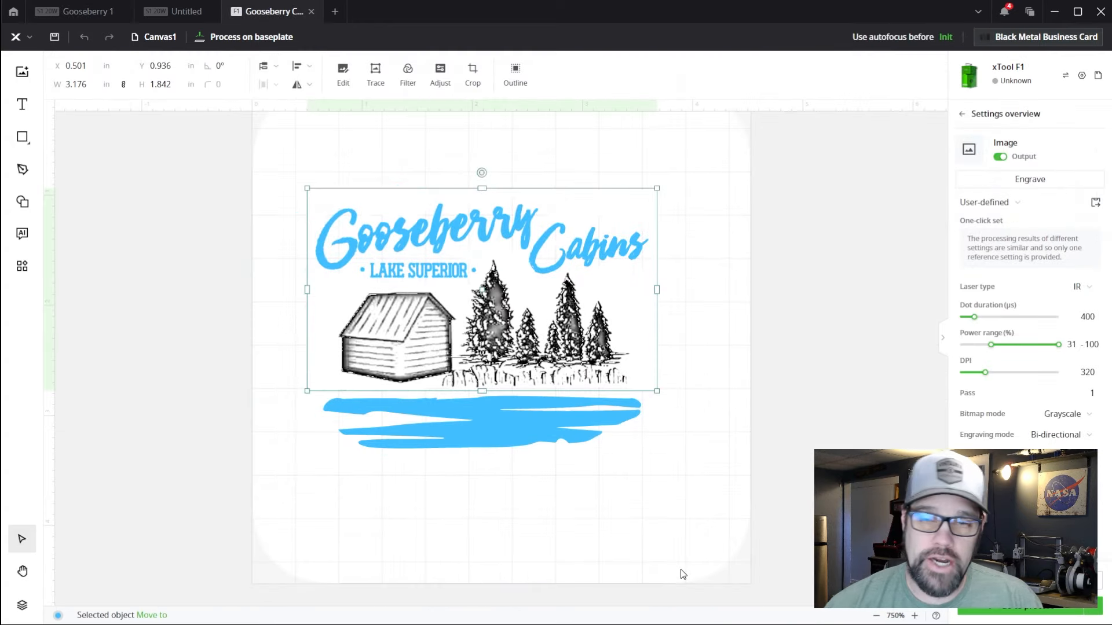
pyautogui.moveTo(837, 373)
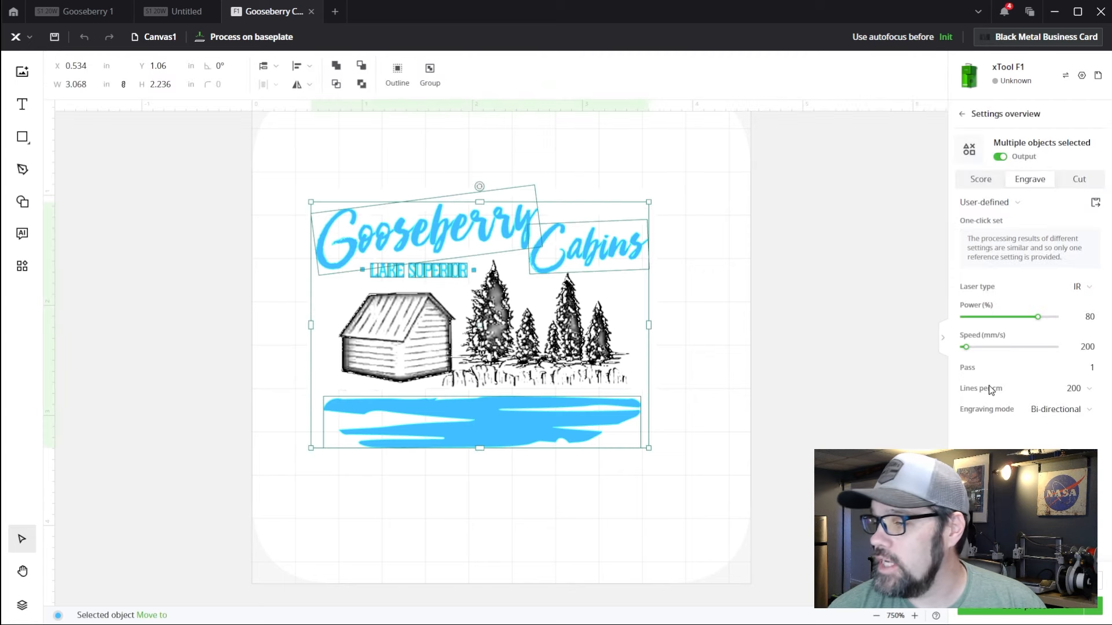
pyautogui.moveTo(1042, 396)
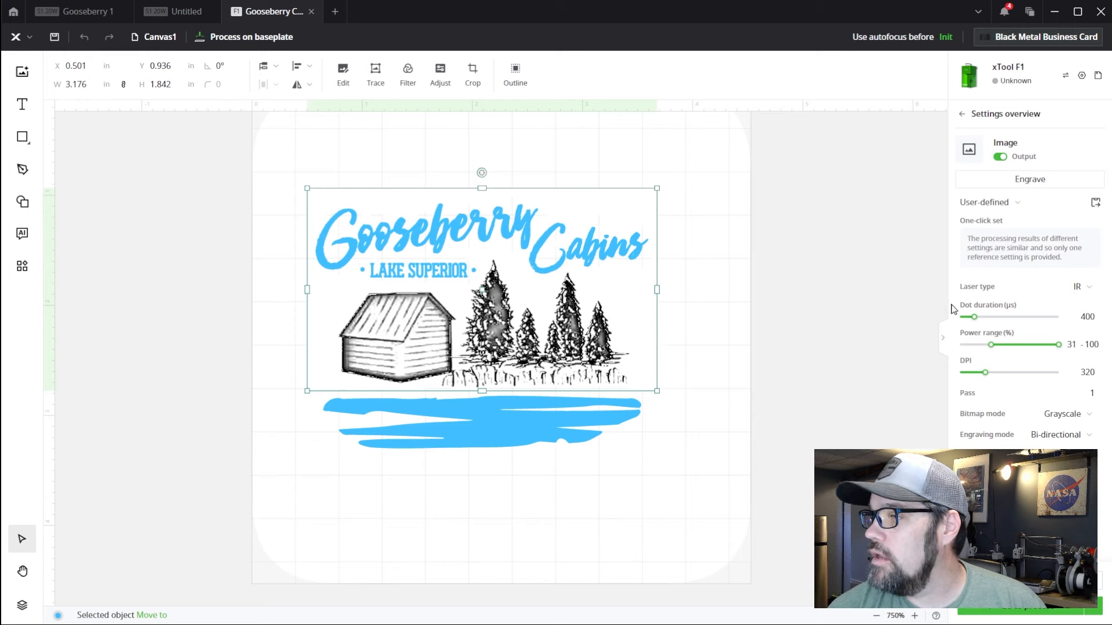
pyautogui.moveTo(1045, 326)
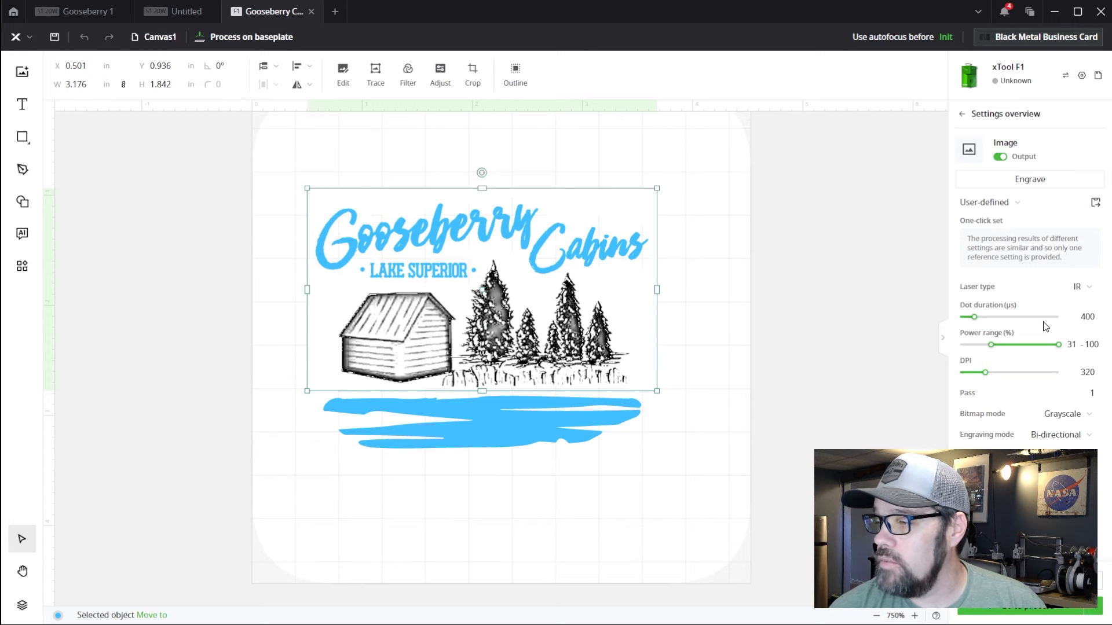
pyautogui.moveTo(1002, 357)
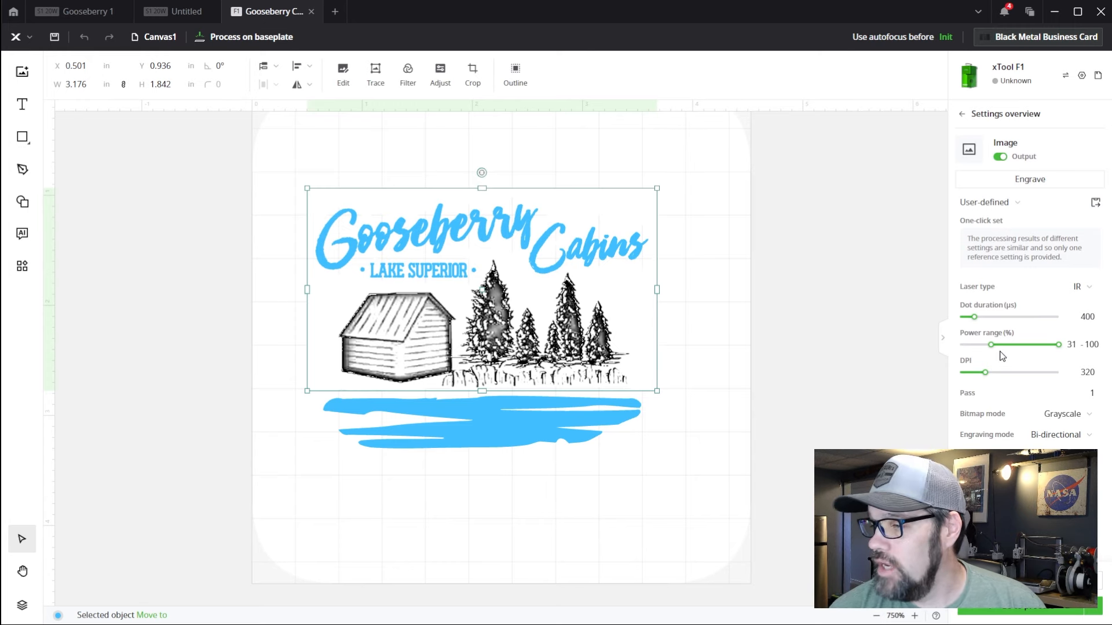
pyautogui.moveTo(1026, 350)
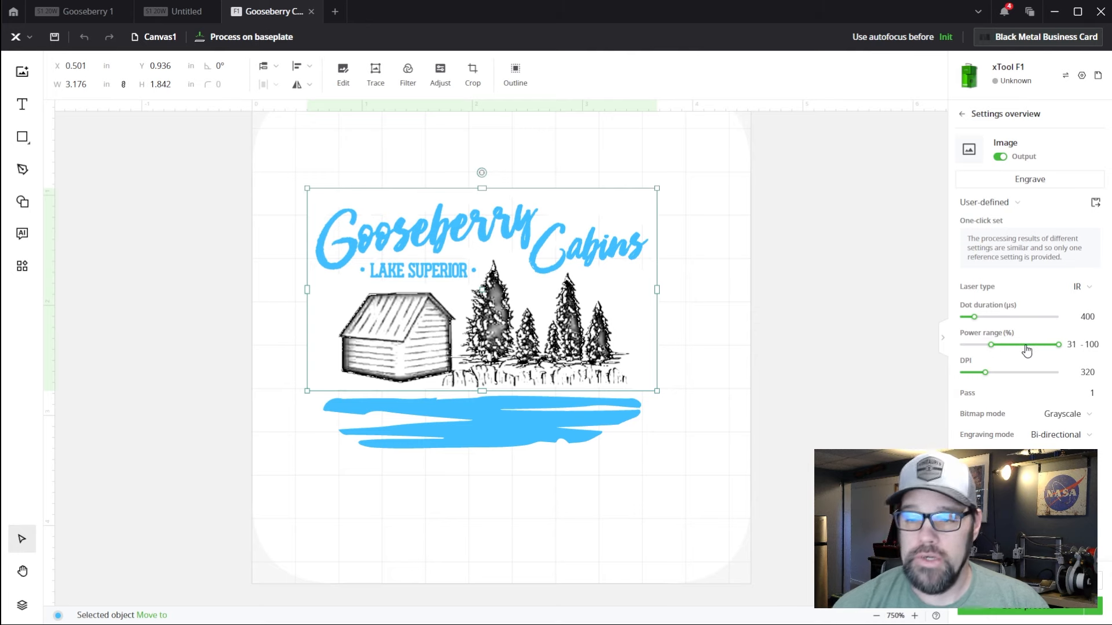
pyautogui.moveTo(831, 357)
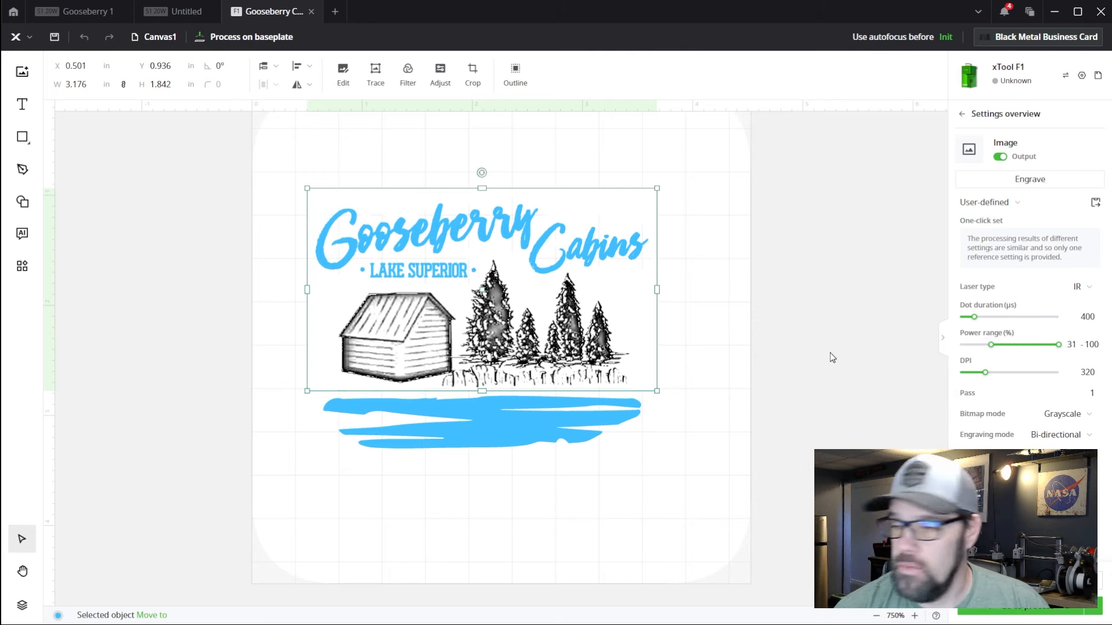
pyautogui.moveTo(986, 383)
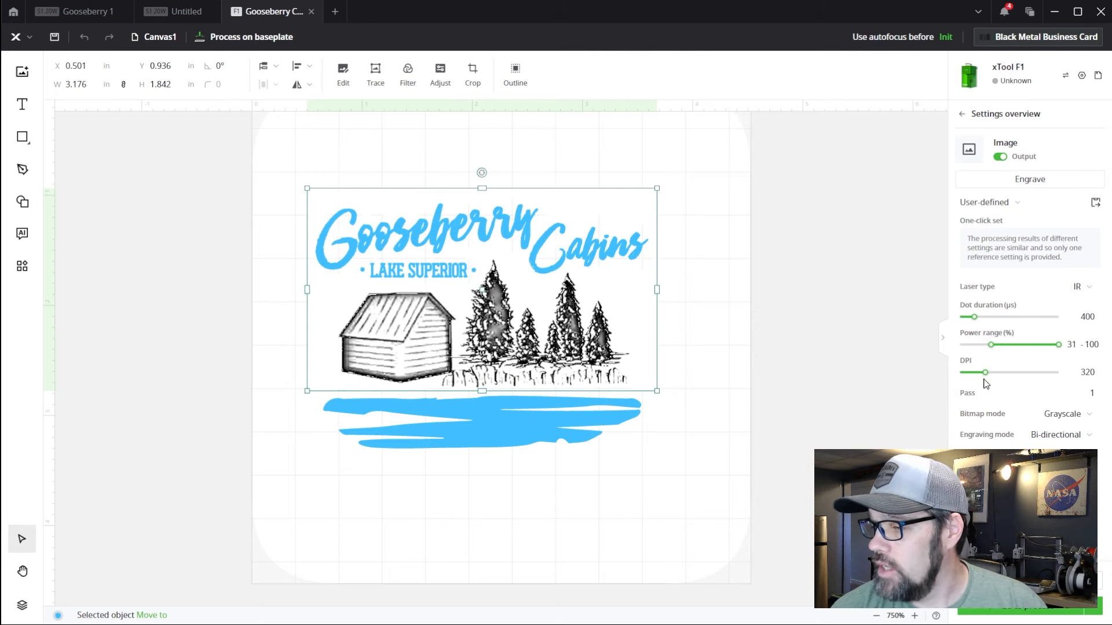